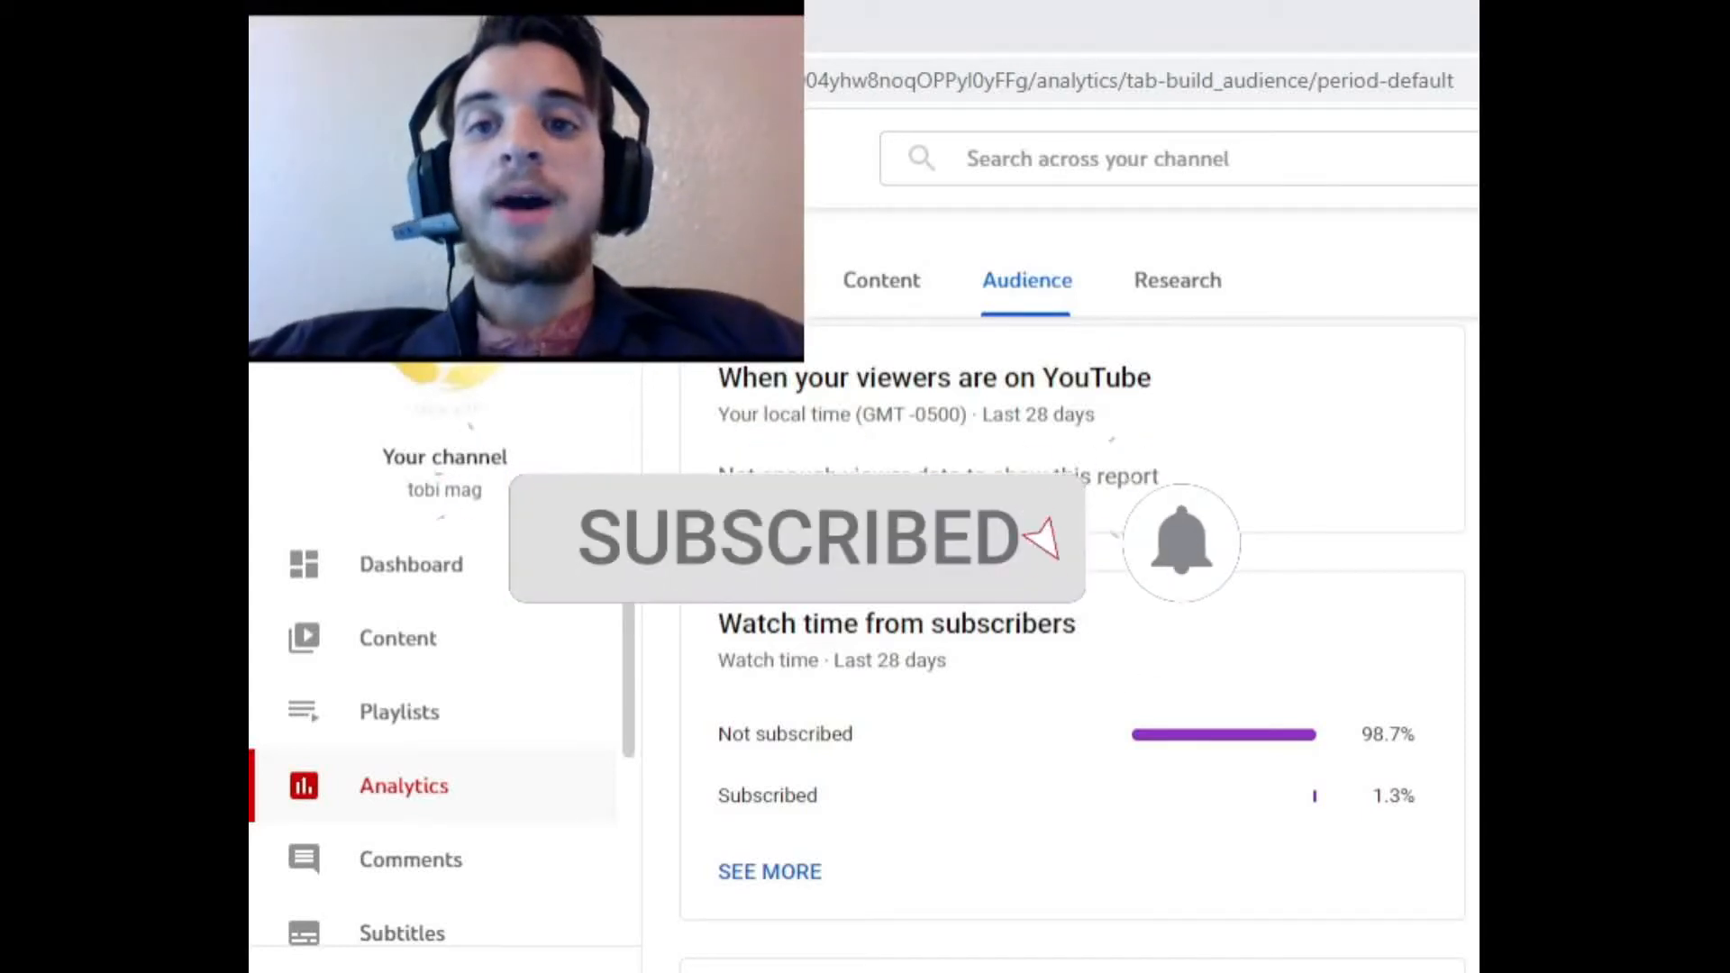
- Browse into the floating zip archive in File Explorer to list boring, flips, flips-linux, license and src
click(1185, 541)
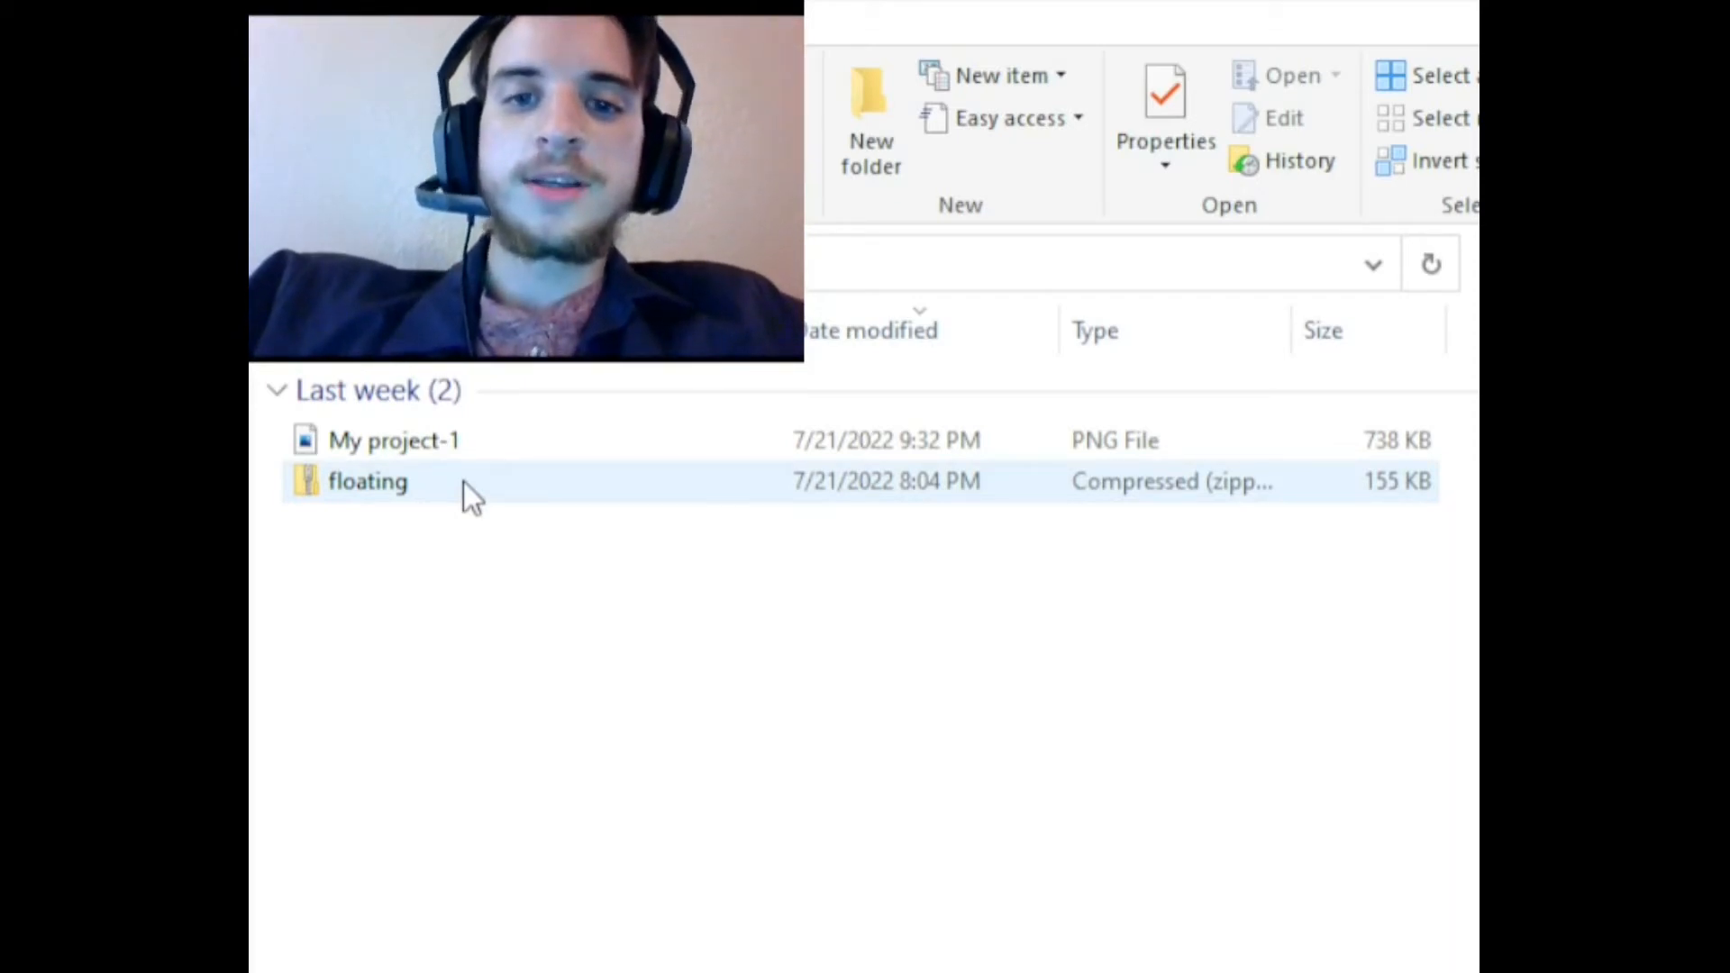
mouse_move(902, 490)
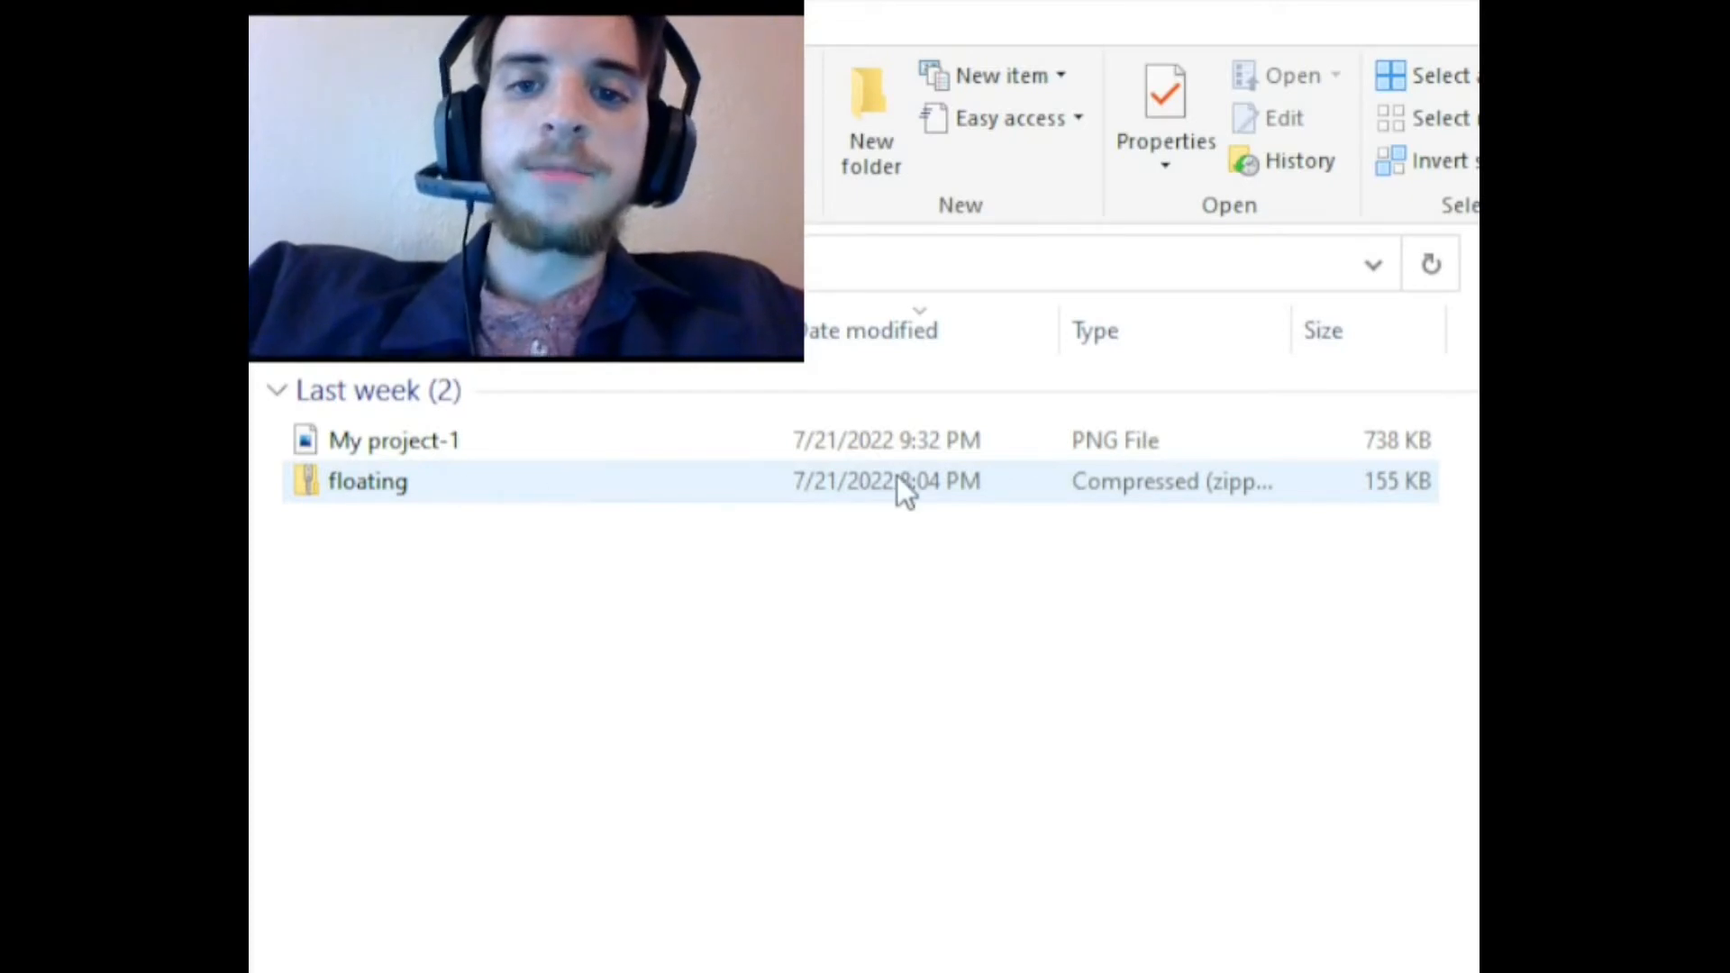
click(903, 481)
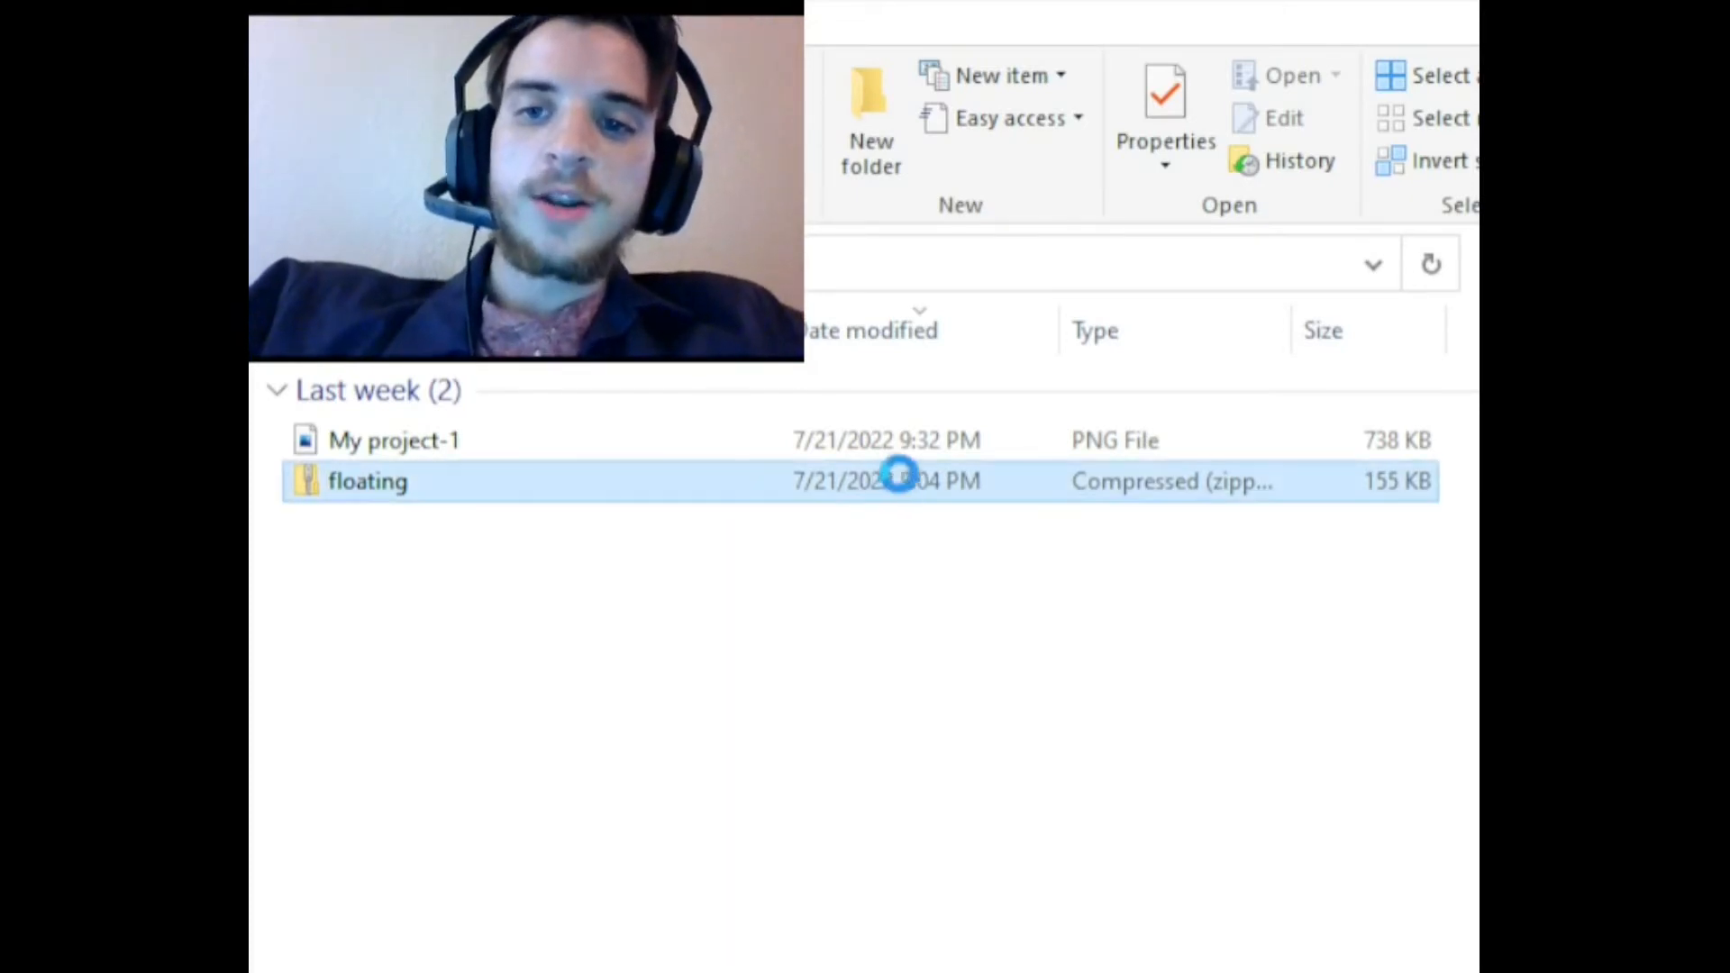
double_click(368, 481)
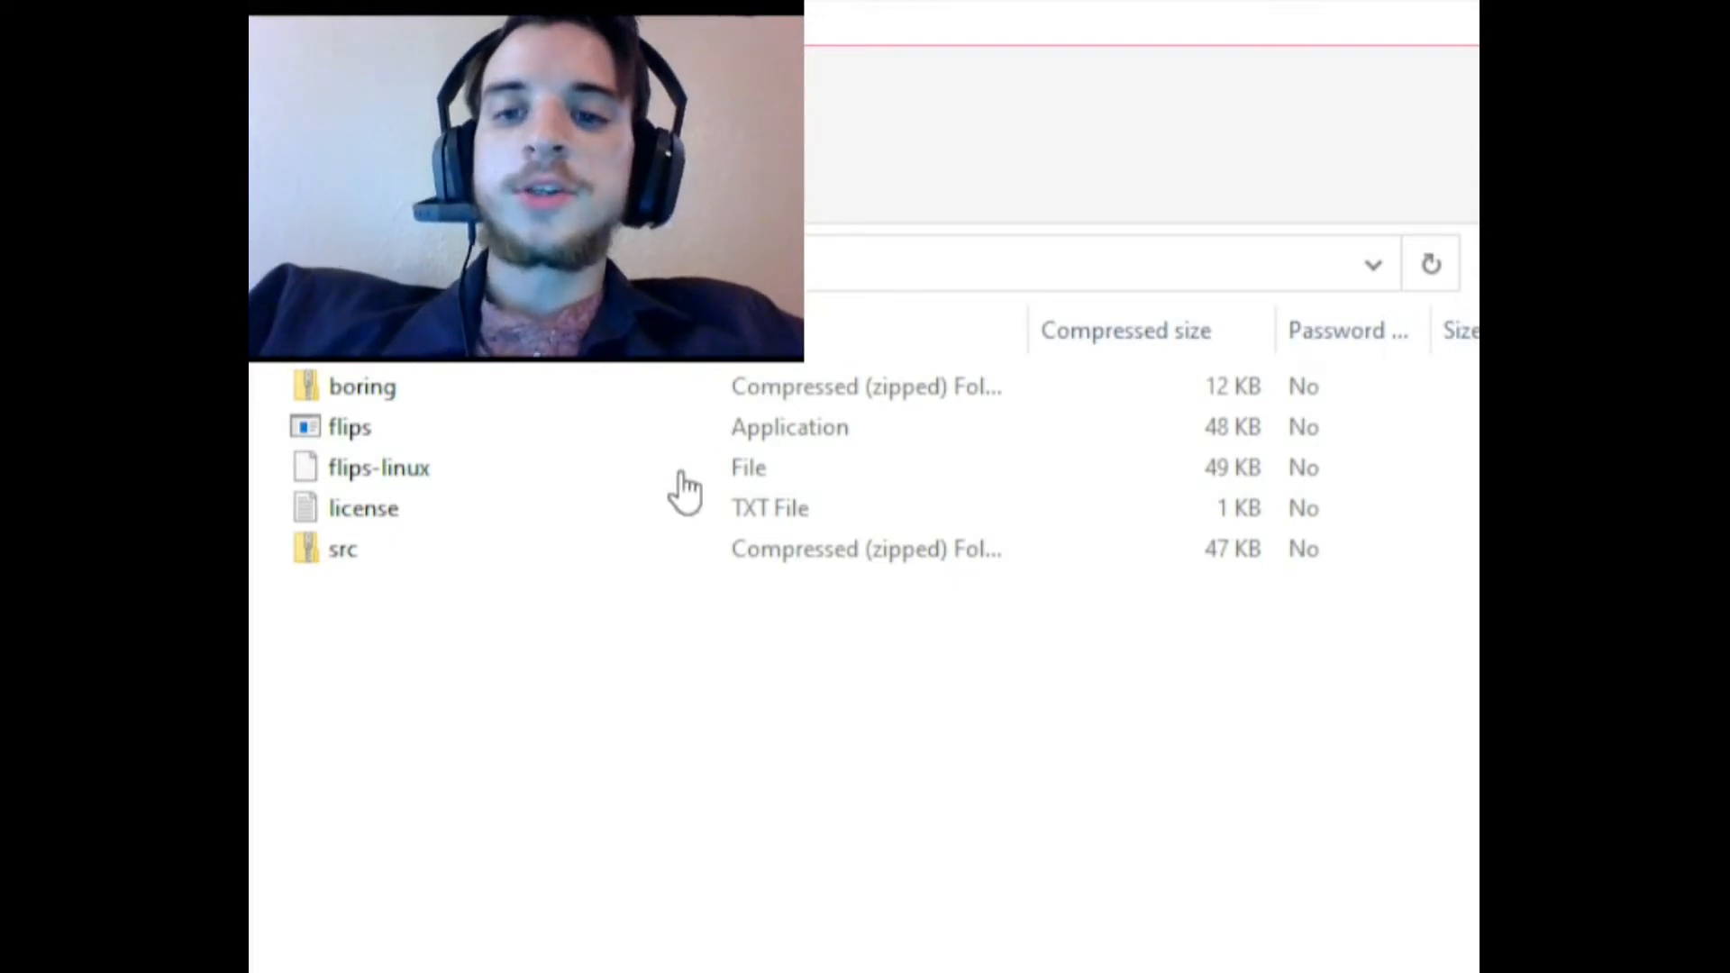
mouse_move(800, 255)
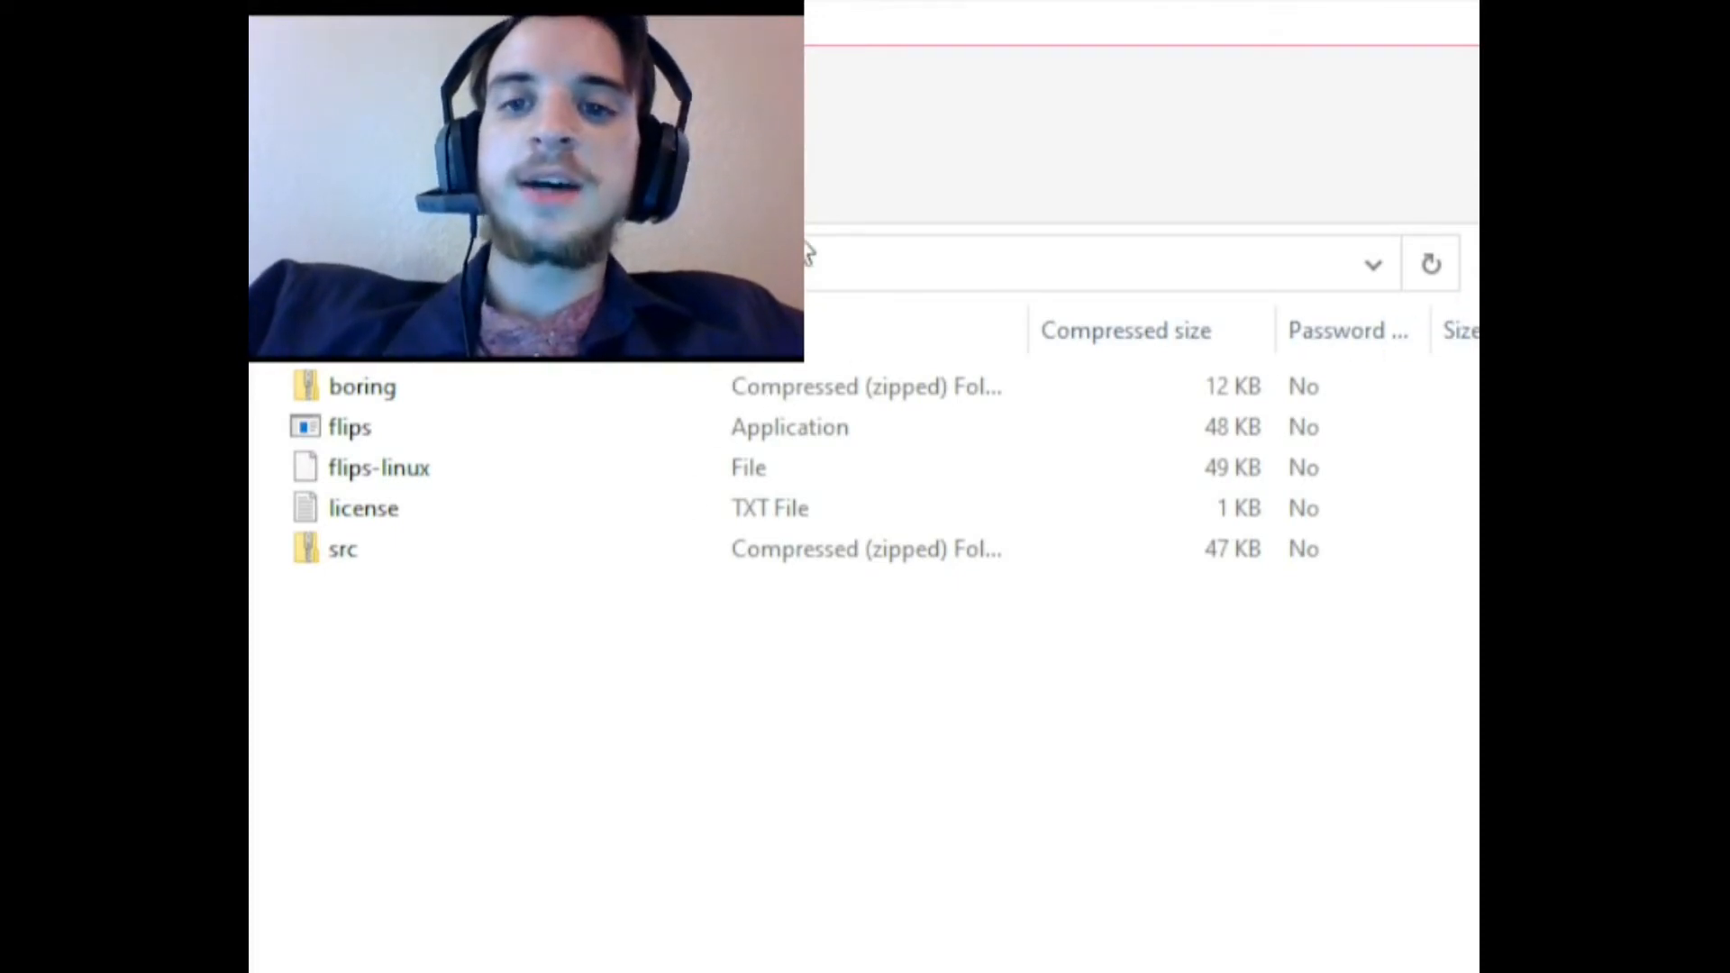
mouse_move(1191, 620)
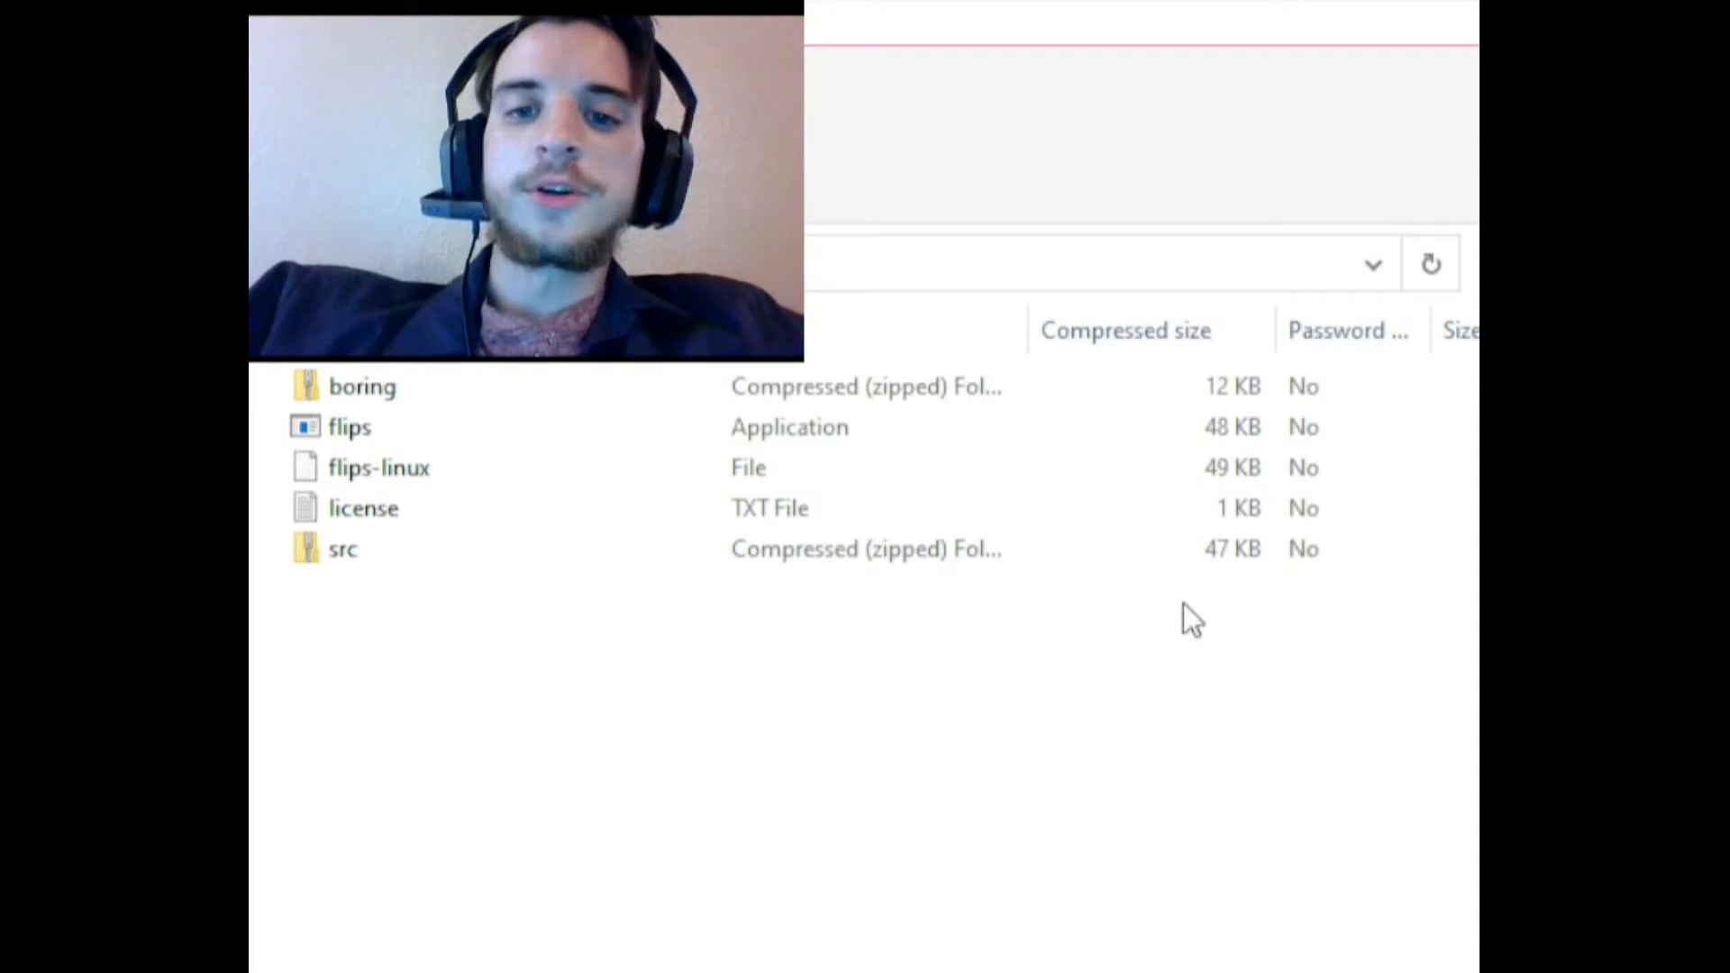
mouse_move(982, 535)
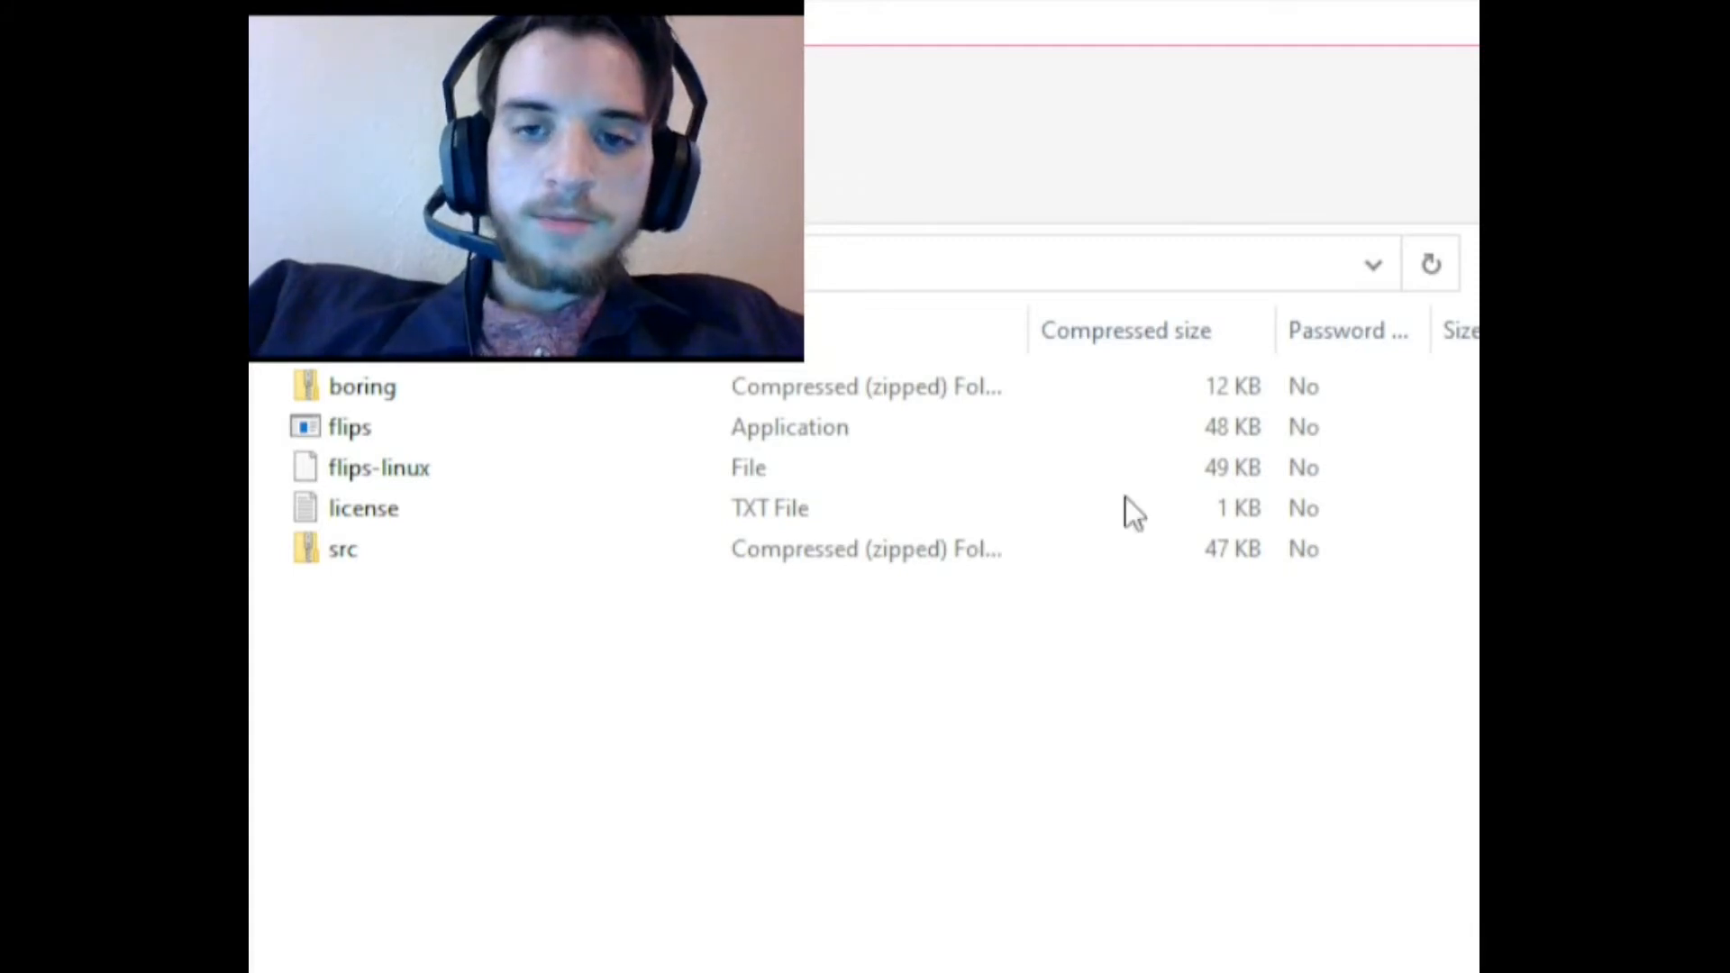
mouse_move(1106, 573)
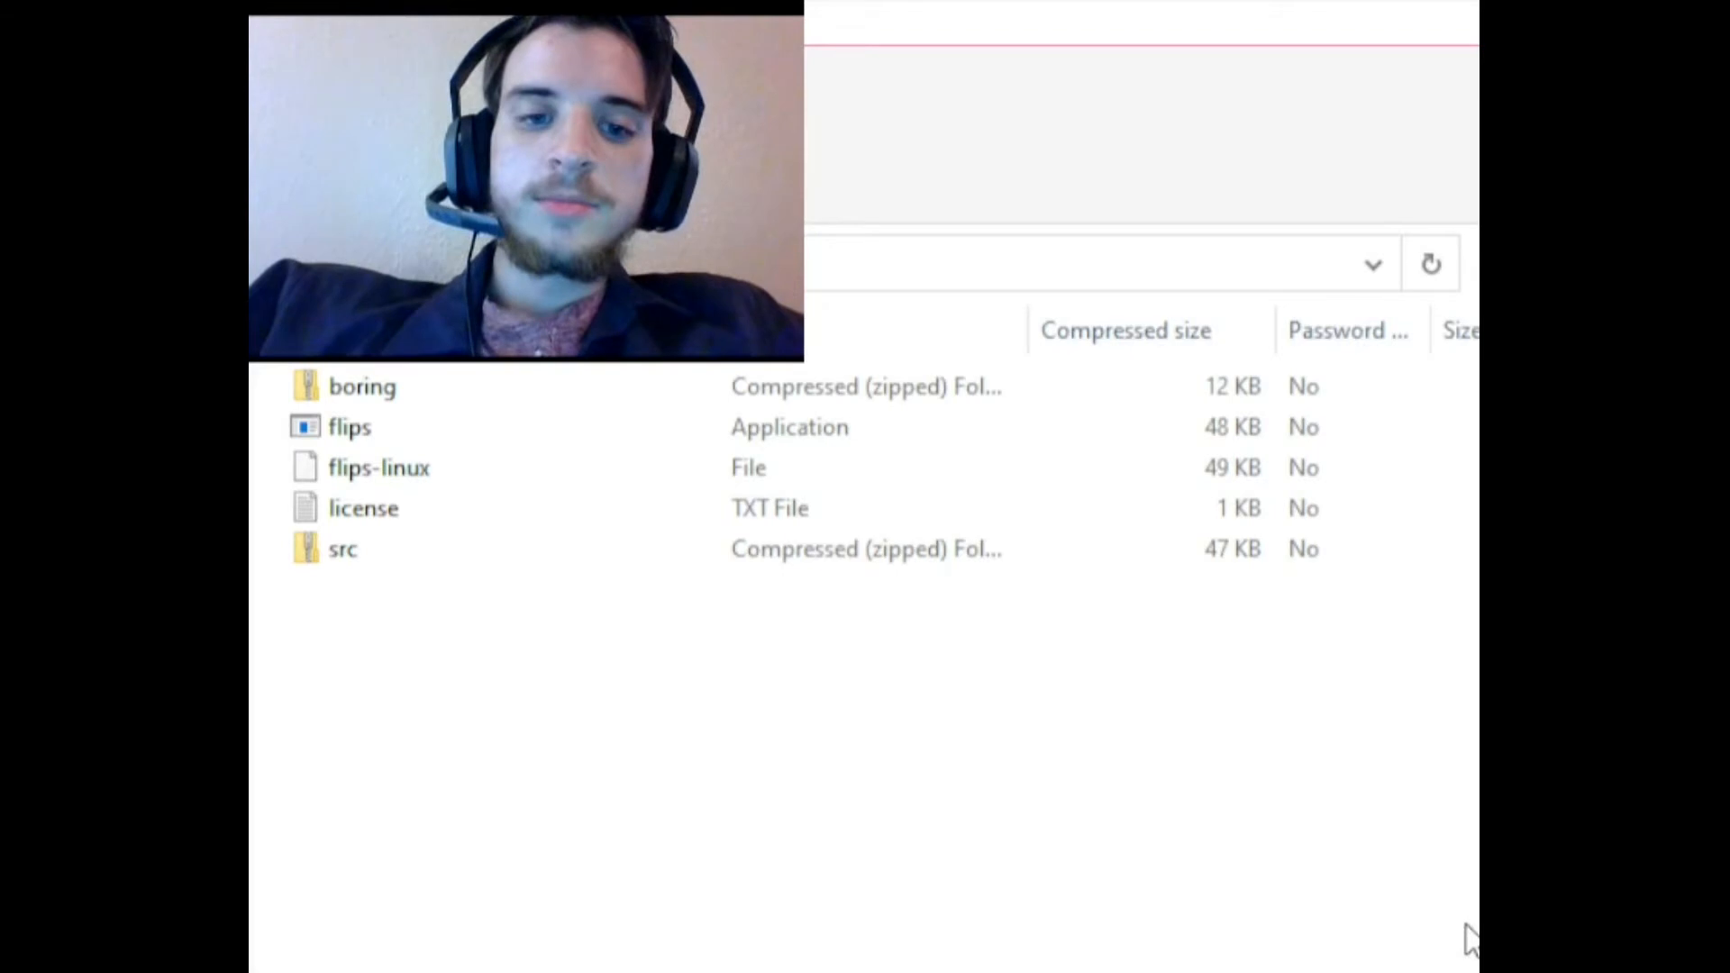
mouse_move(1449, 851)
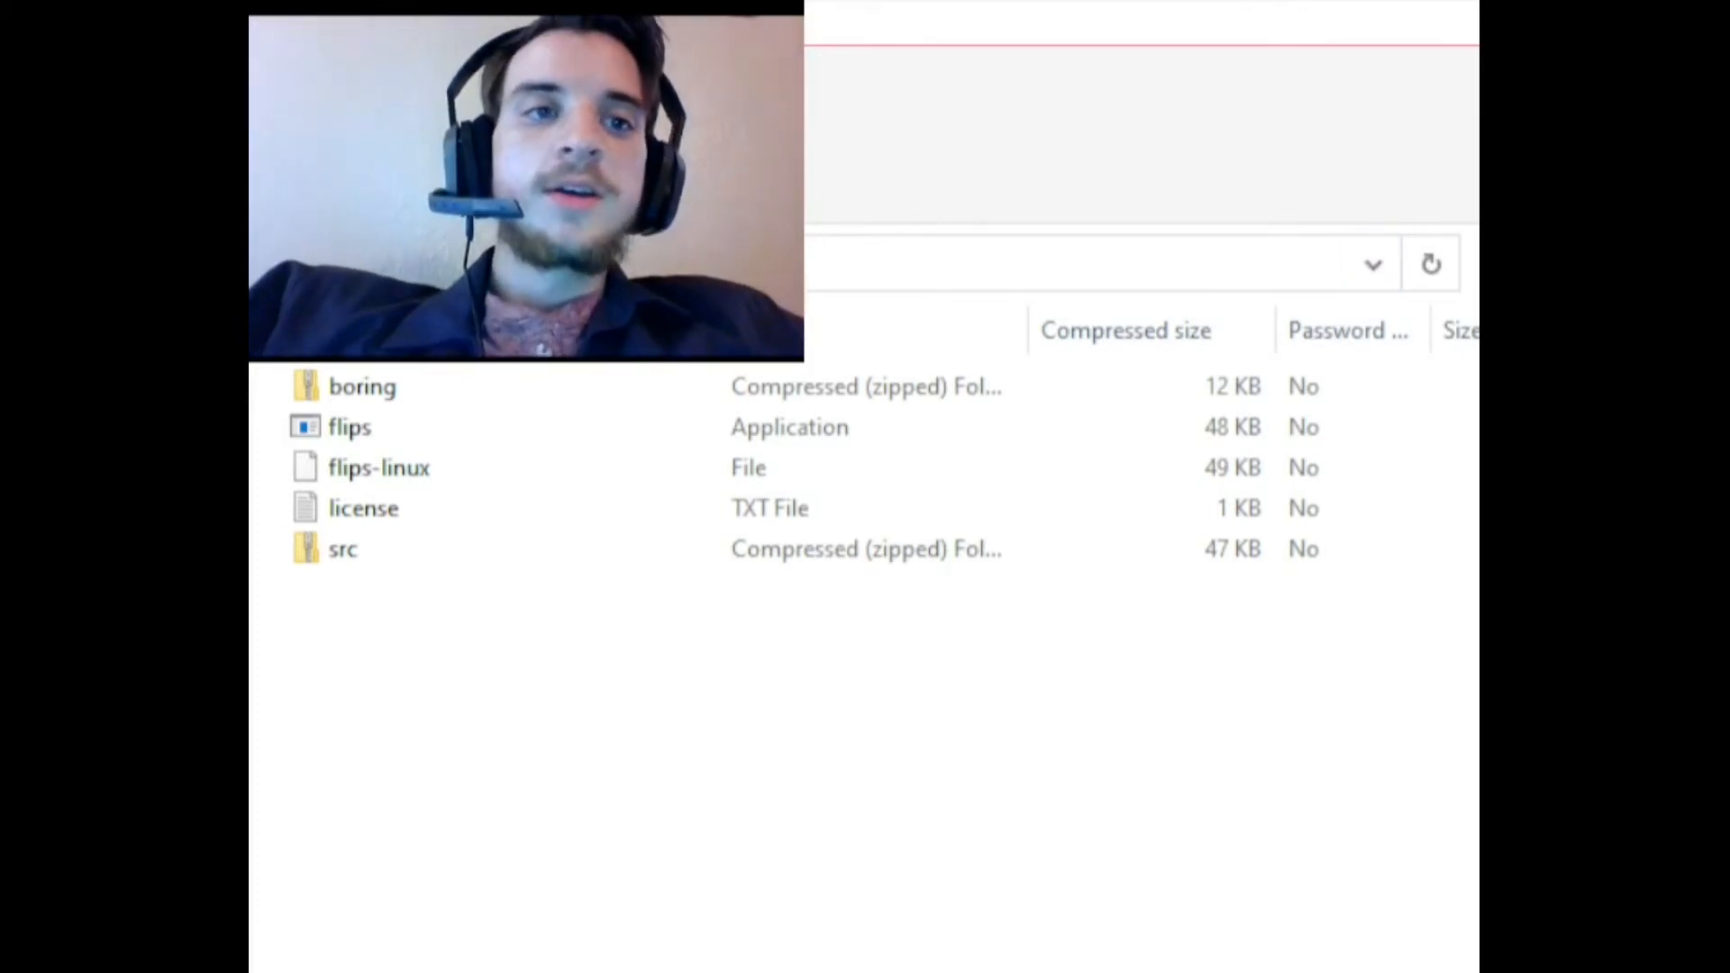
- Launch flips.exe and start Apply Patch, bringing up the patch picker in Vinesauce ROMs
click(347, 427)
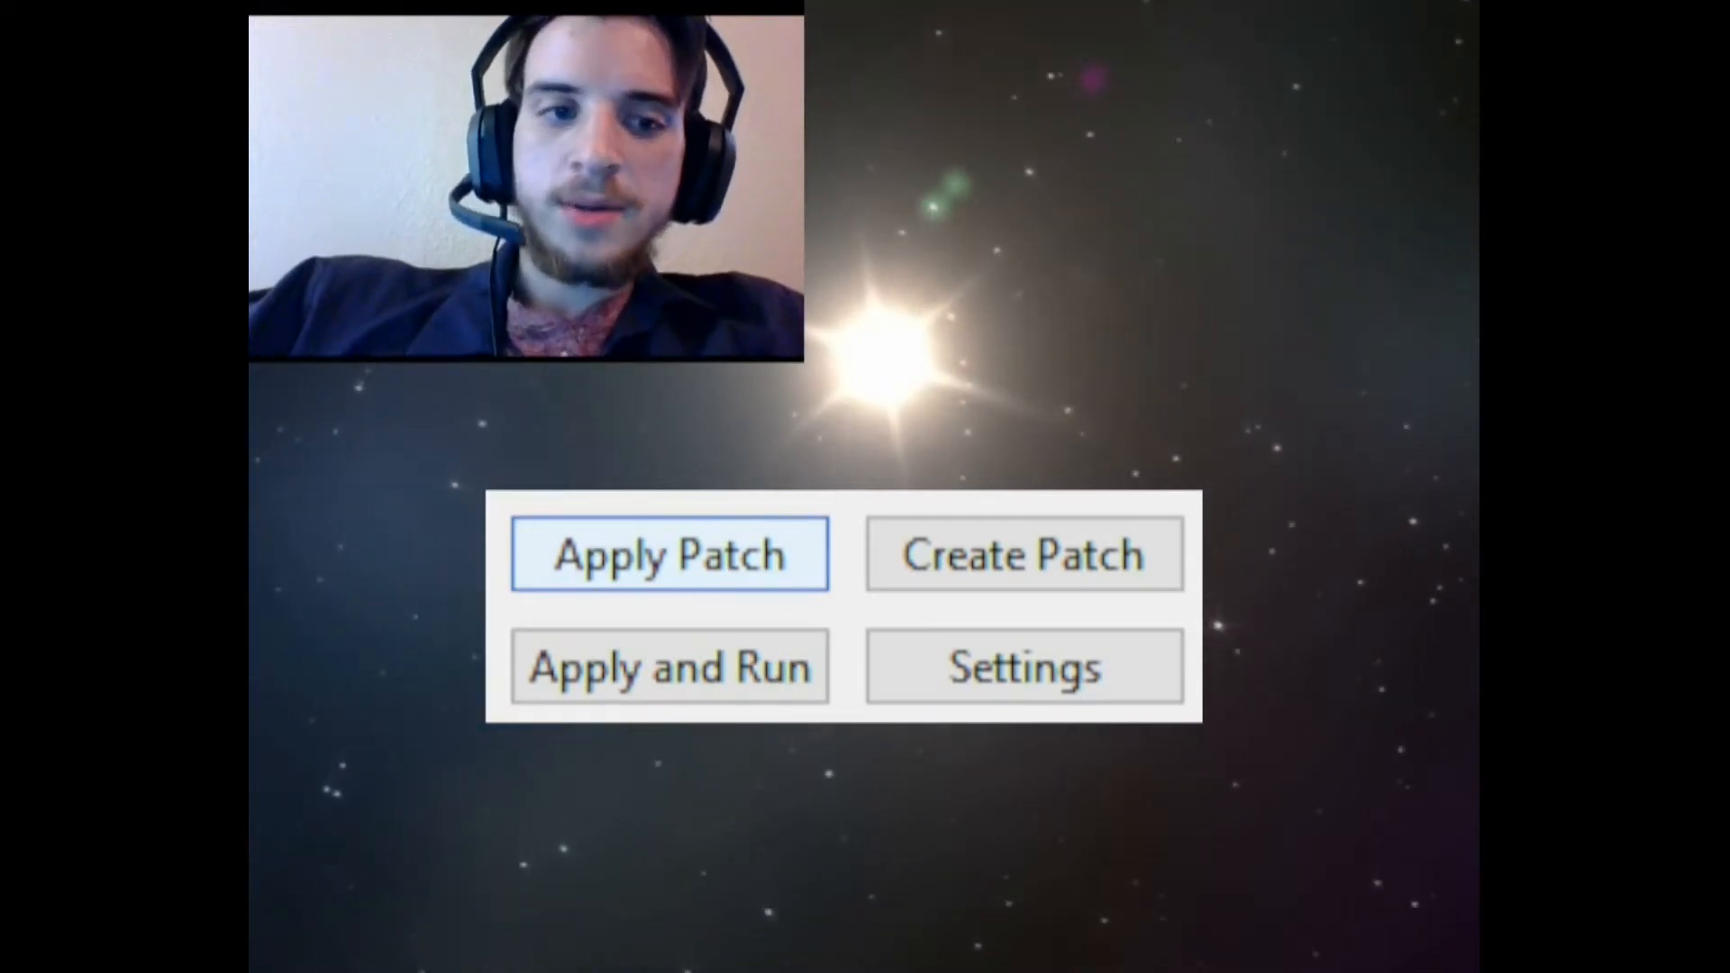
click(668, 554)
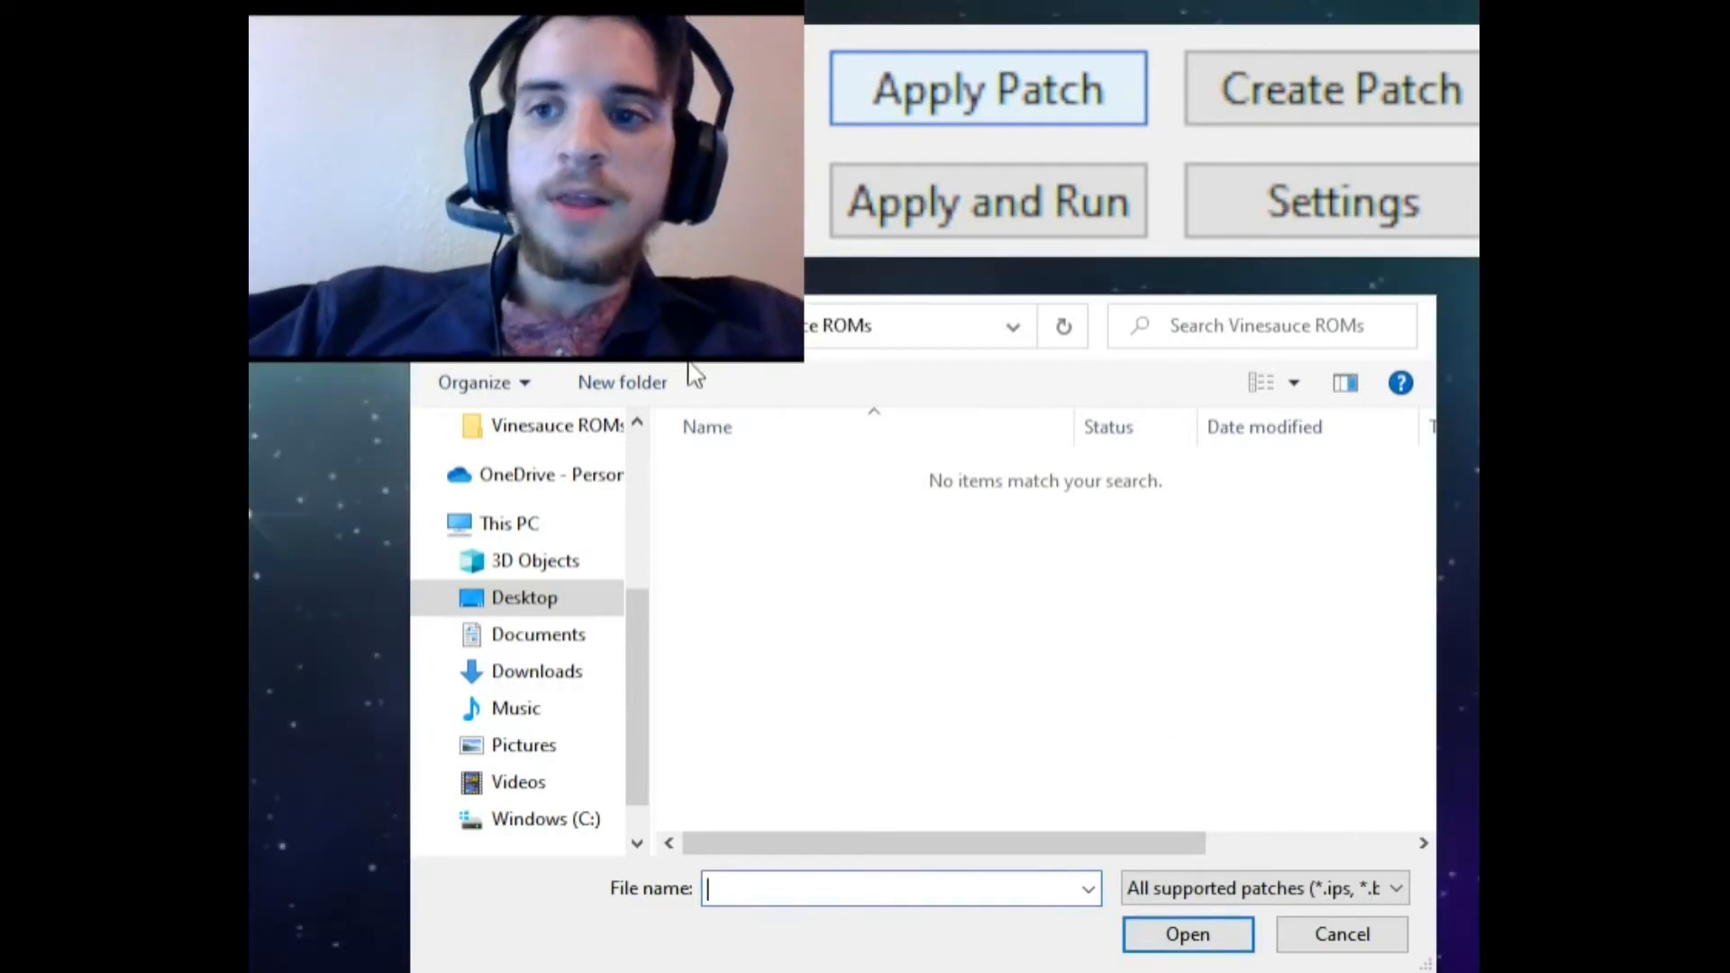
- Choose the SM200 patch from the ROM Hacks folder as the patch to apply
scroll(up, 3)
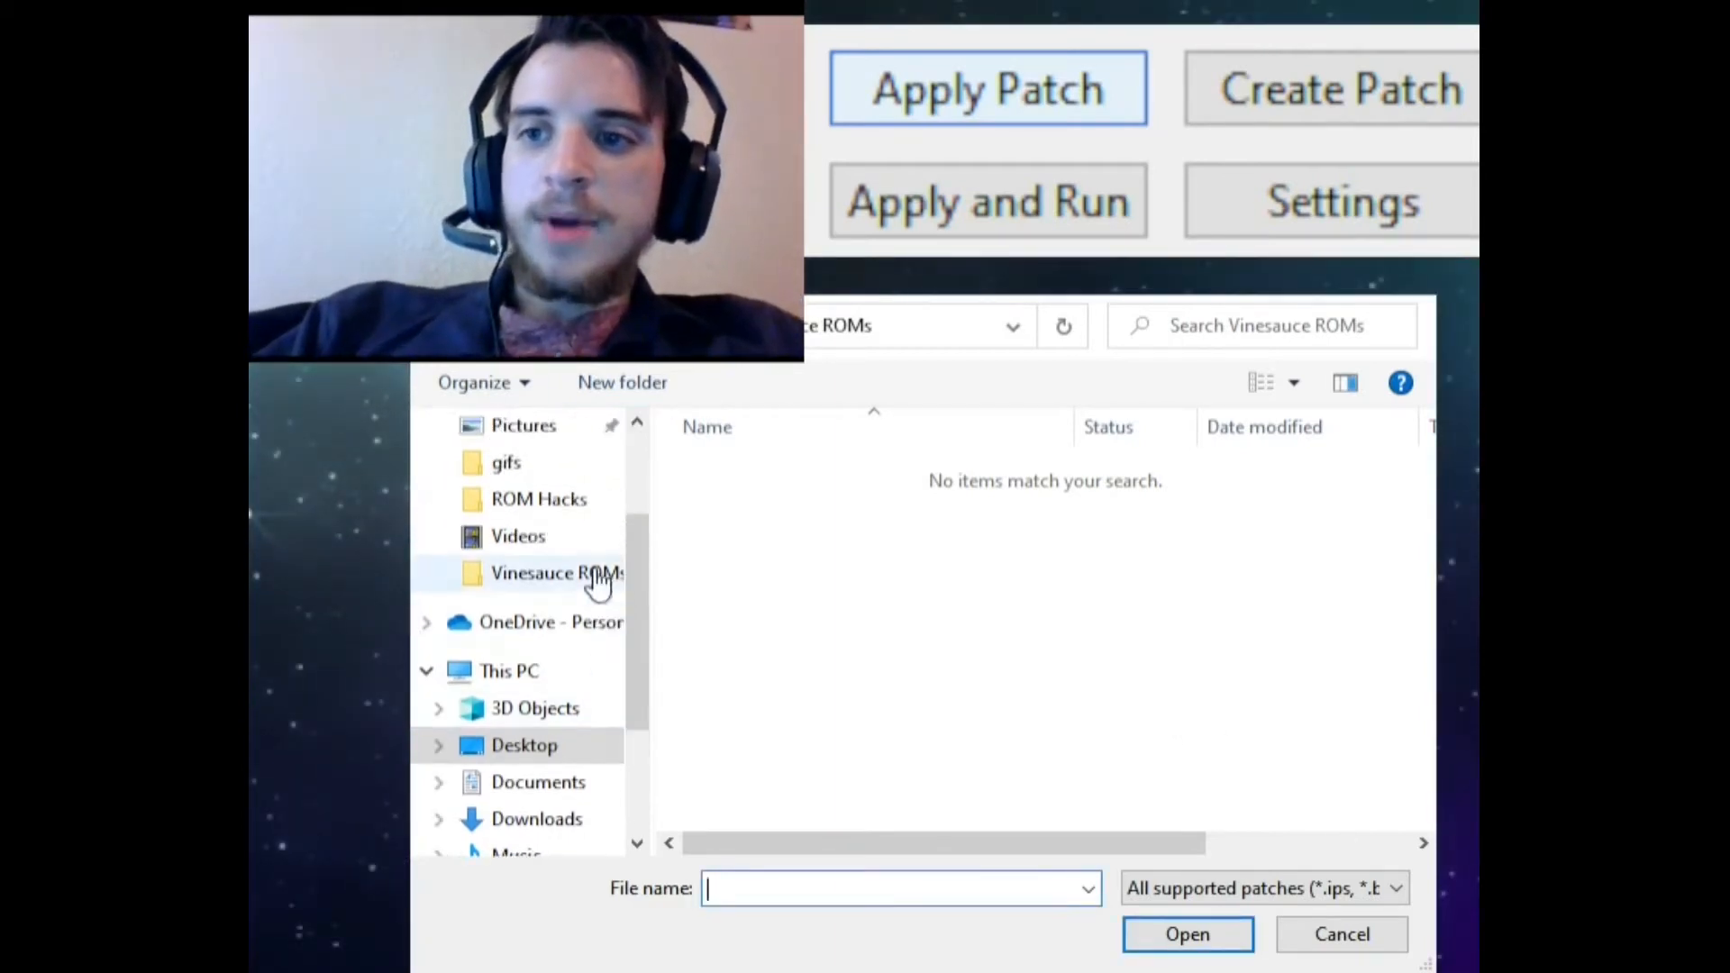
scroll(up, 3)
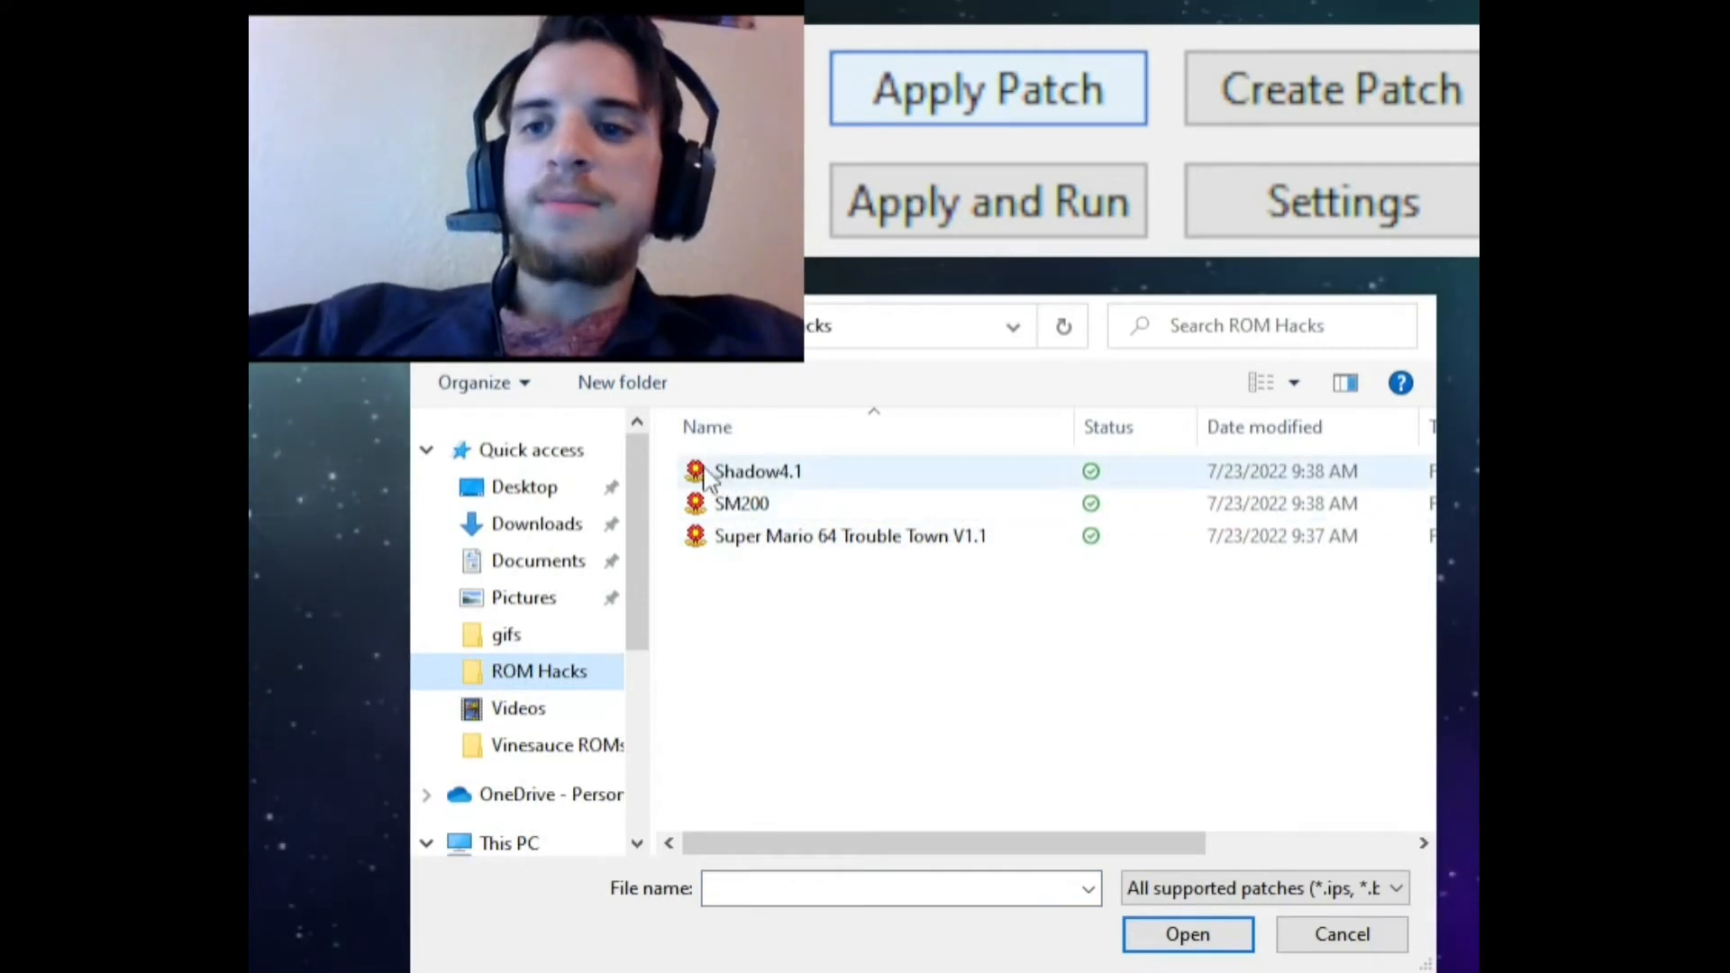
mouse_move(774, 503)
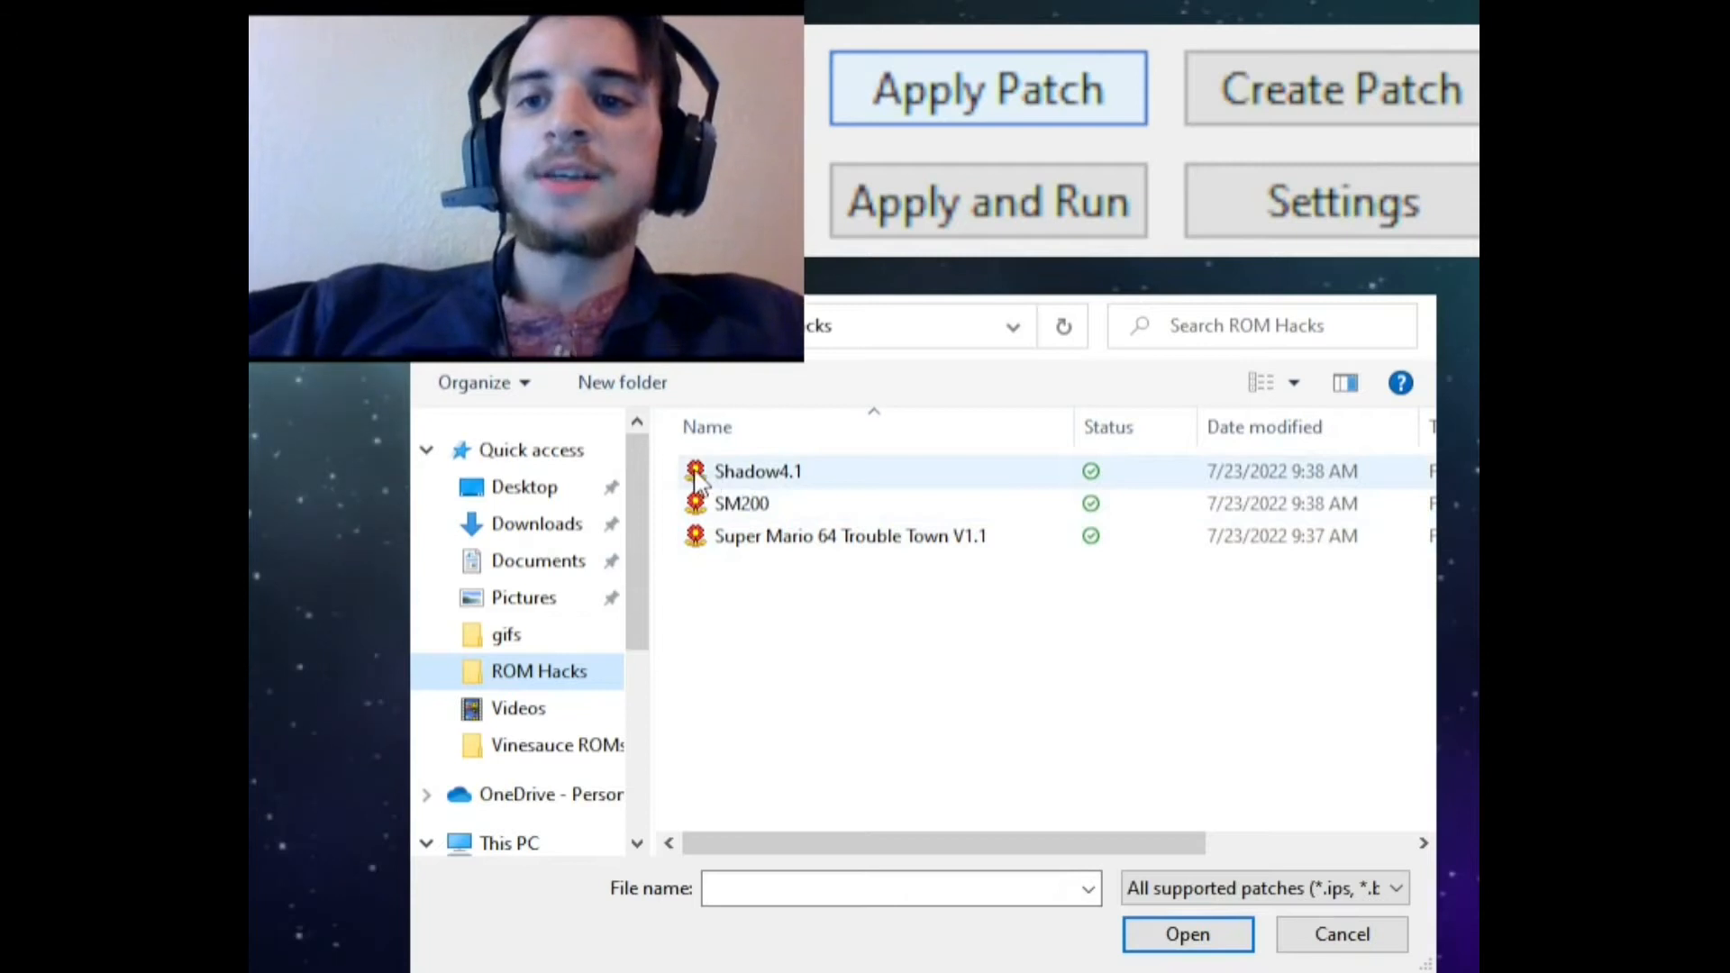
mouse_move(741, 503)
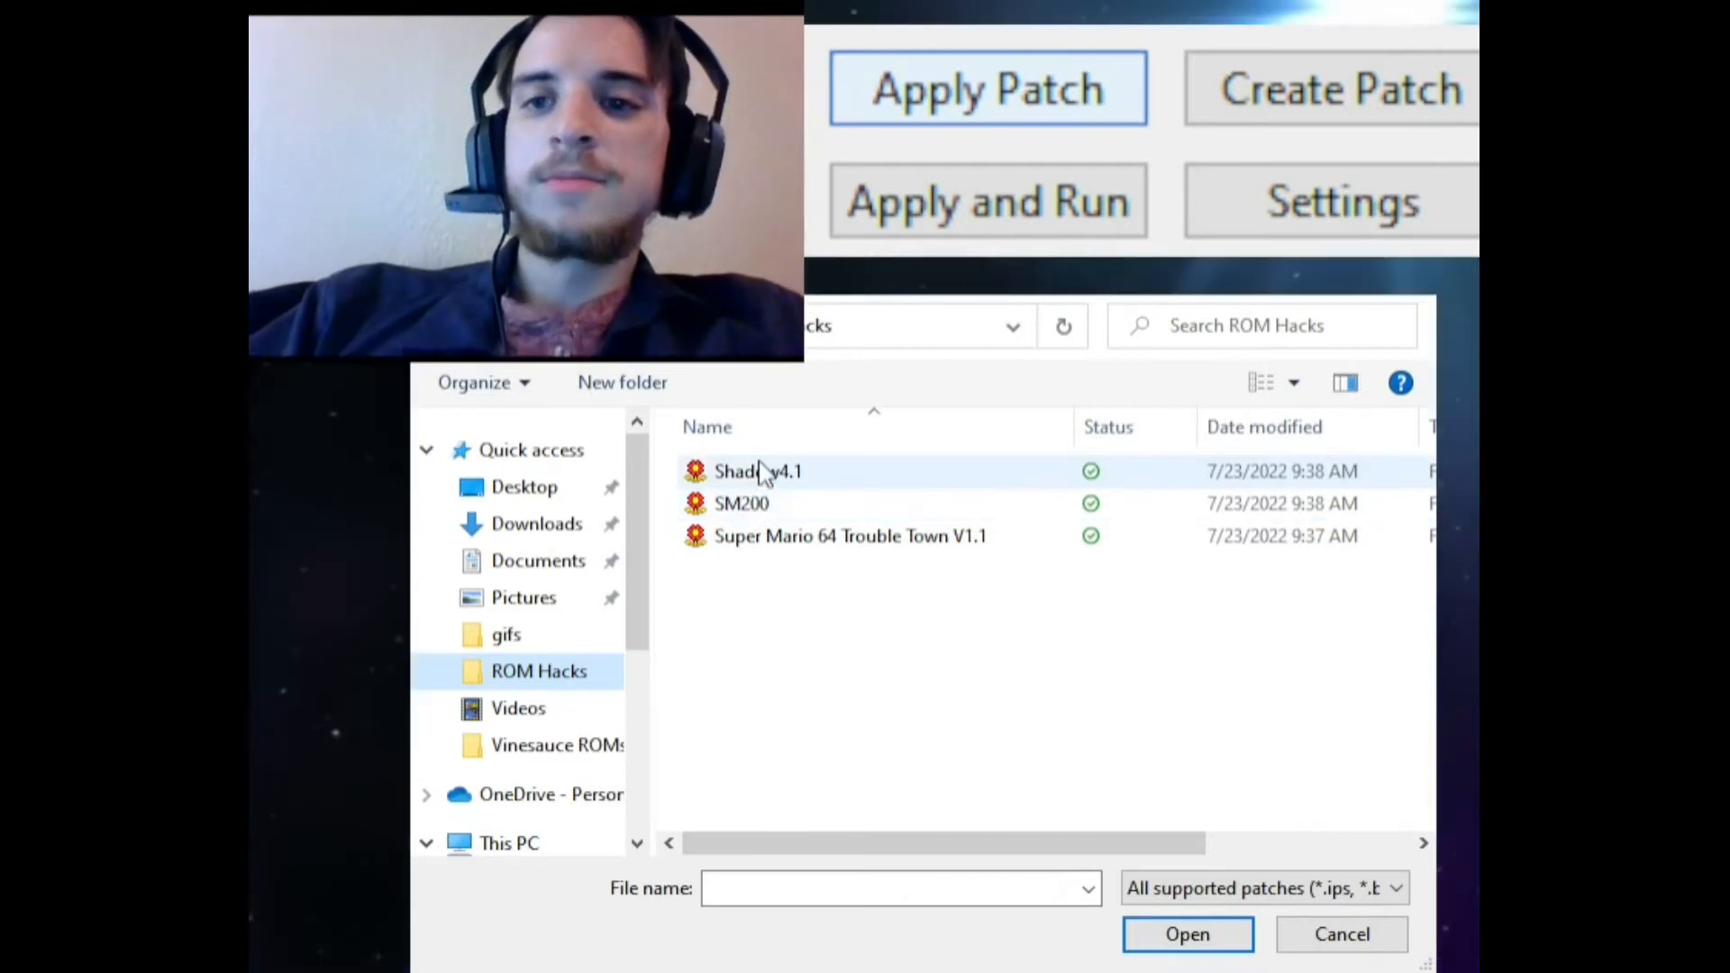
mouse_move(832, 524)
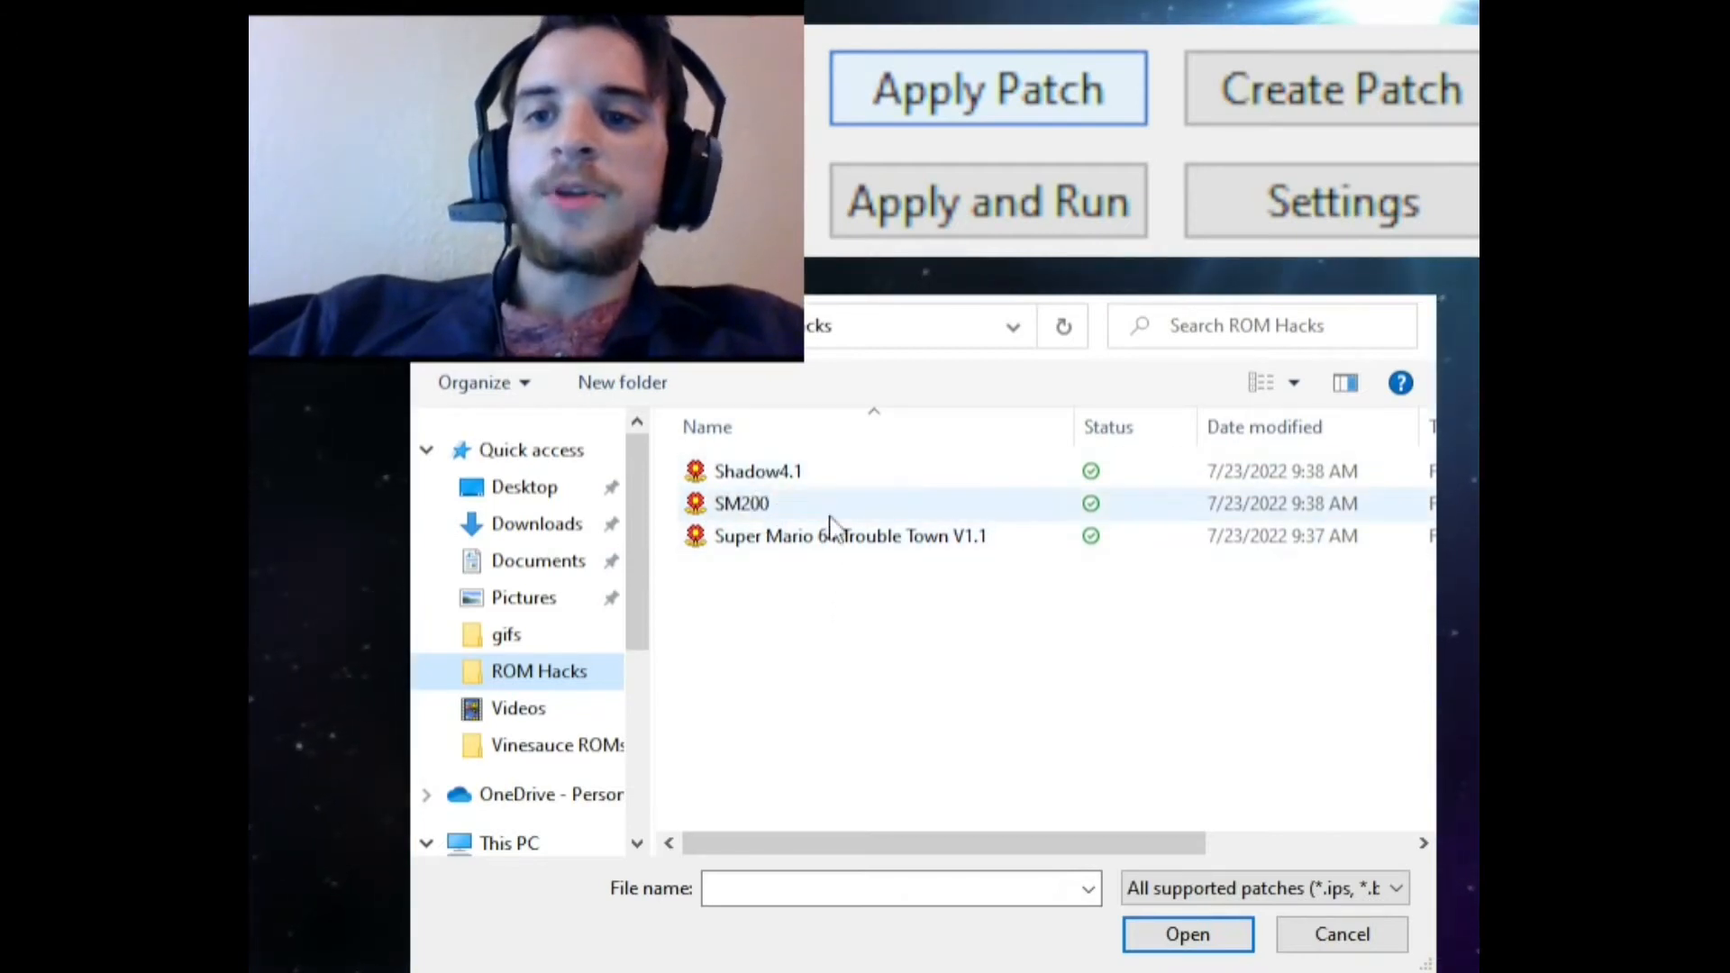
click(740, 503)
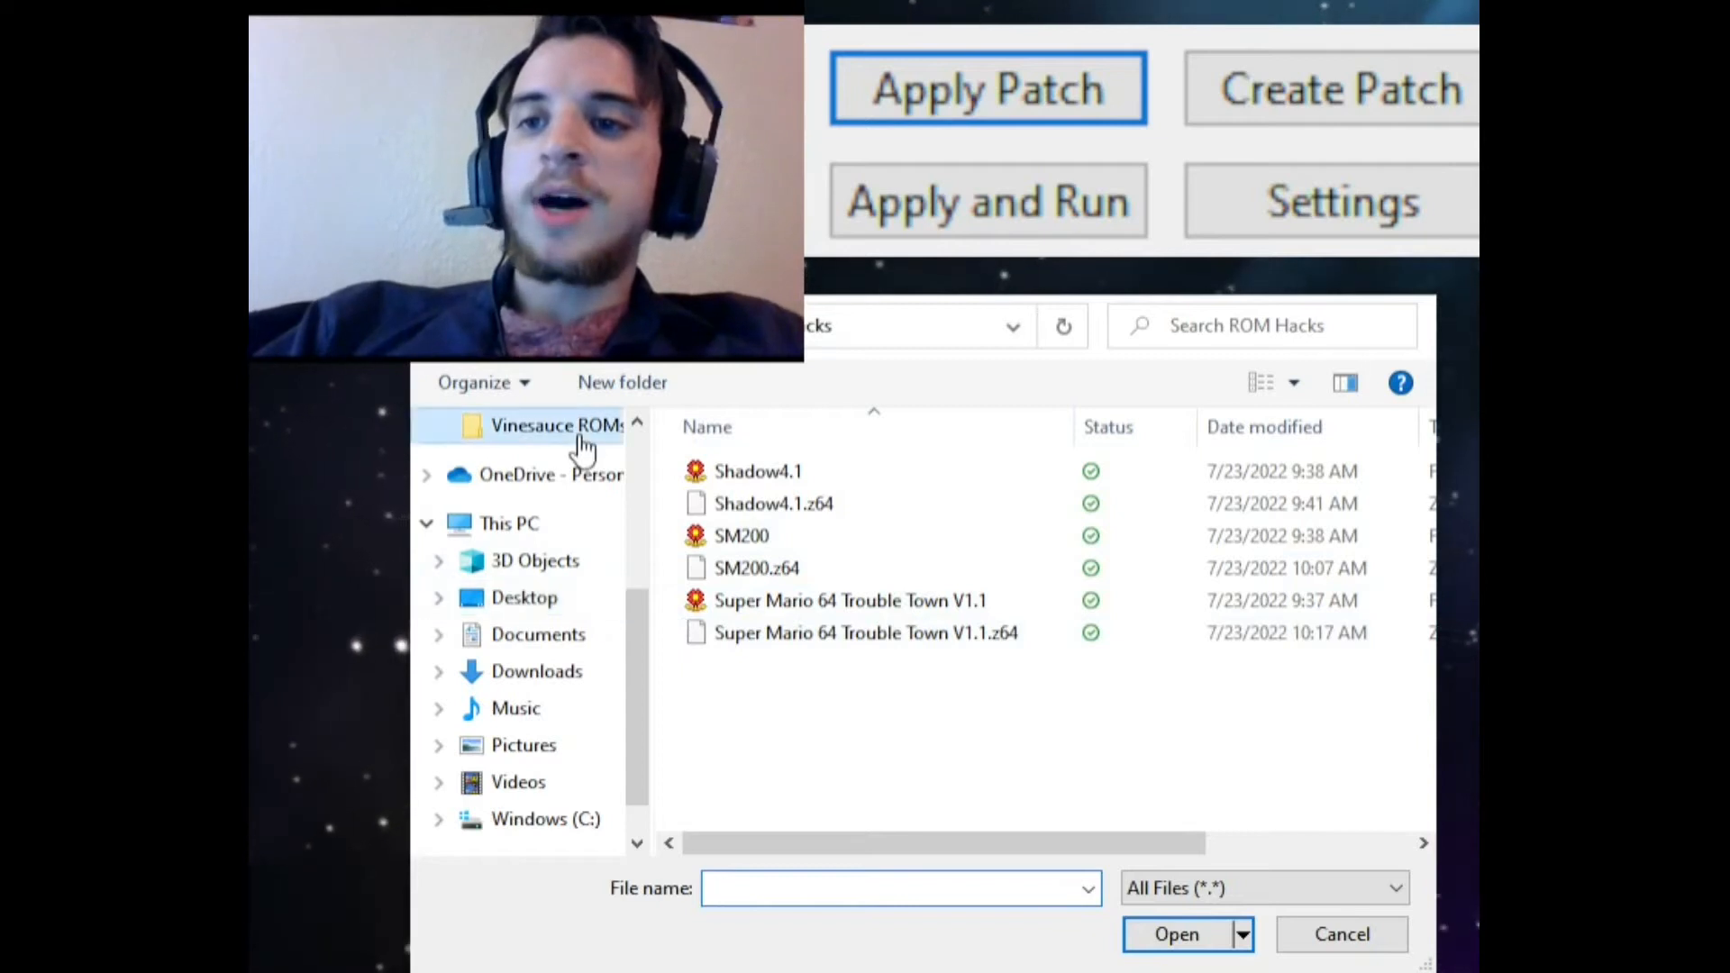
- Choose Super Mario 64 (USA).z64 from Vinesauce ROMs as the base ROM
click(557, 425)
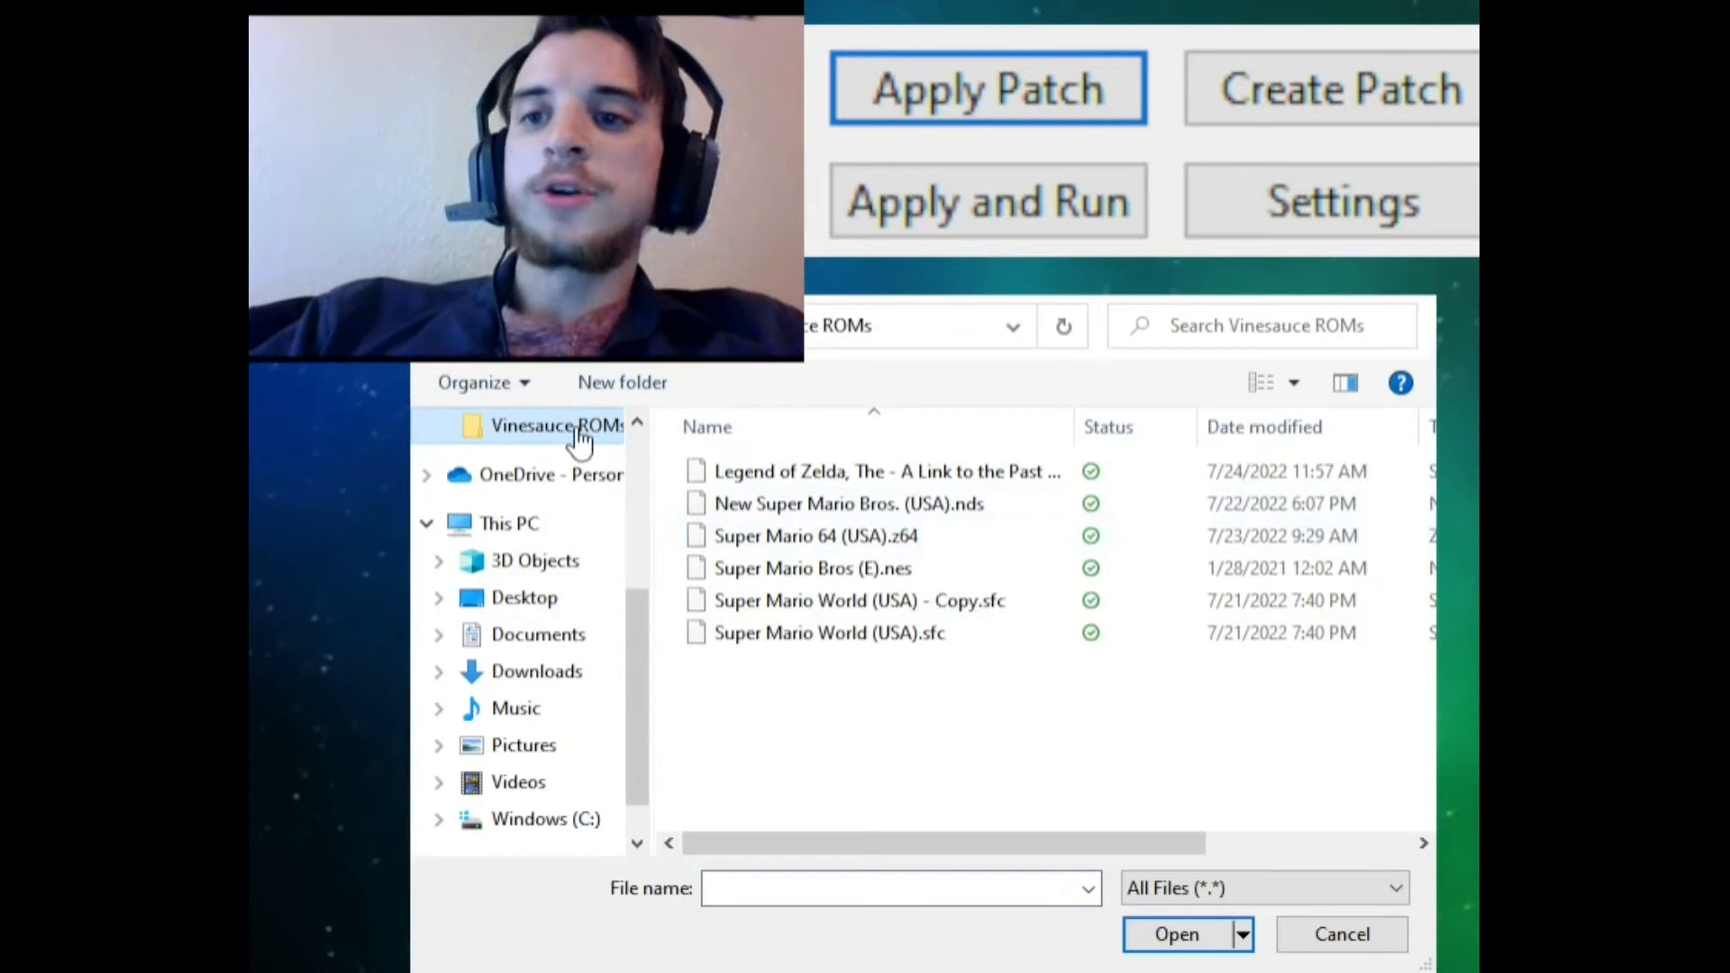
mouse_move(991, 583)
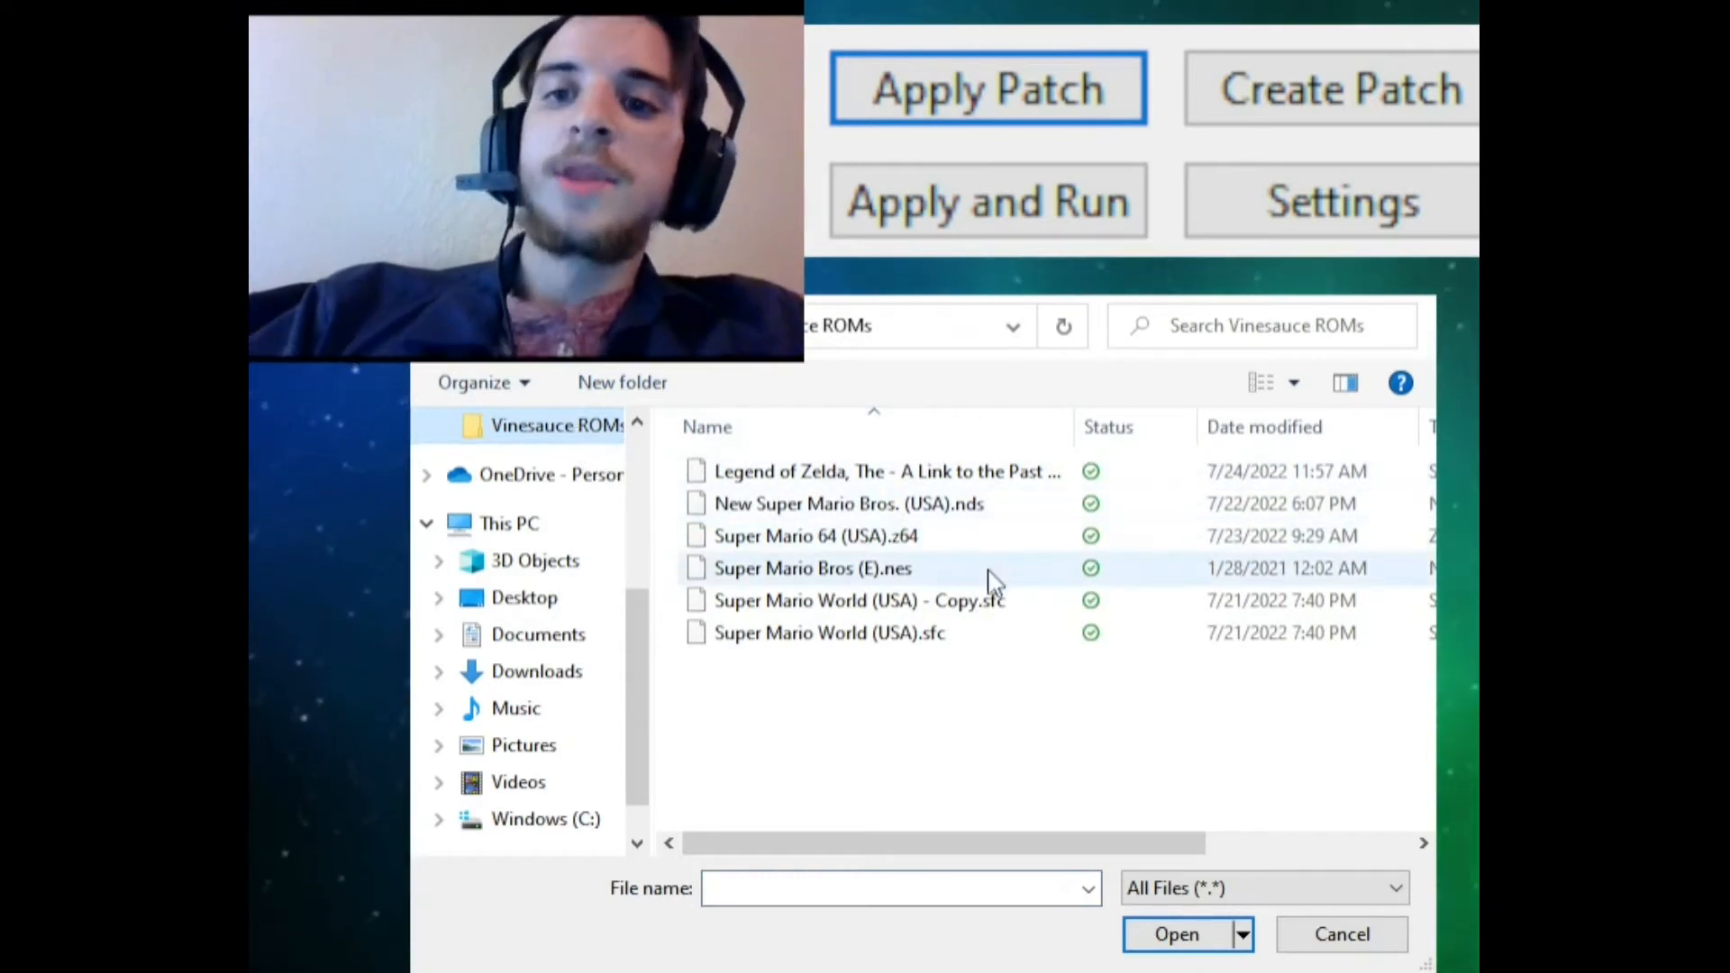
mouse_move(961, 536)
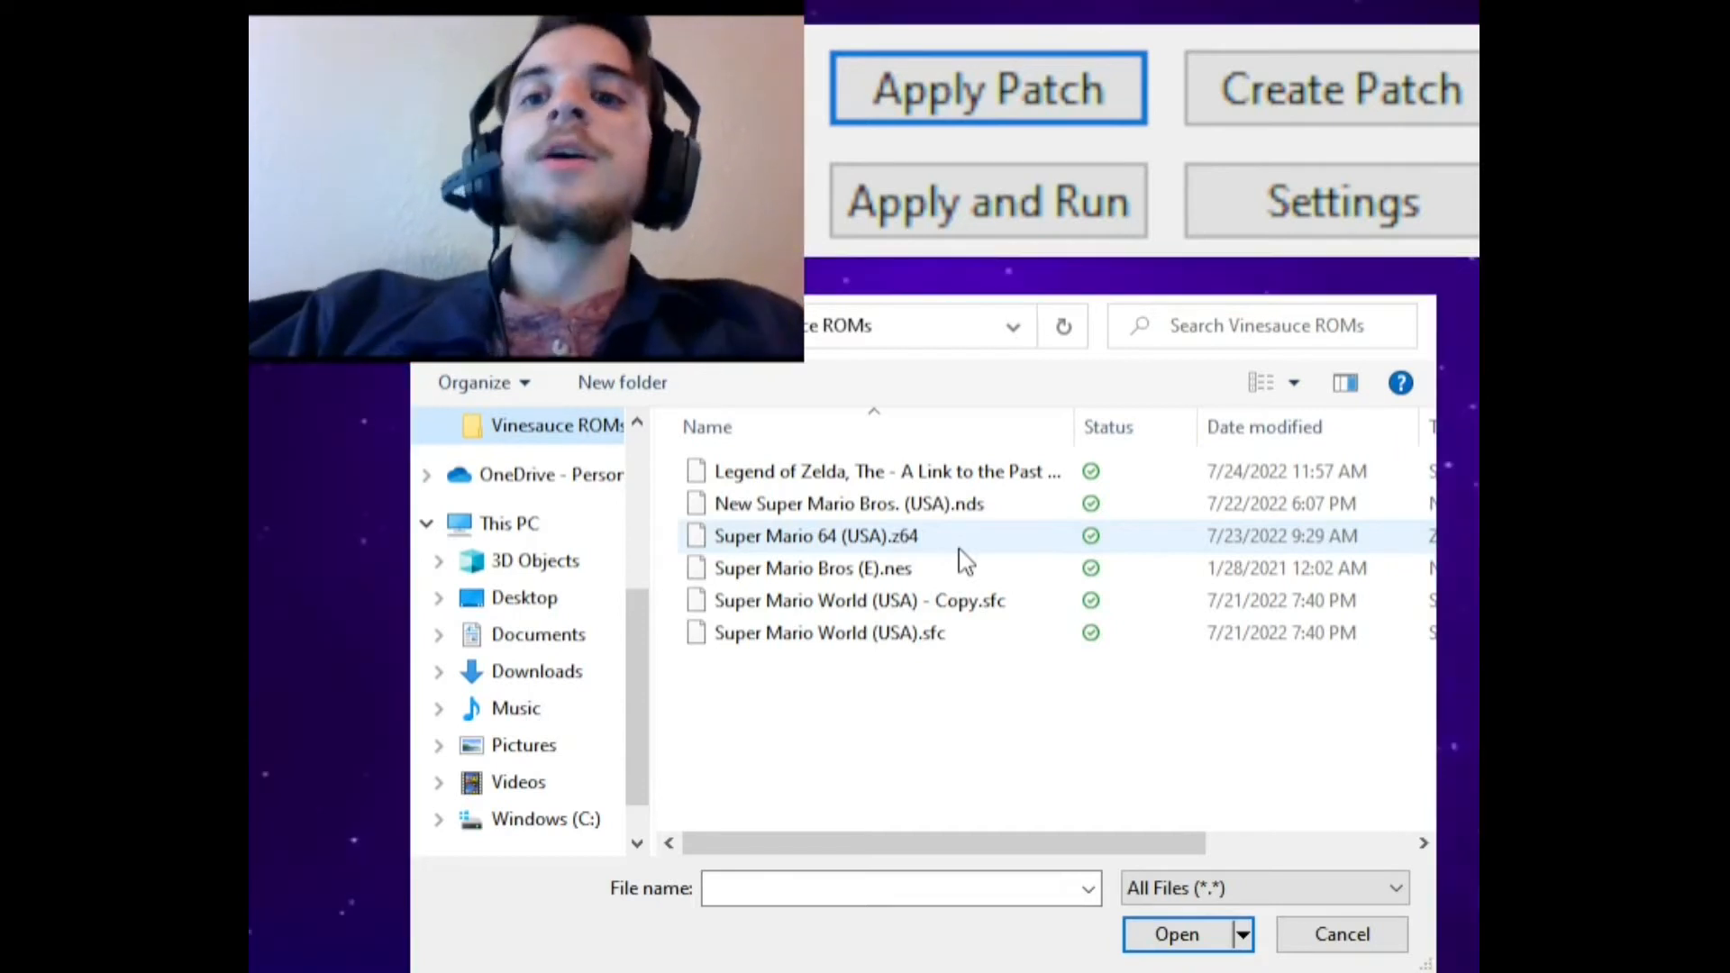
click(815, 535)
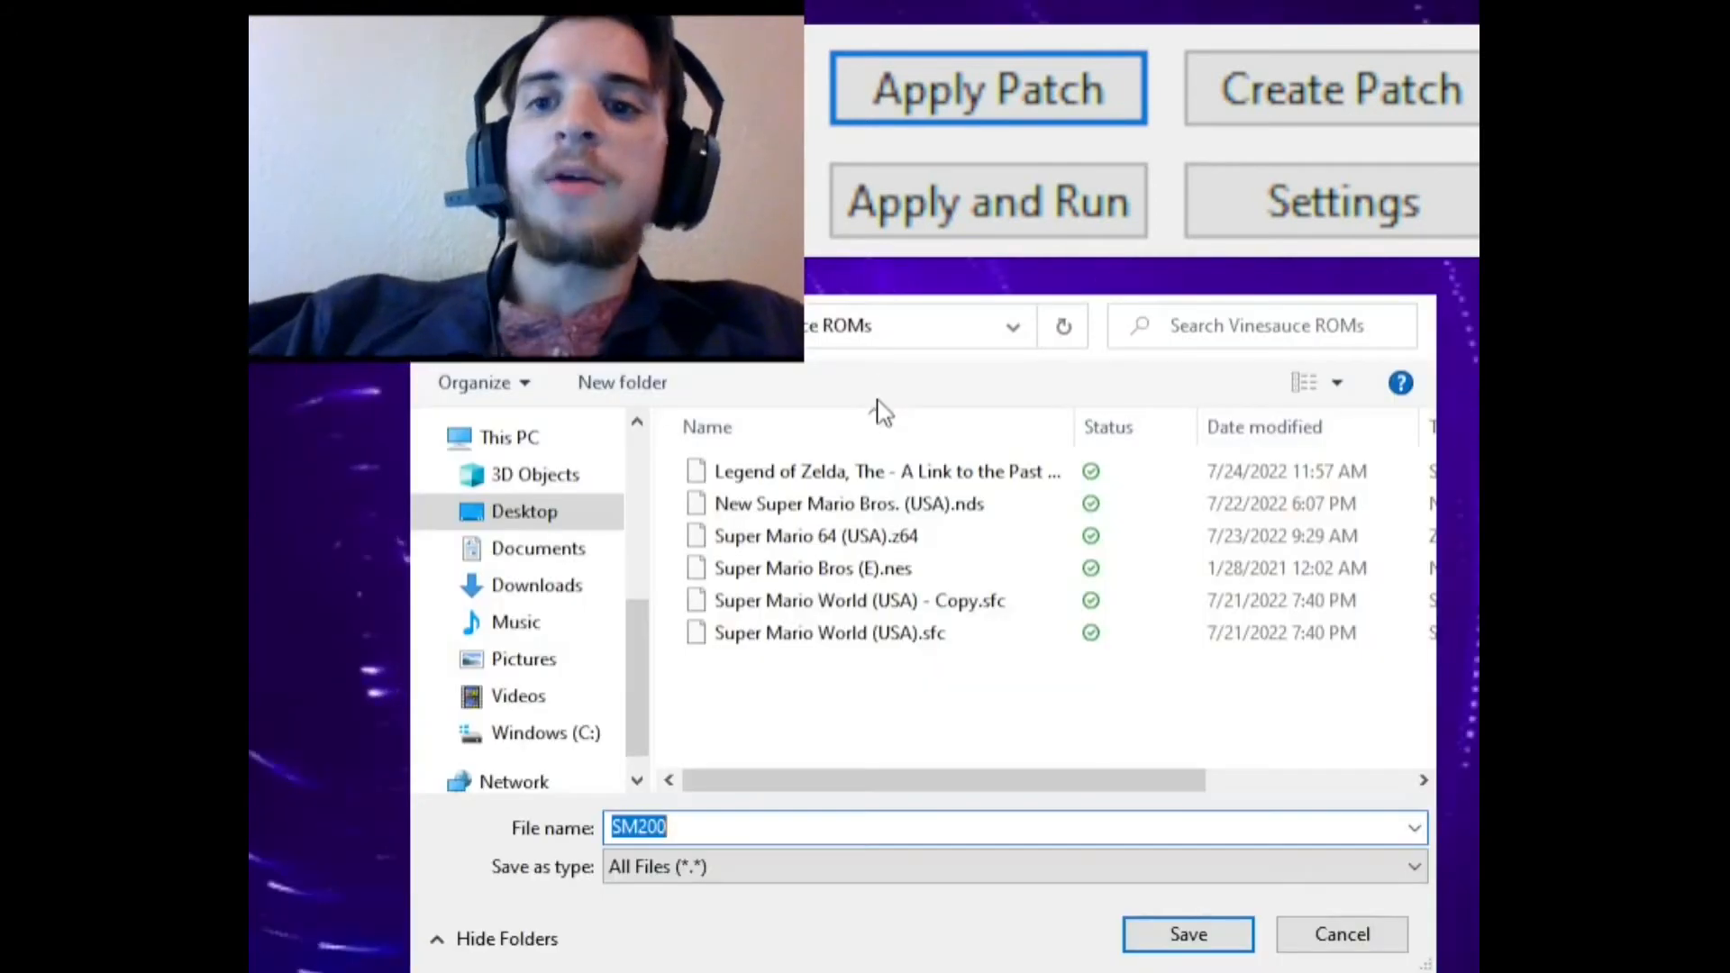
mouse_move(1226, 144)
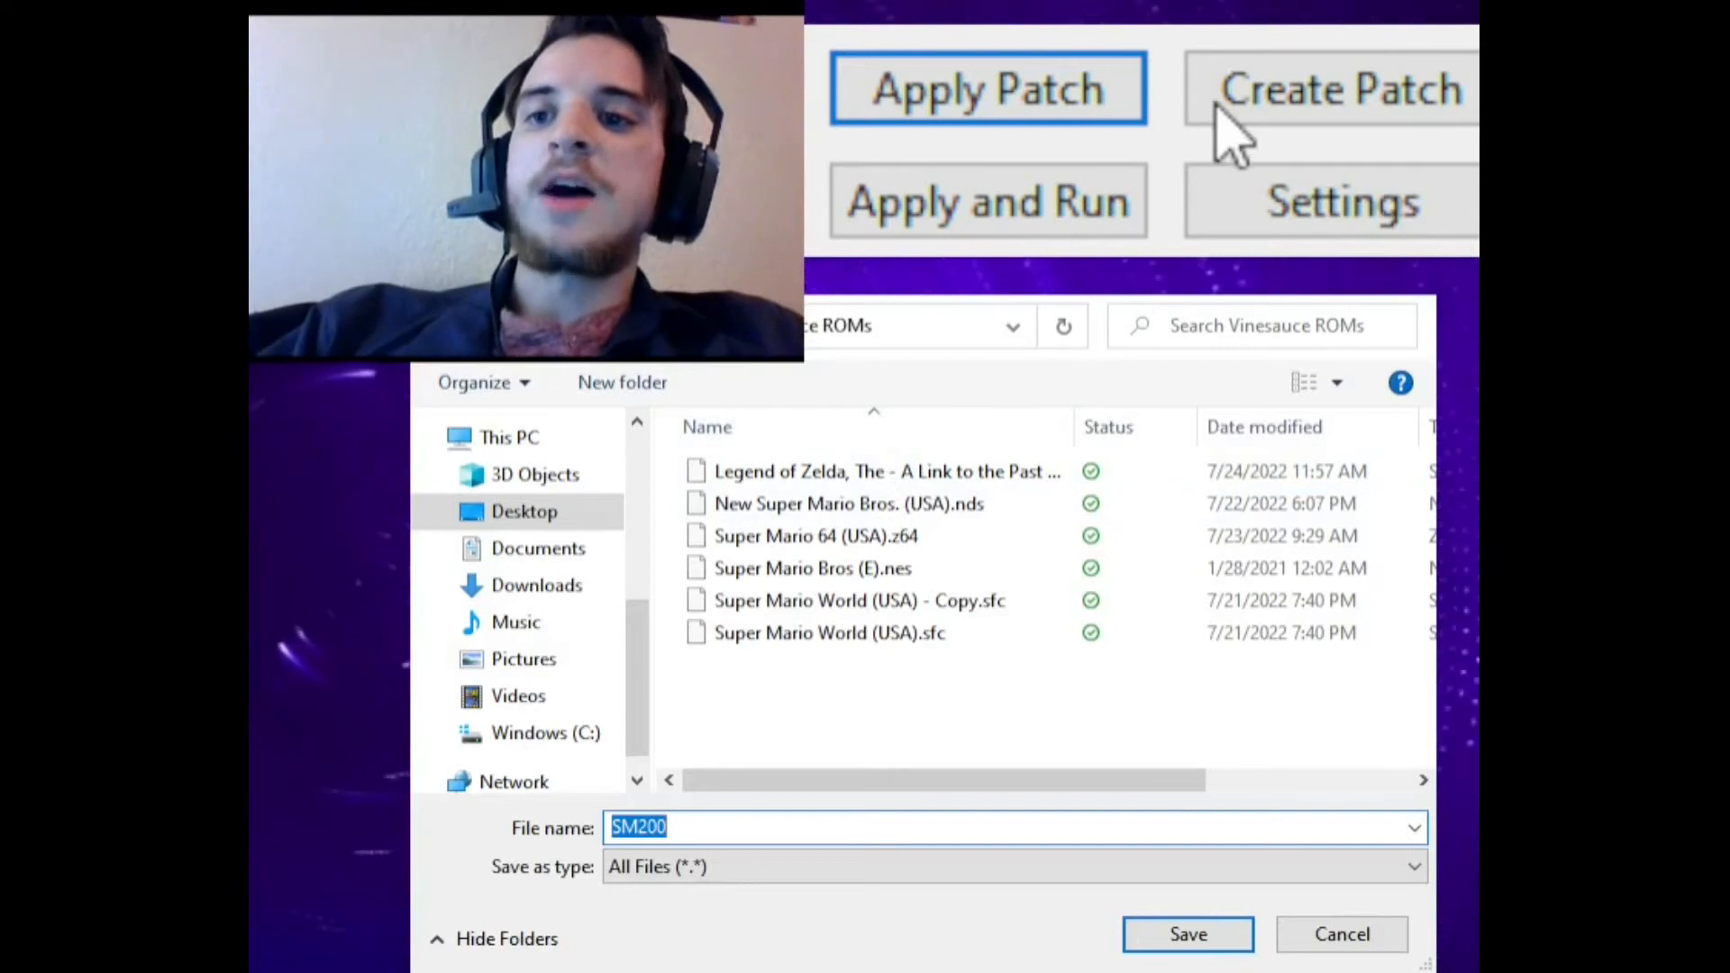
- Name the patched output juicyjsadventures.z64 inside the Desktop's Corrupted ROMS folder
click(525, 510)
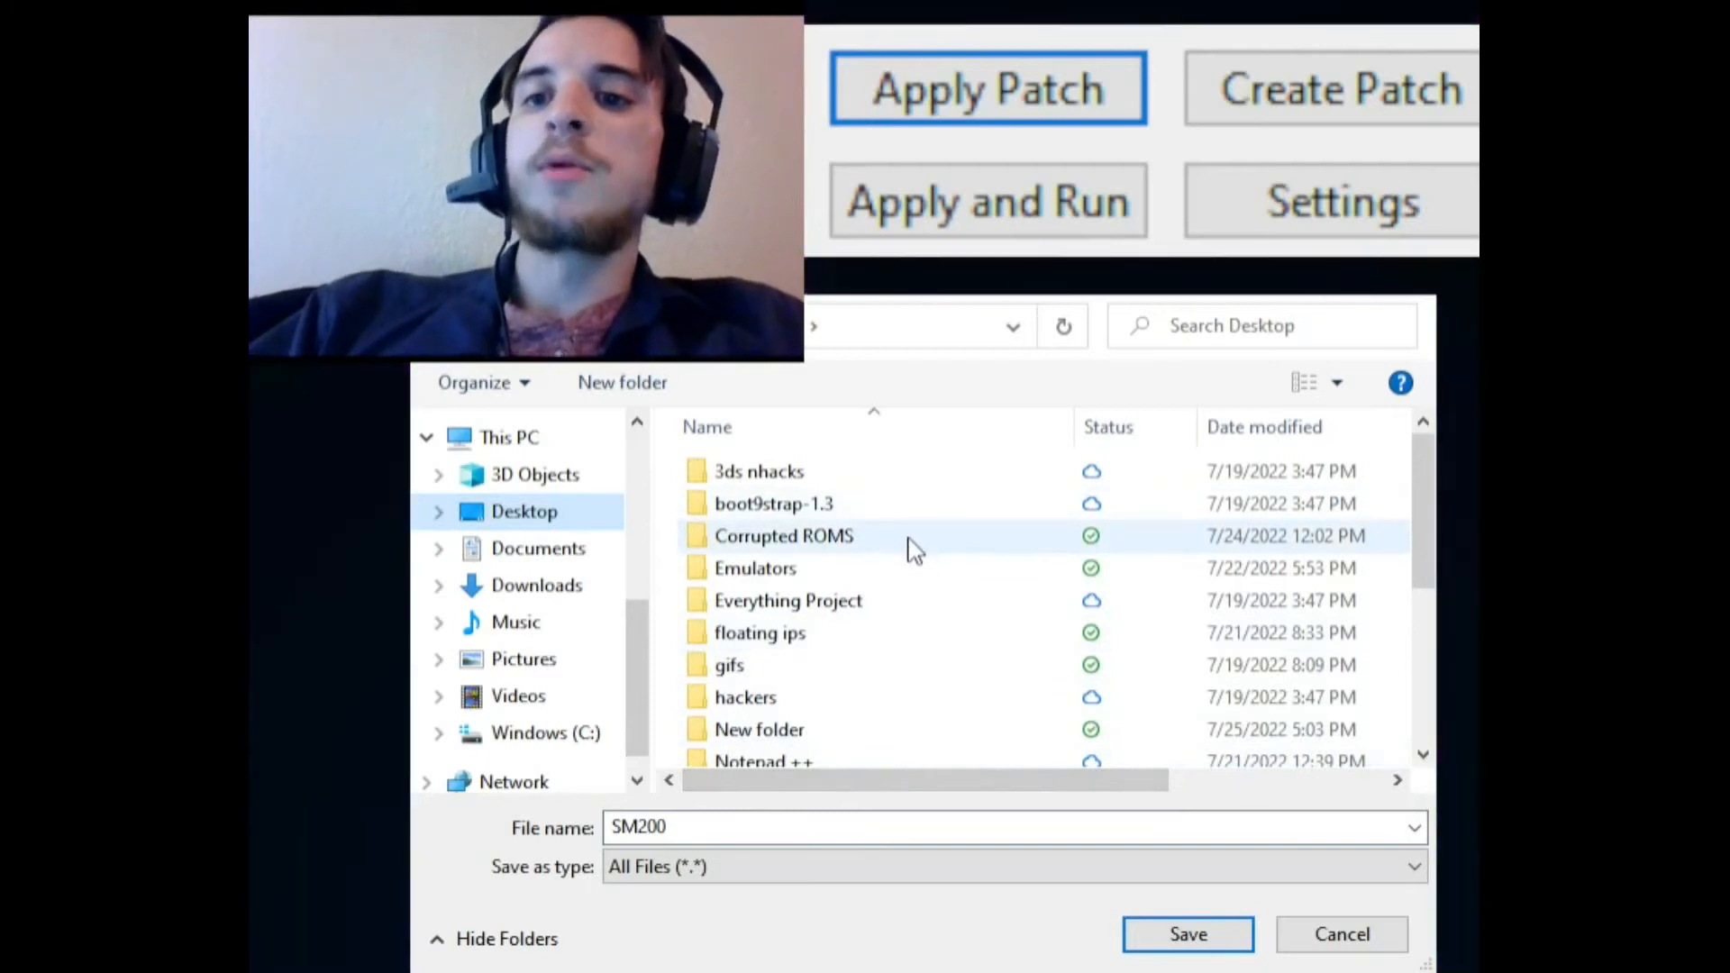
mouse_move(946, 599)
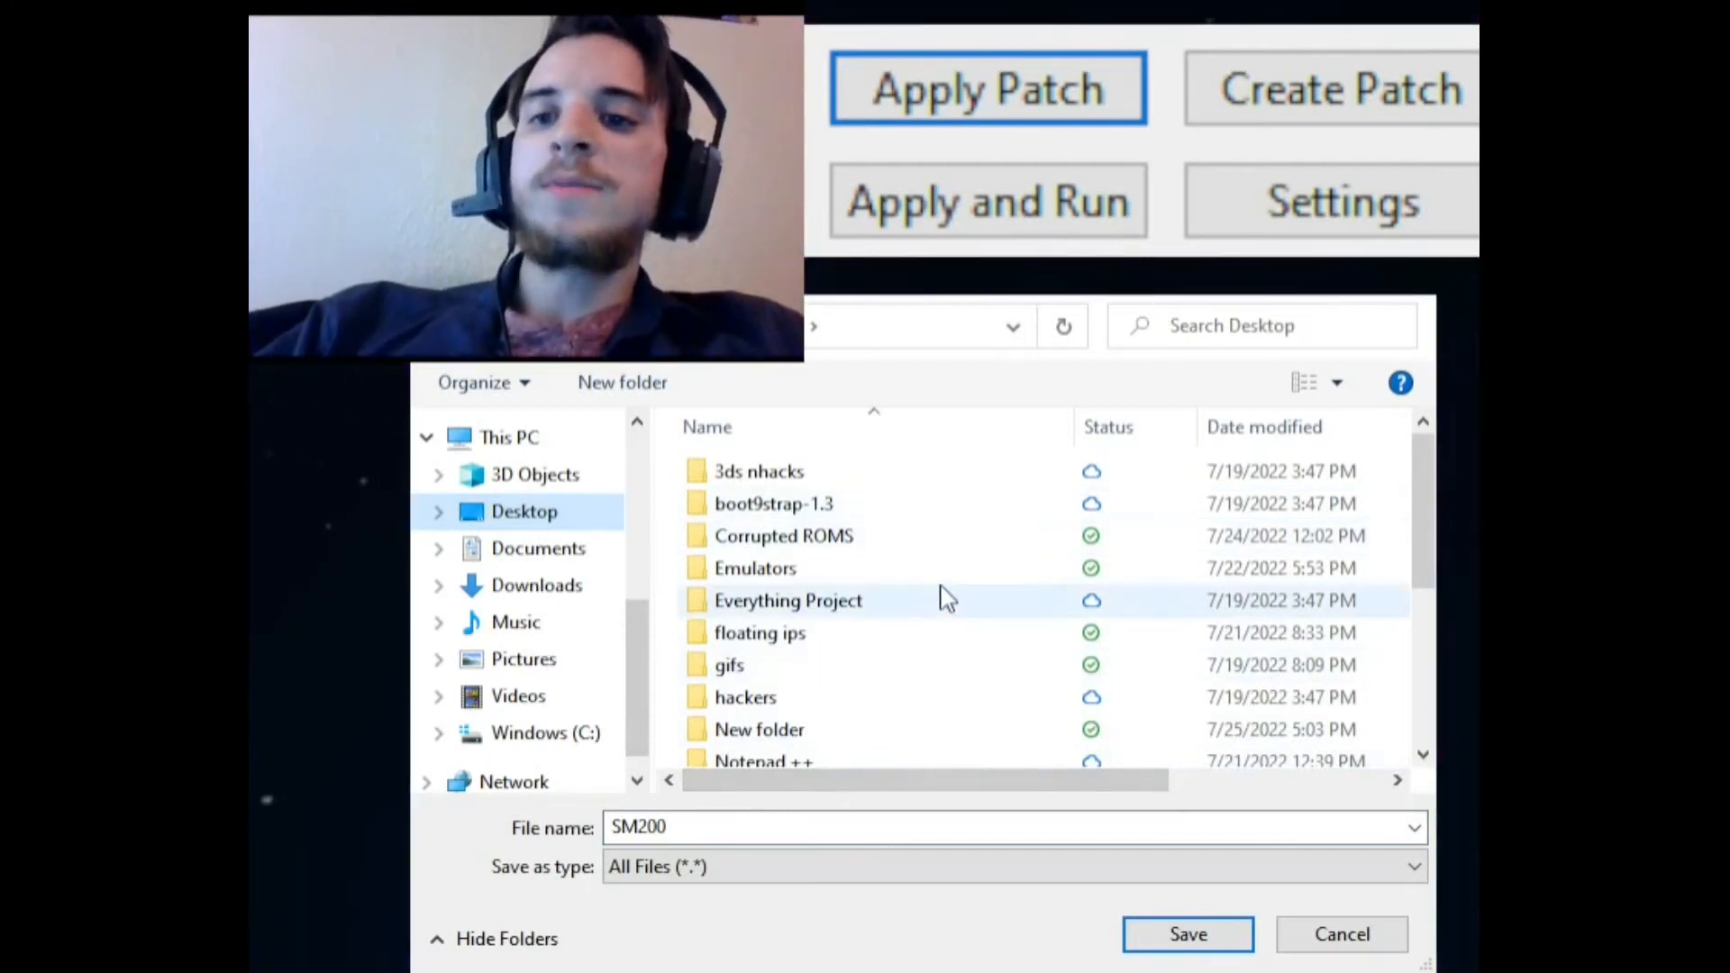
mouse_move(955, 536)
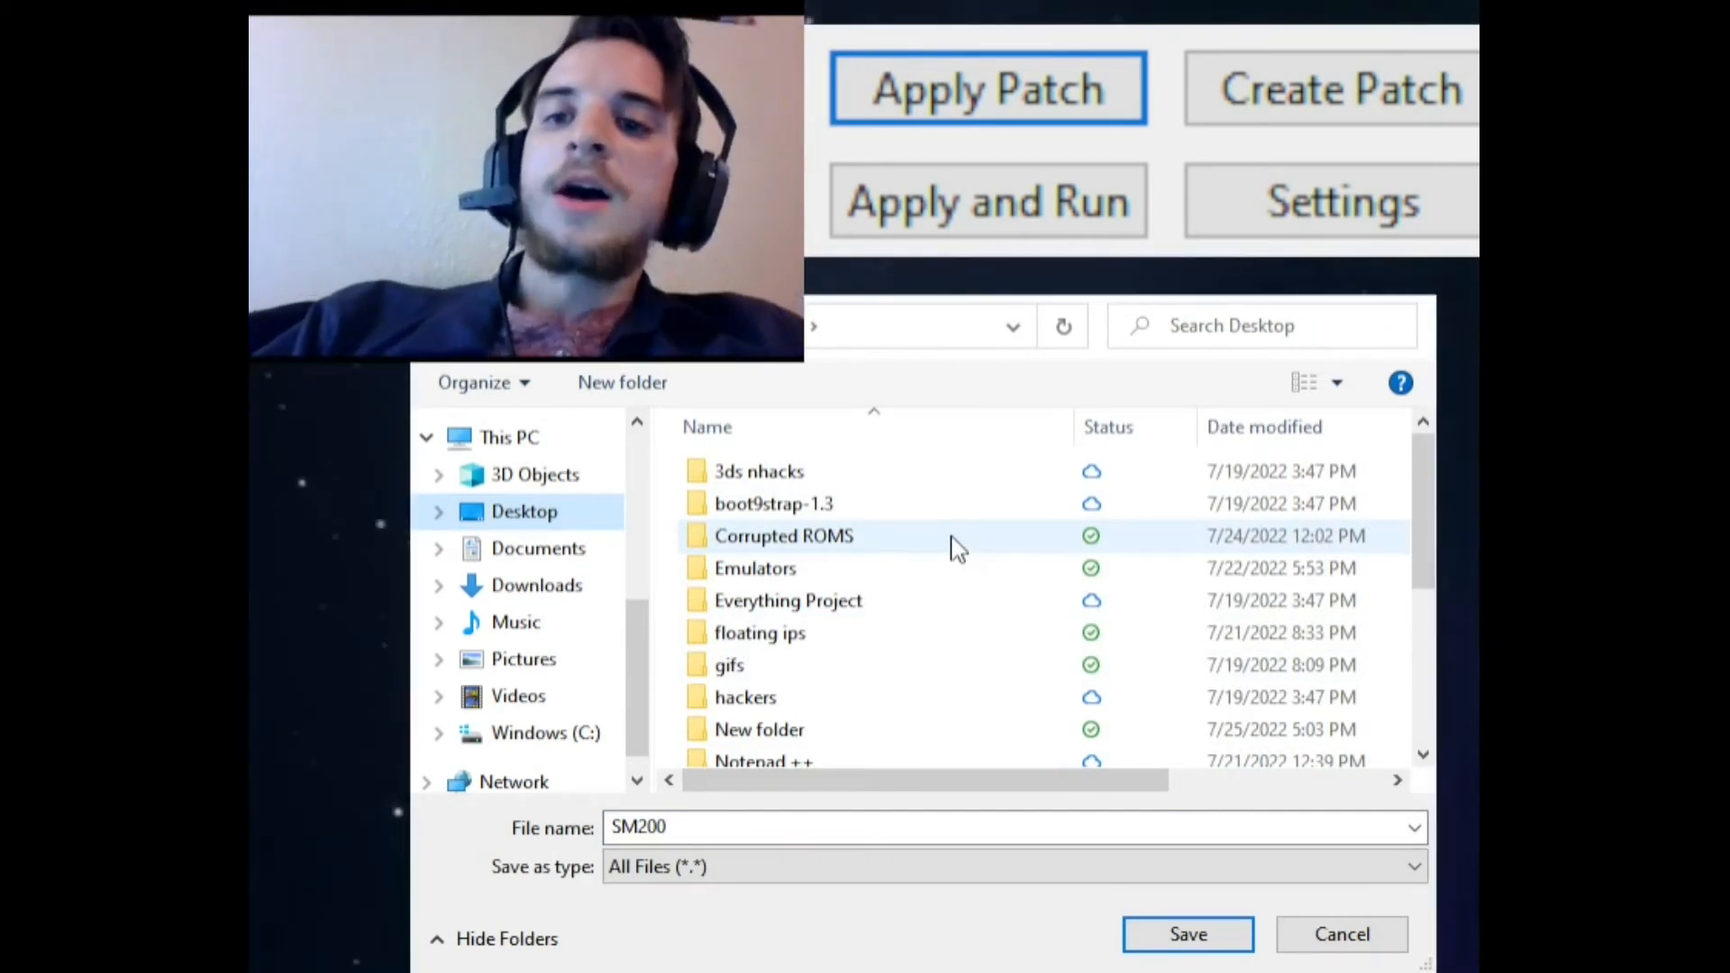
double_click(784, 535)
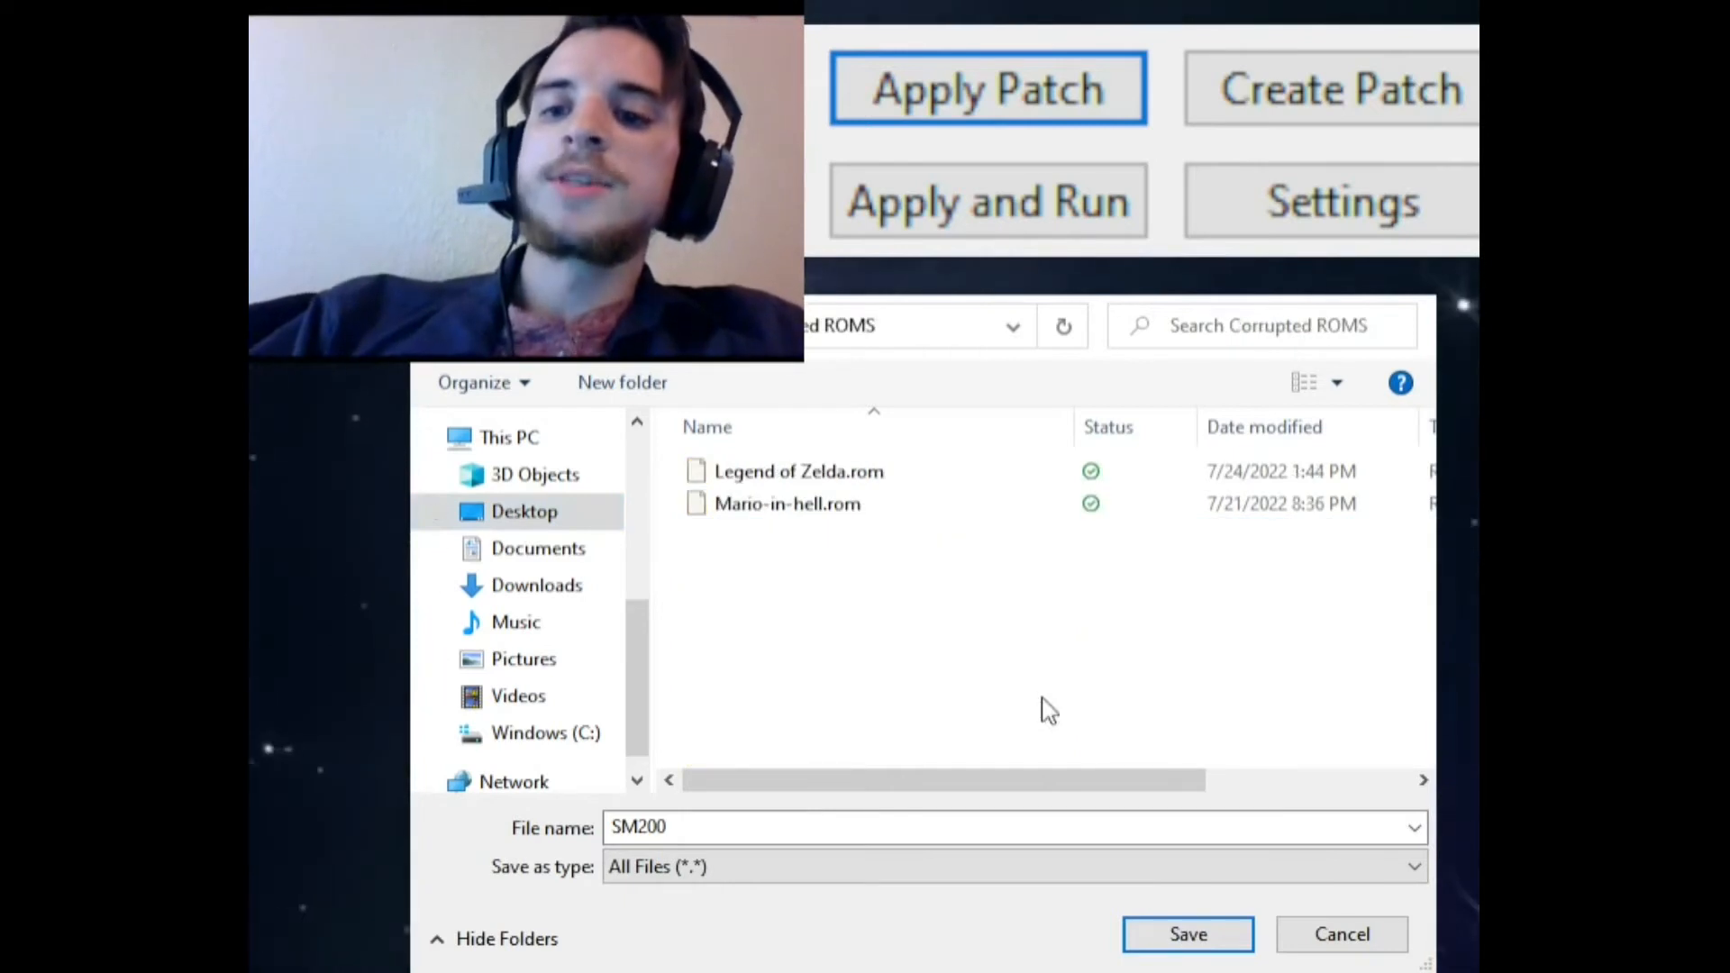
click(1013, 828)
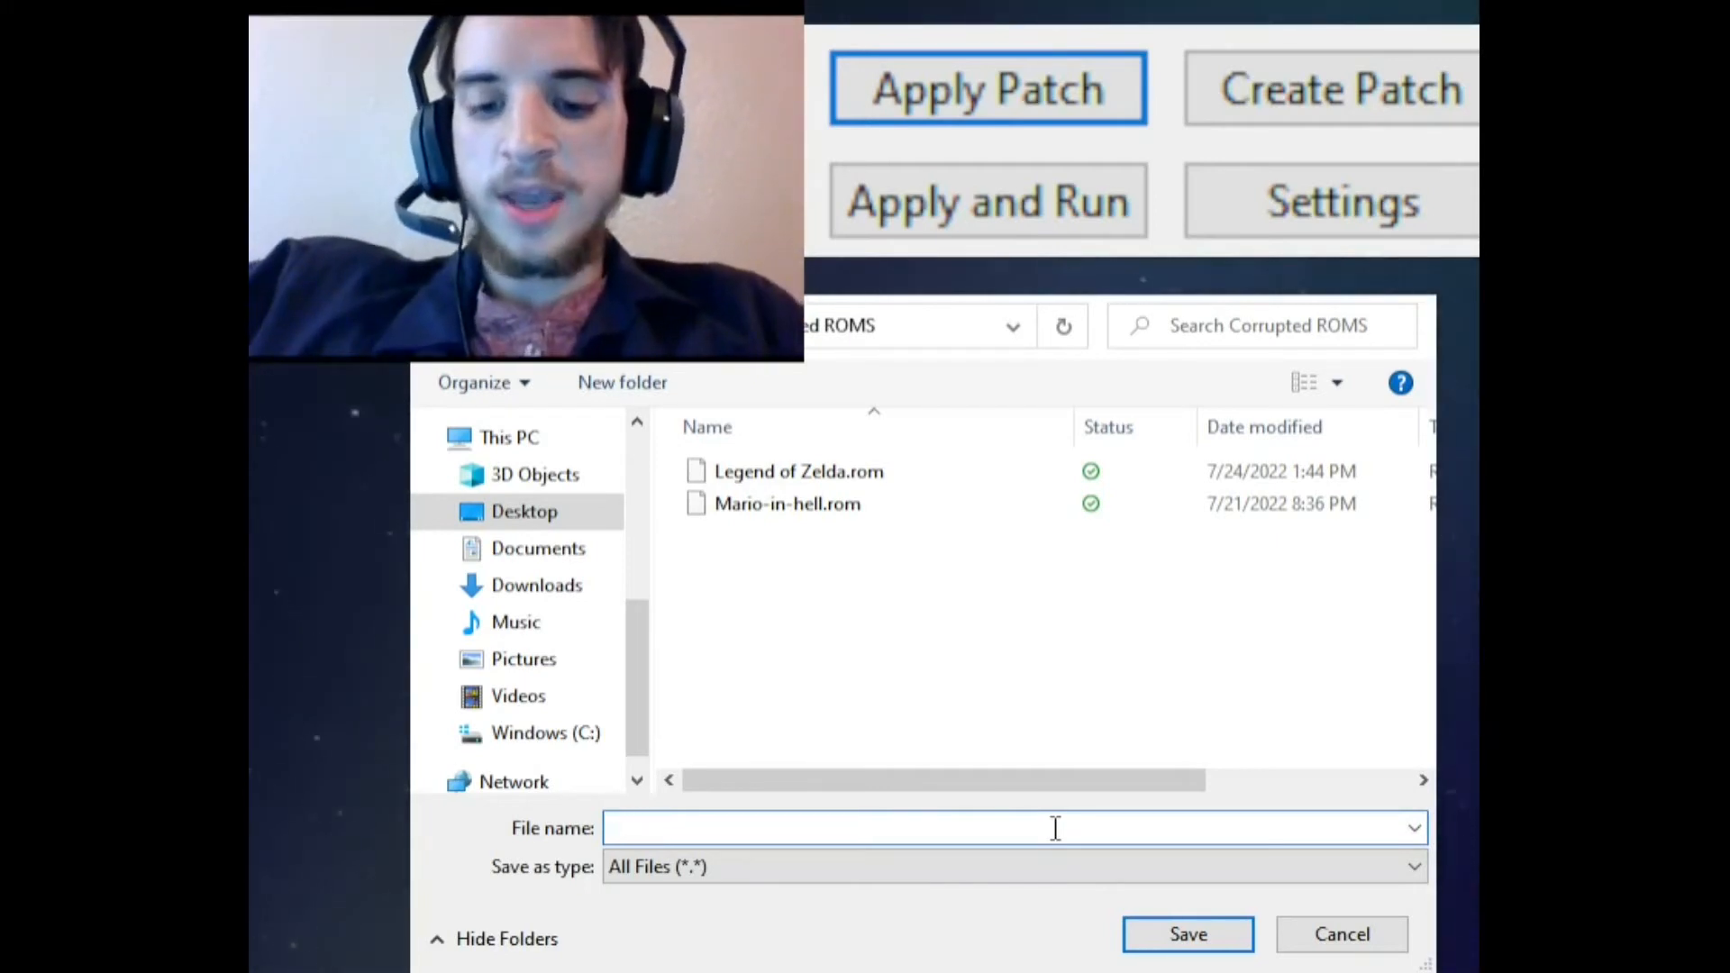
text(juicy)
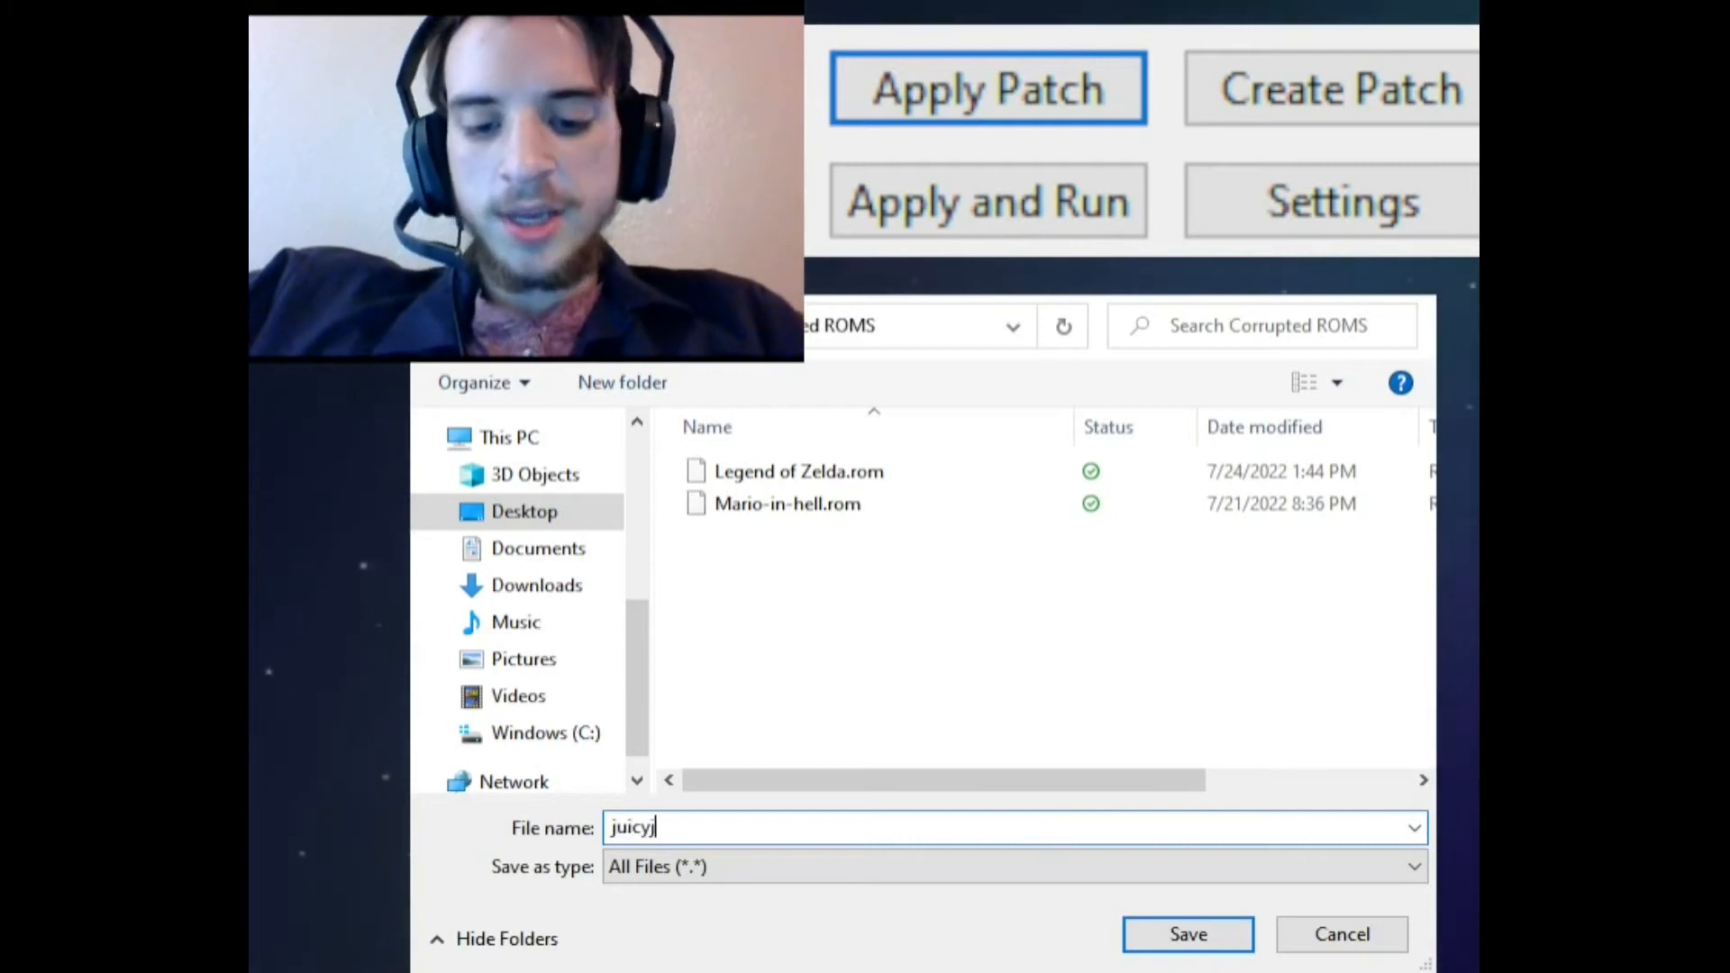
text('sadventu)
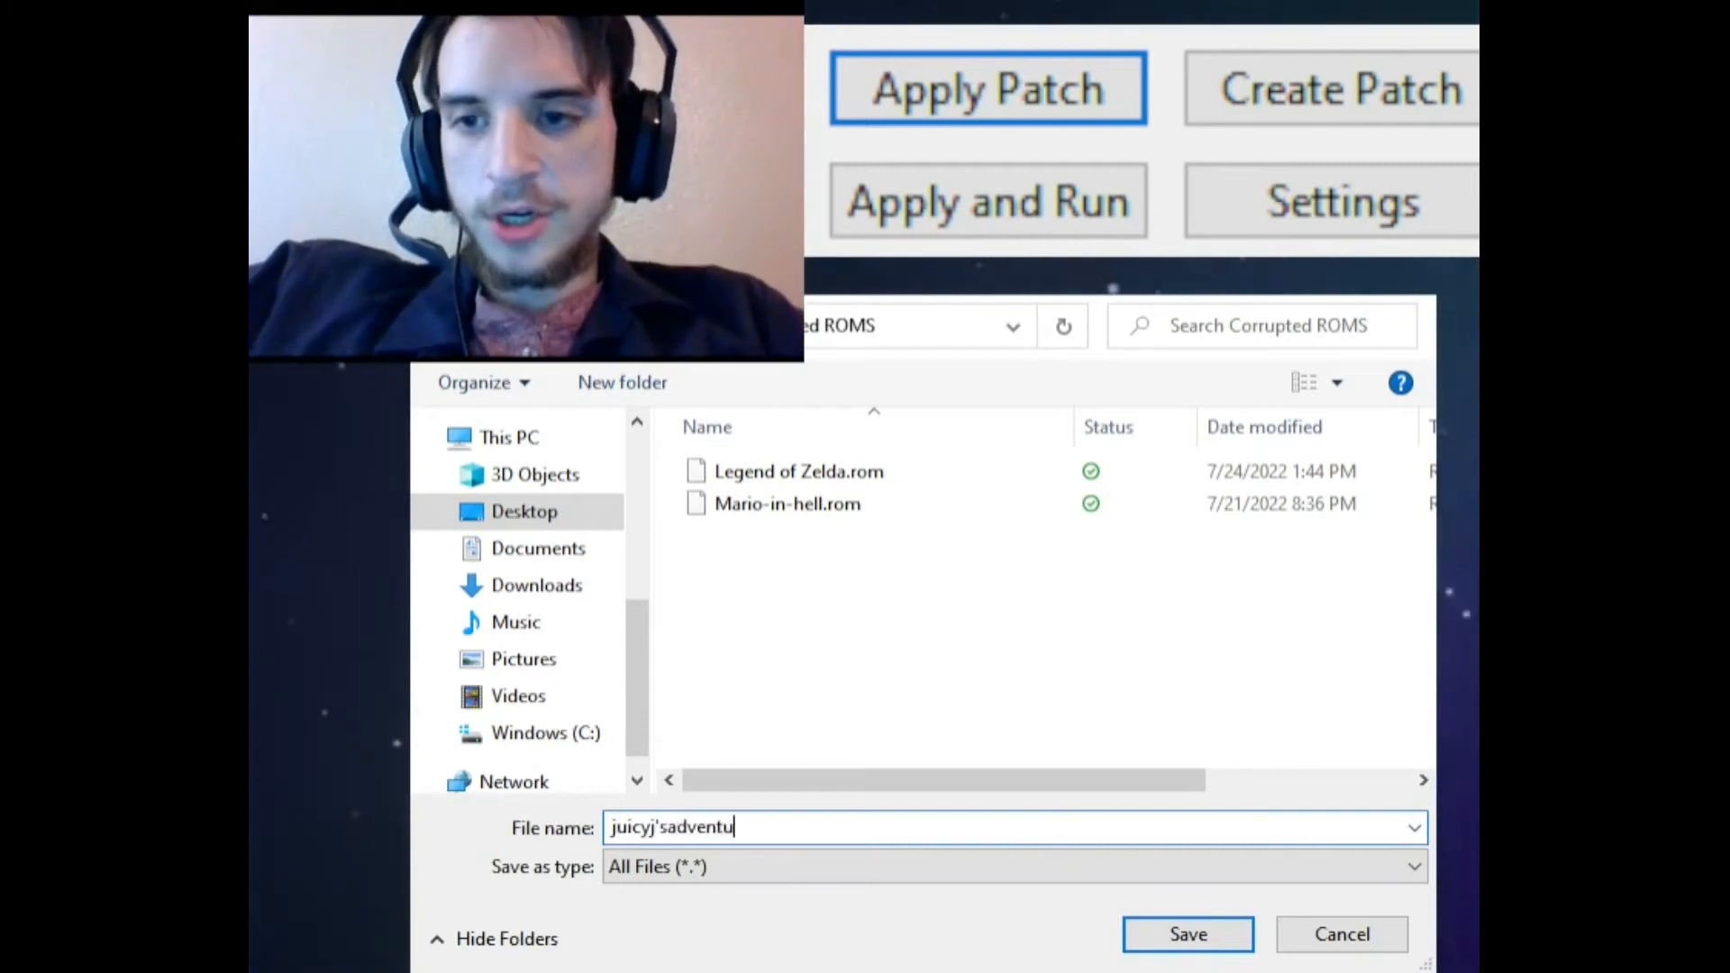
text(res)
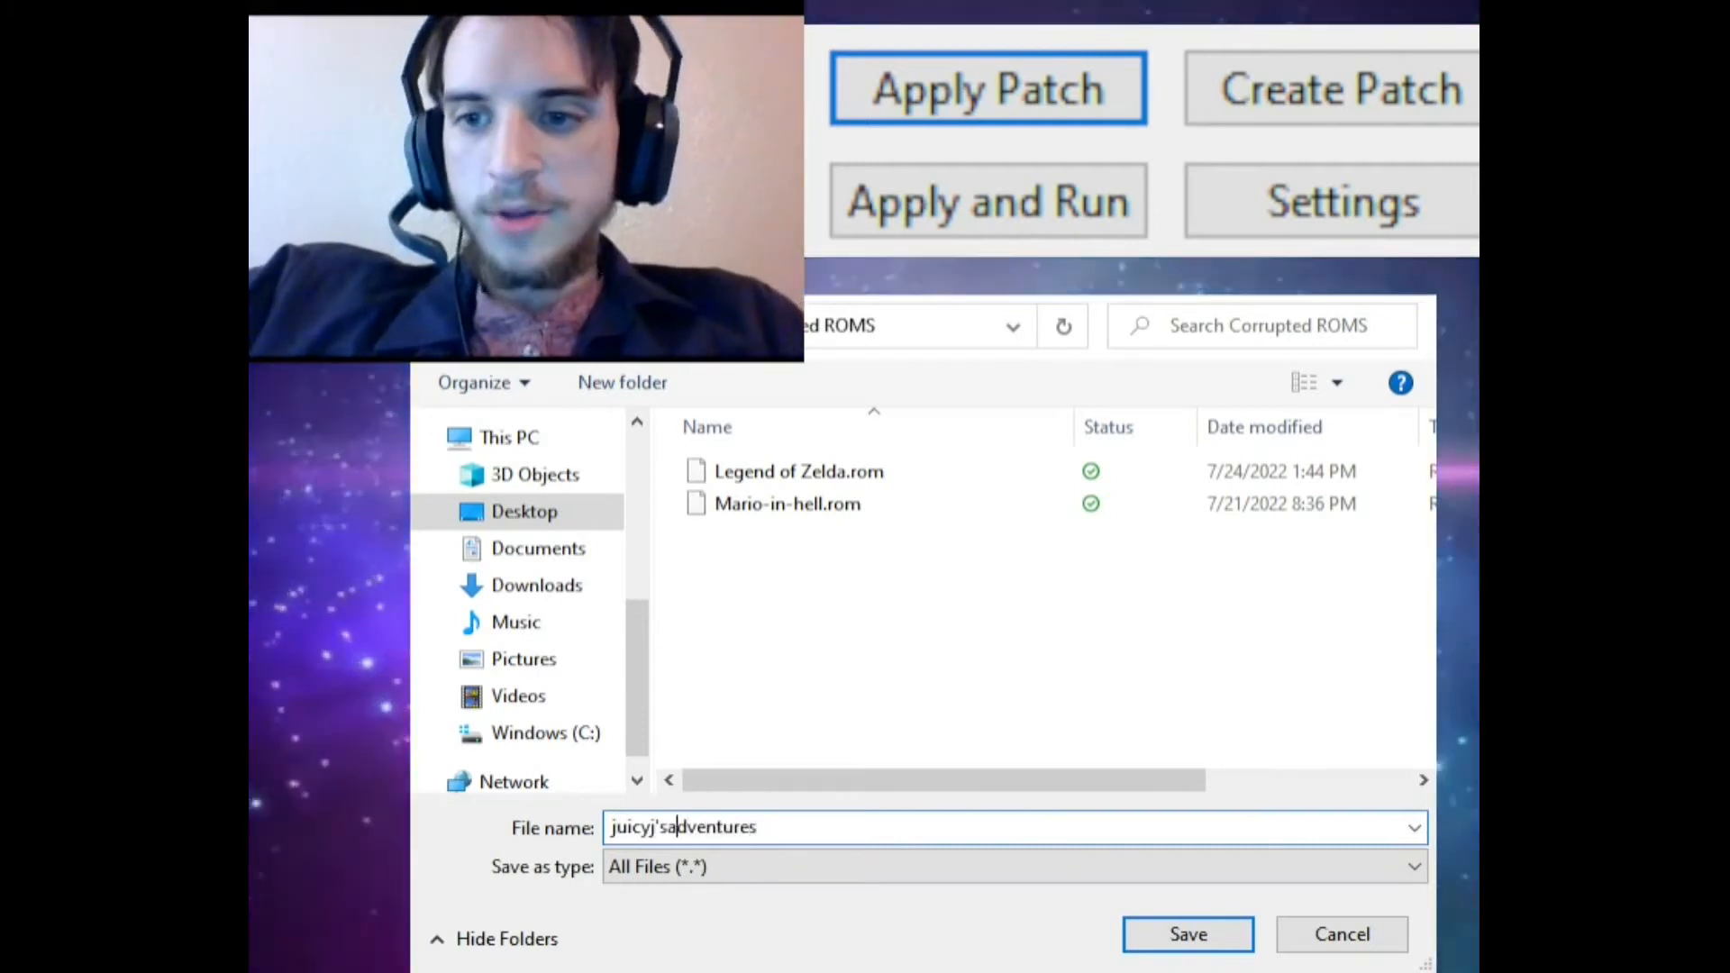
key(Backspace)
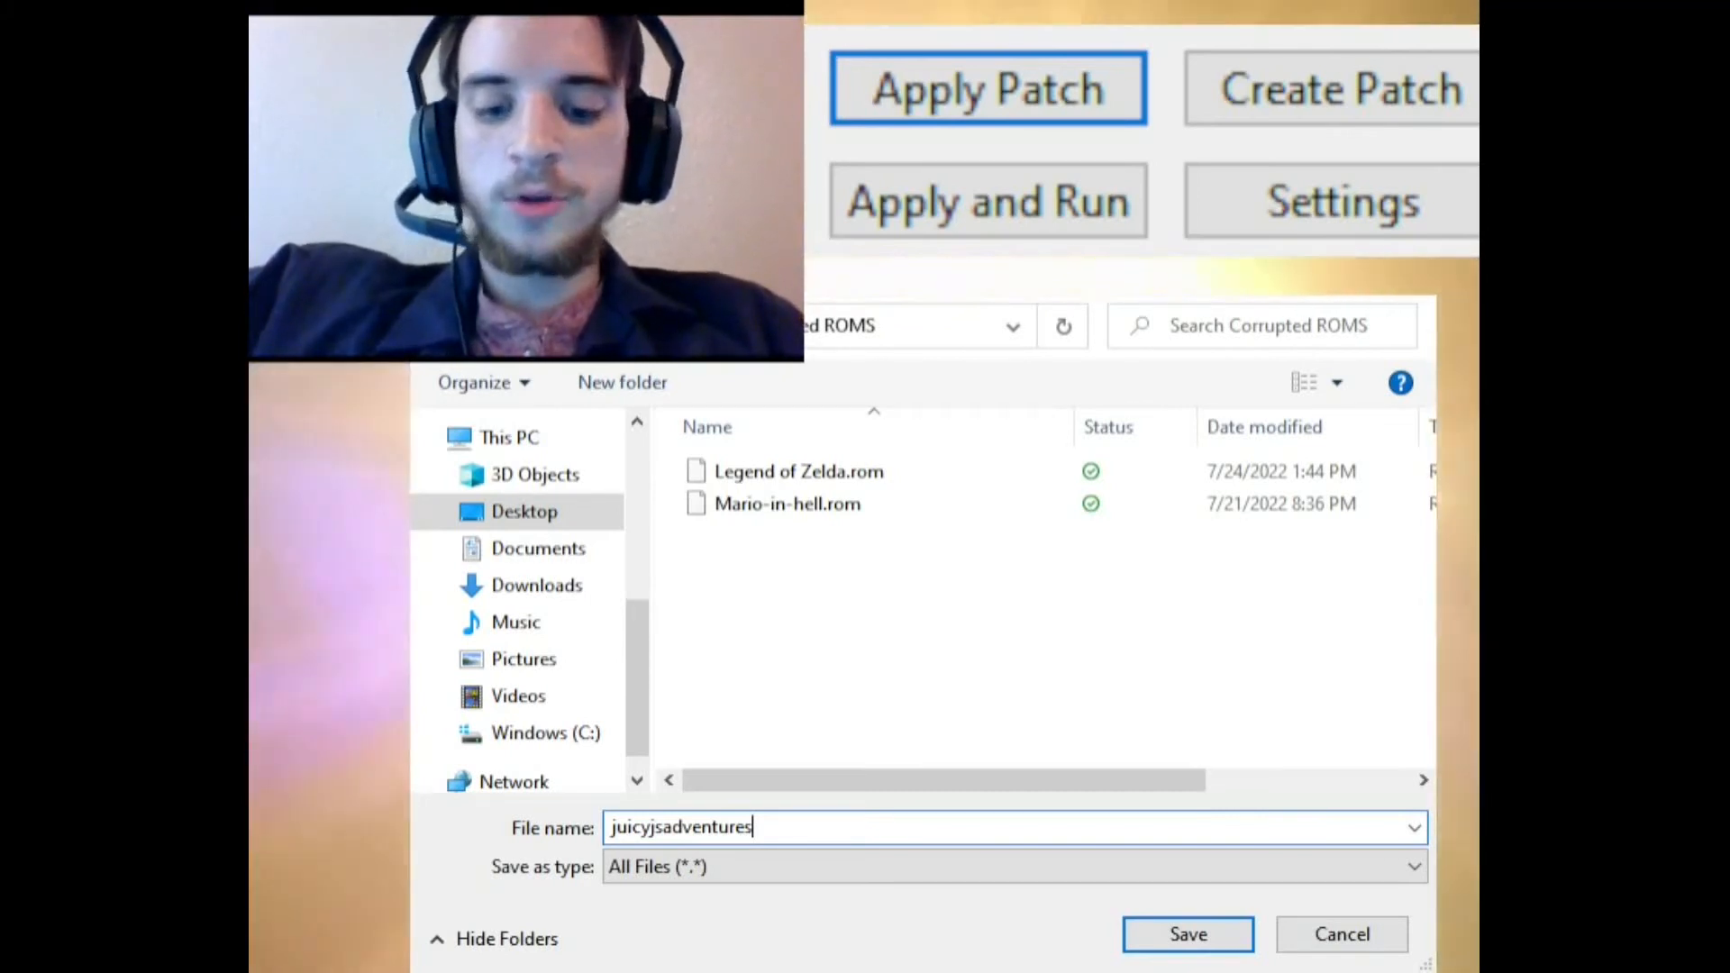
text(.z6)
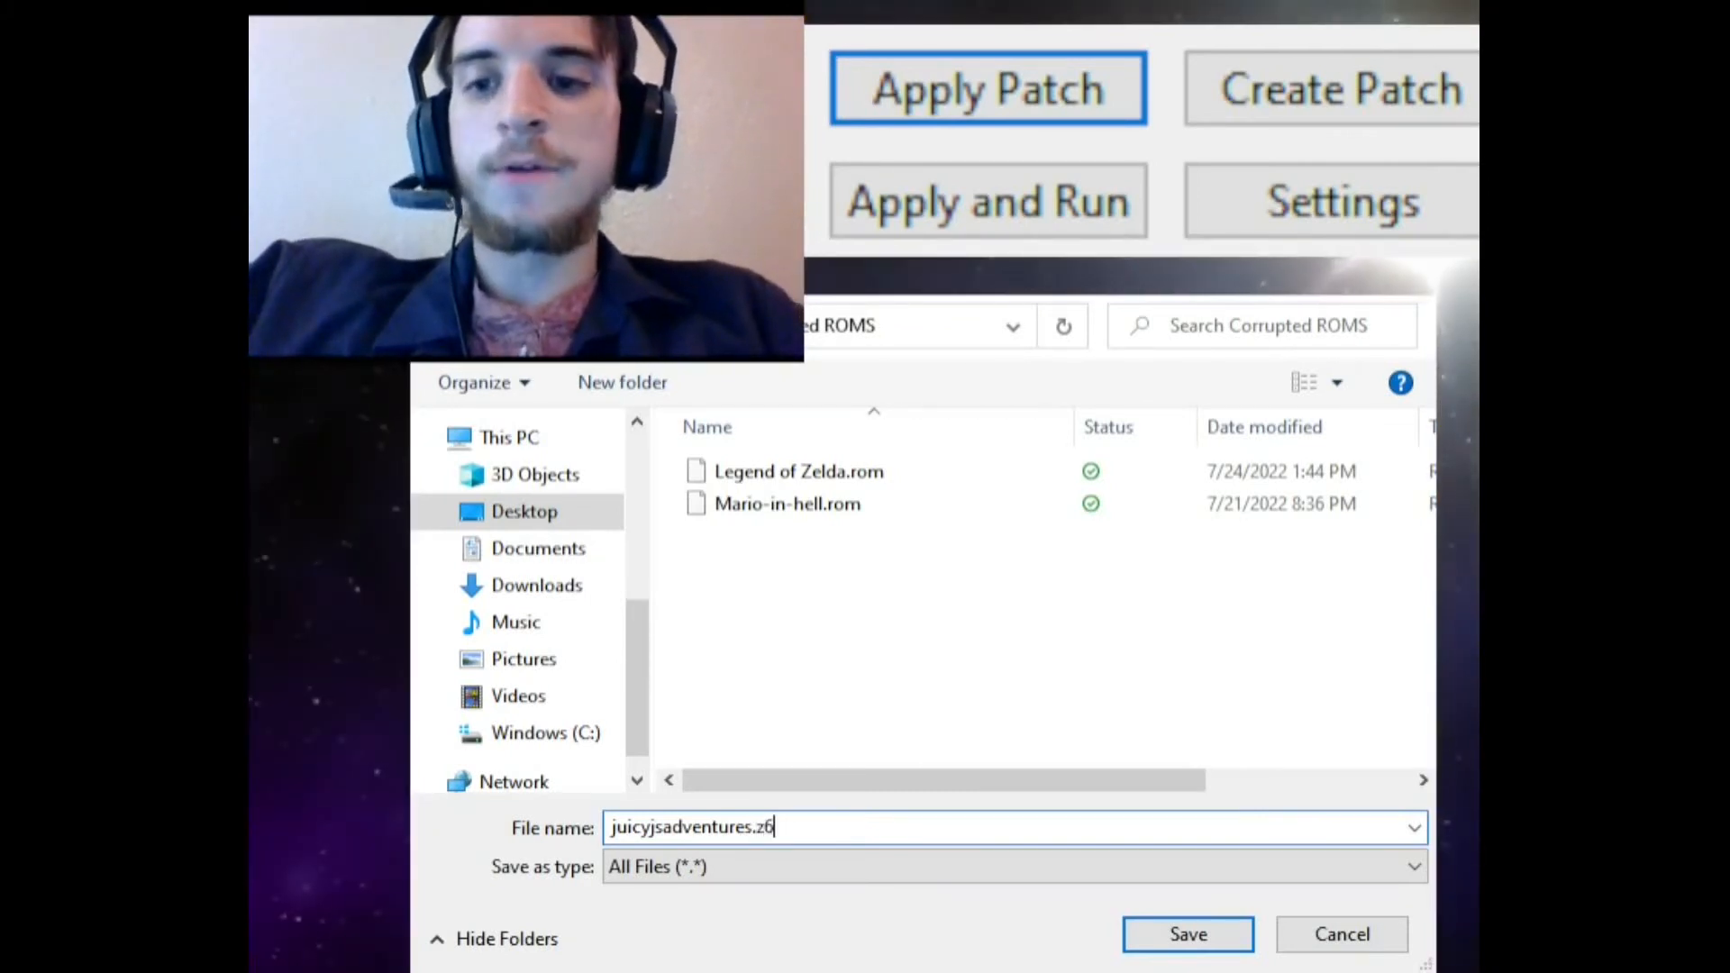
text(4)
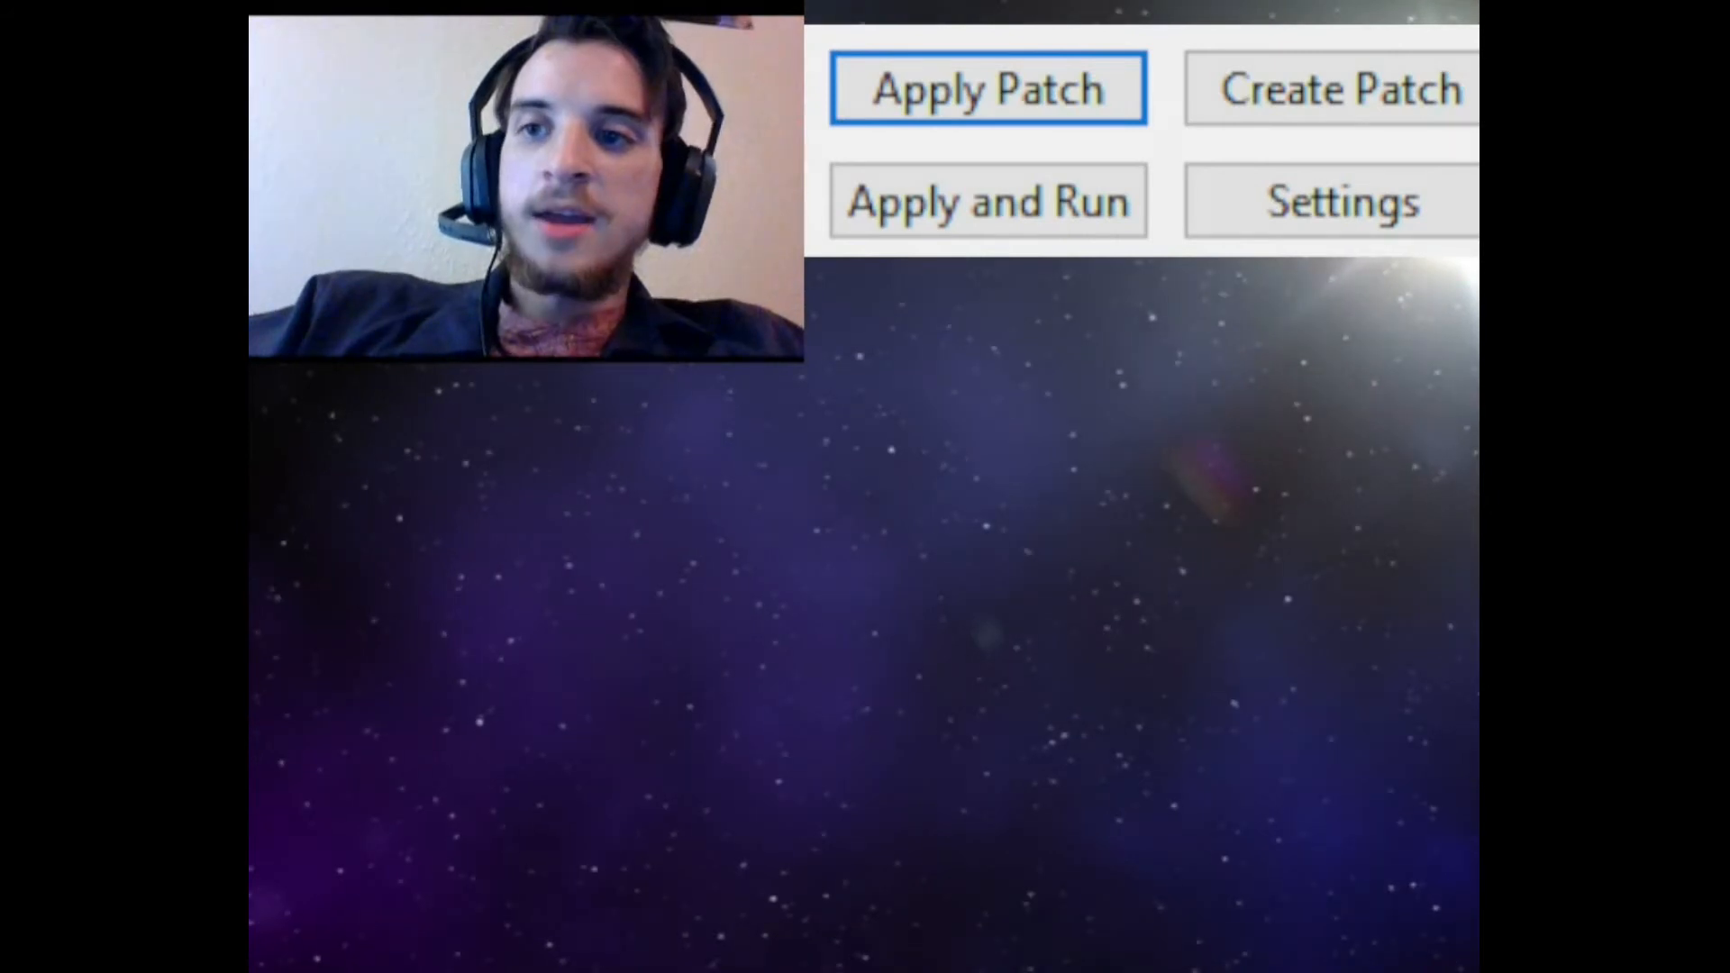
- Save the patched ROM and dismiss the patch-success message
click(988, 88)
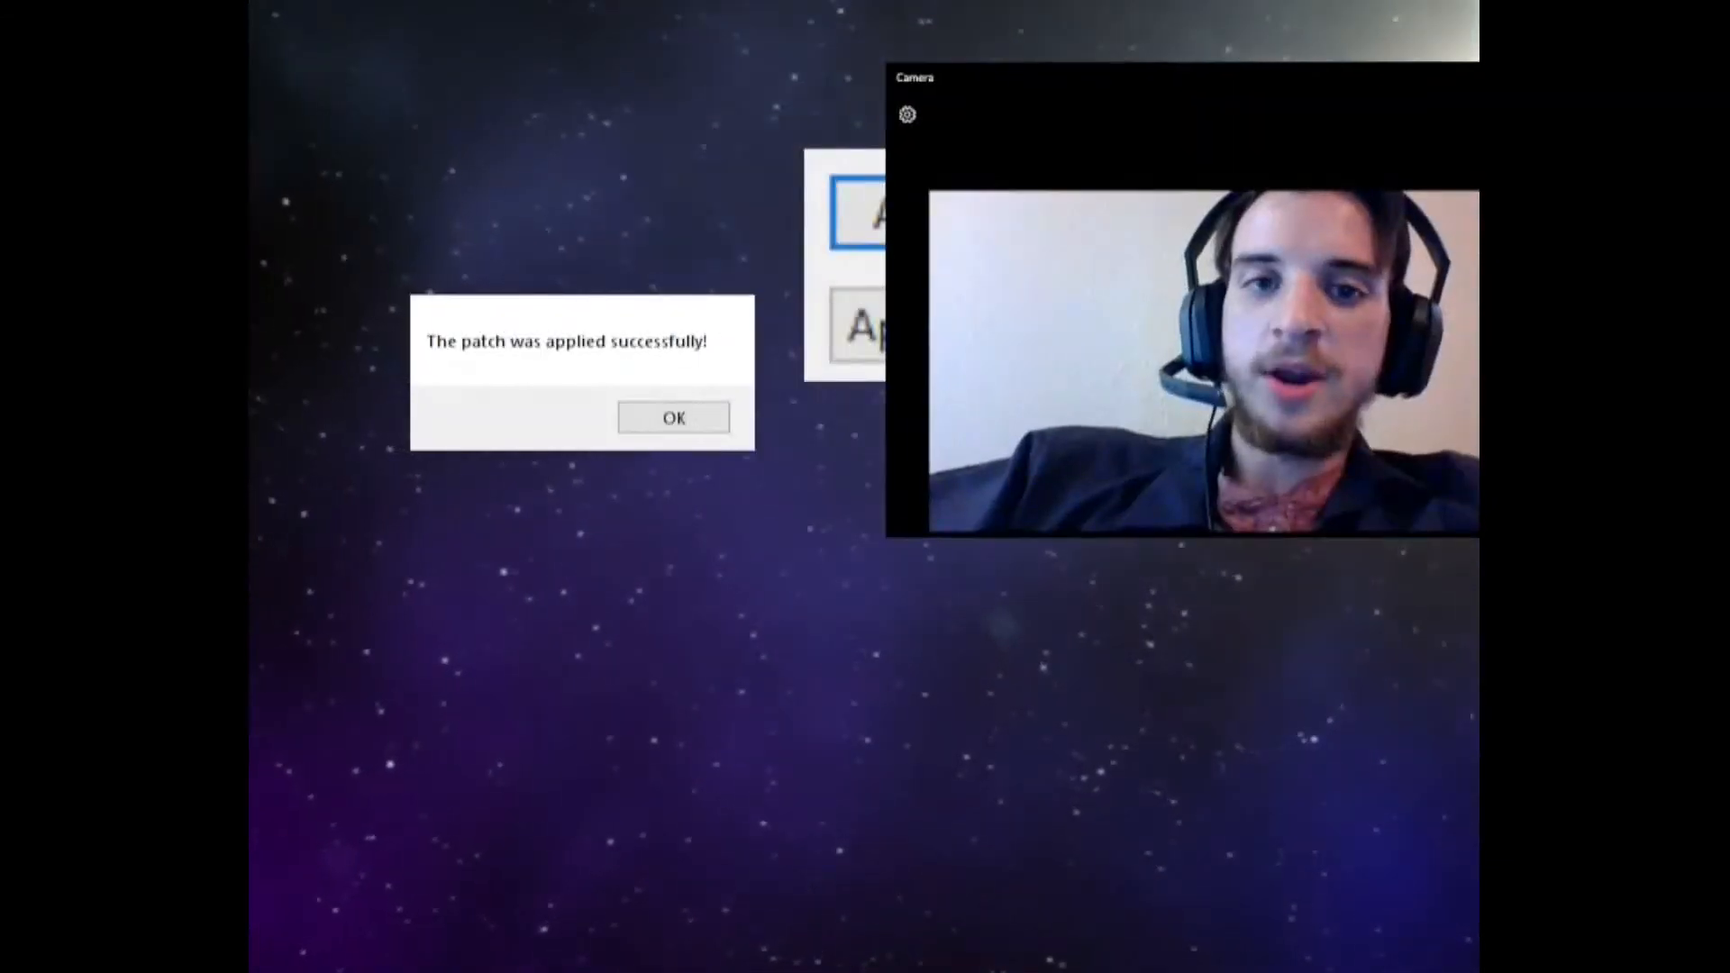
click(672, 416)
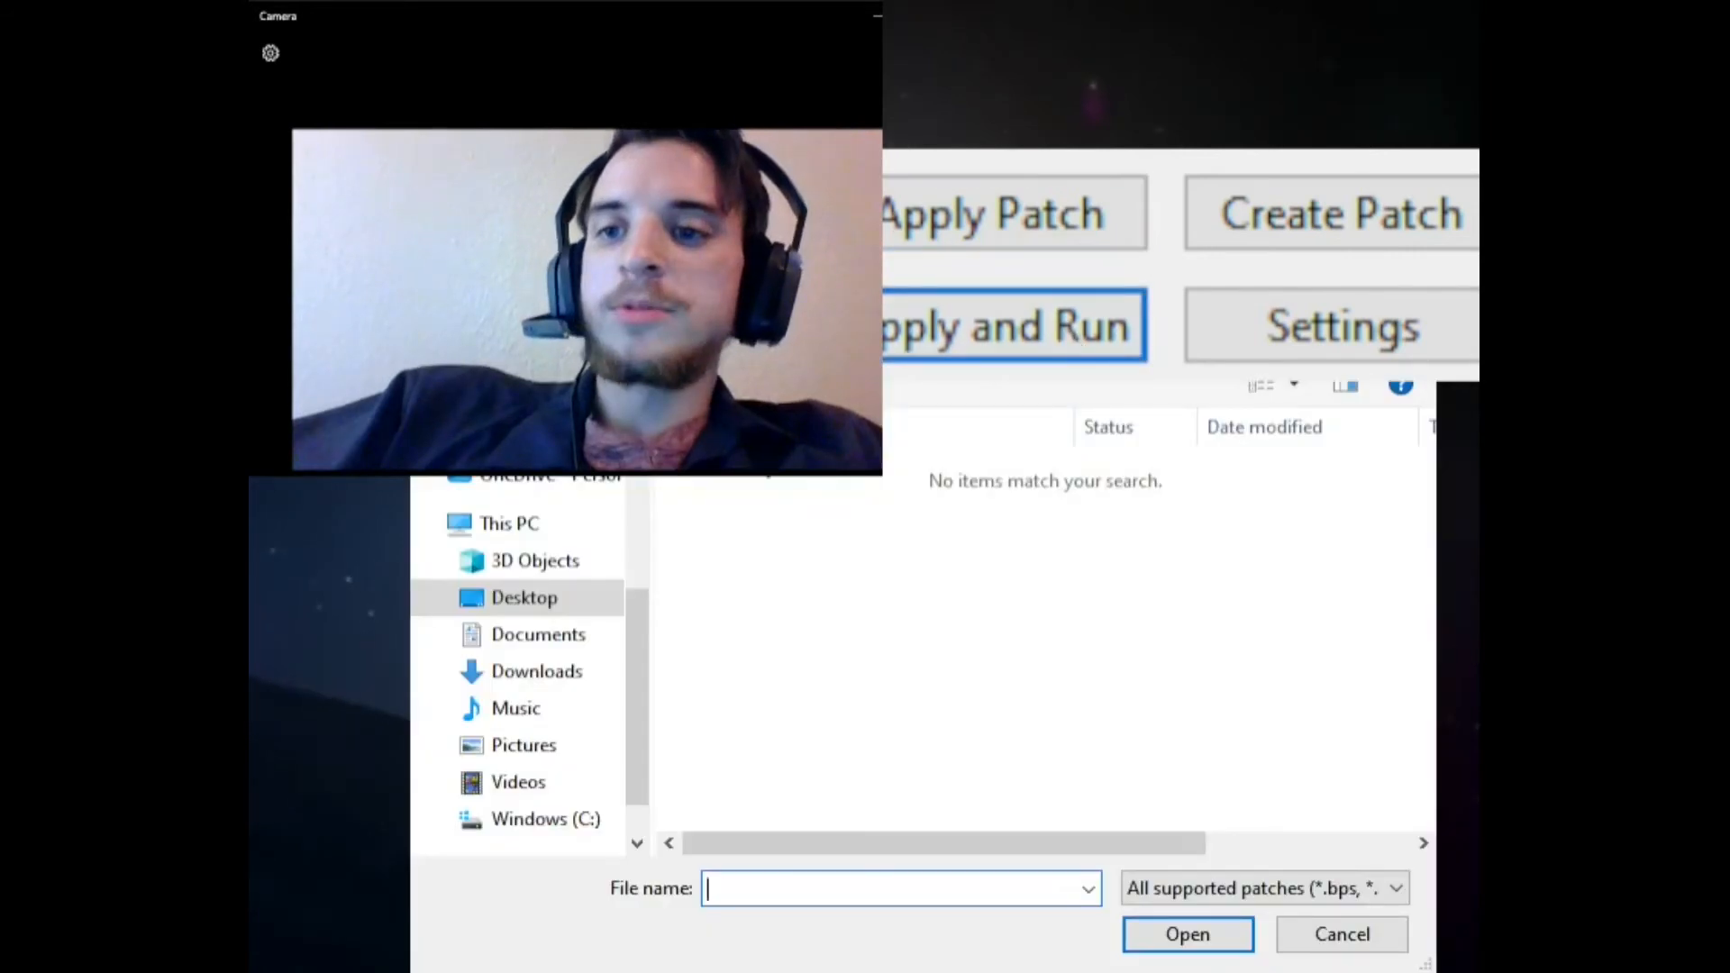
mouse_move(1428, 842)
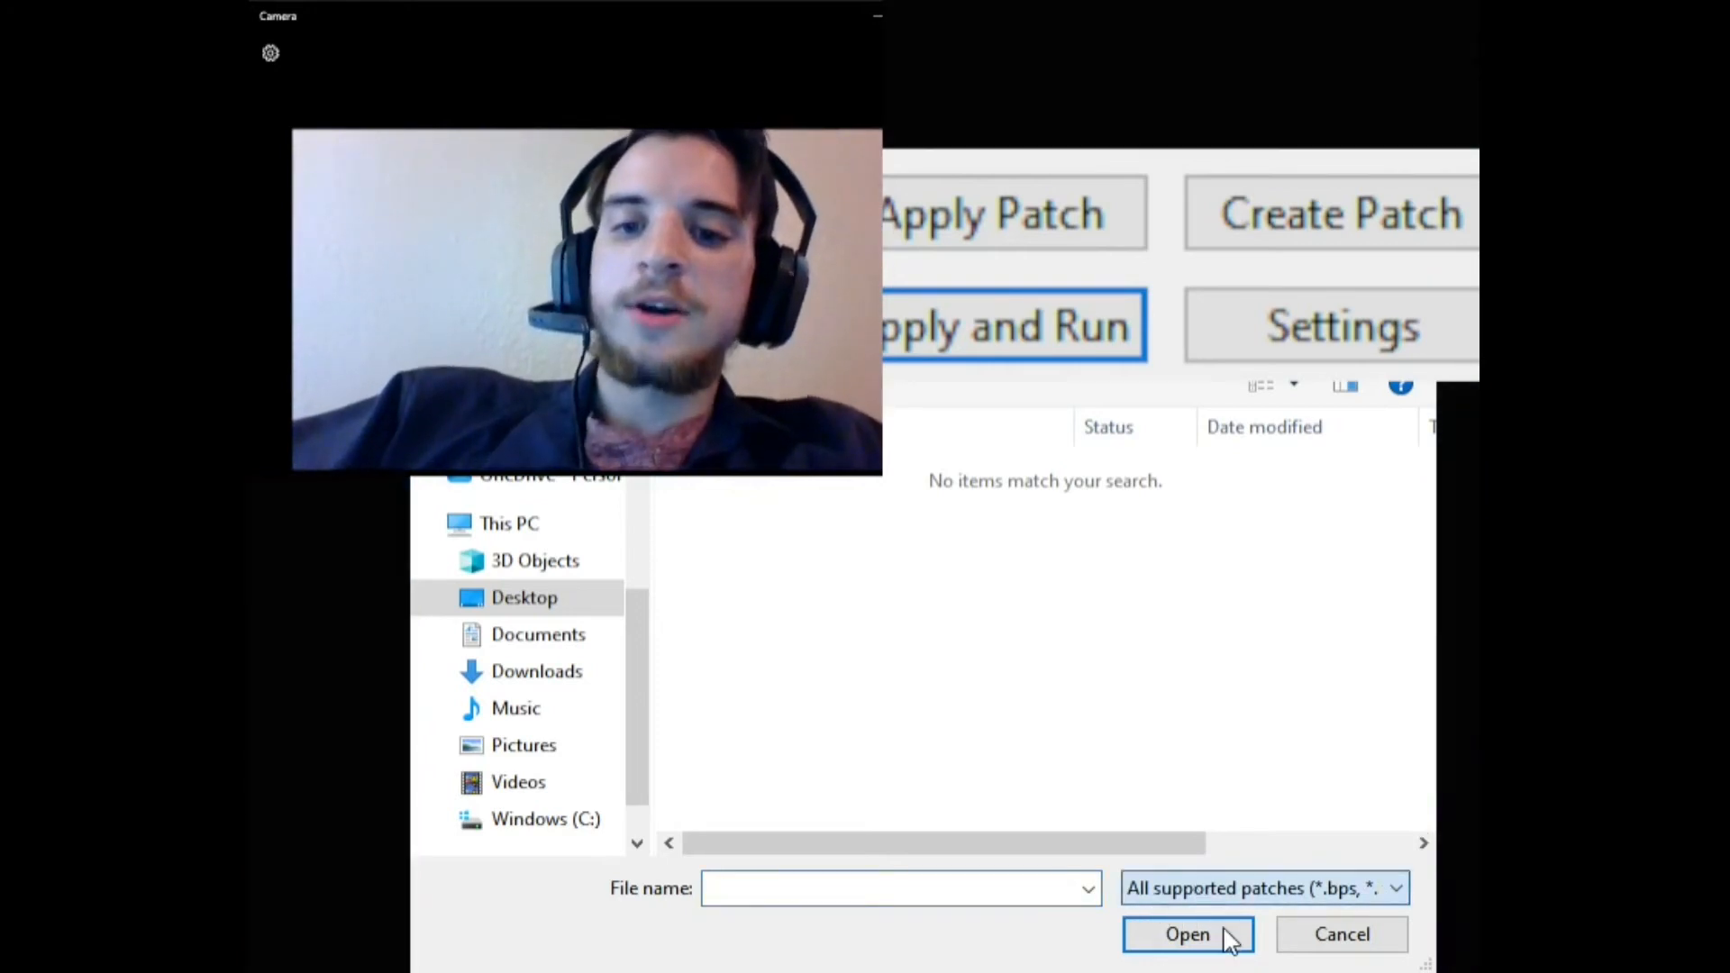
click(1264, 886)
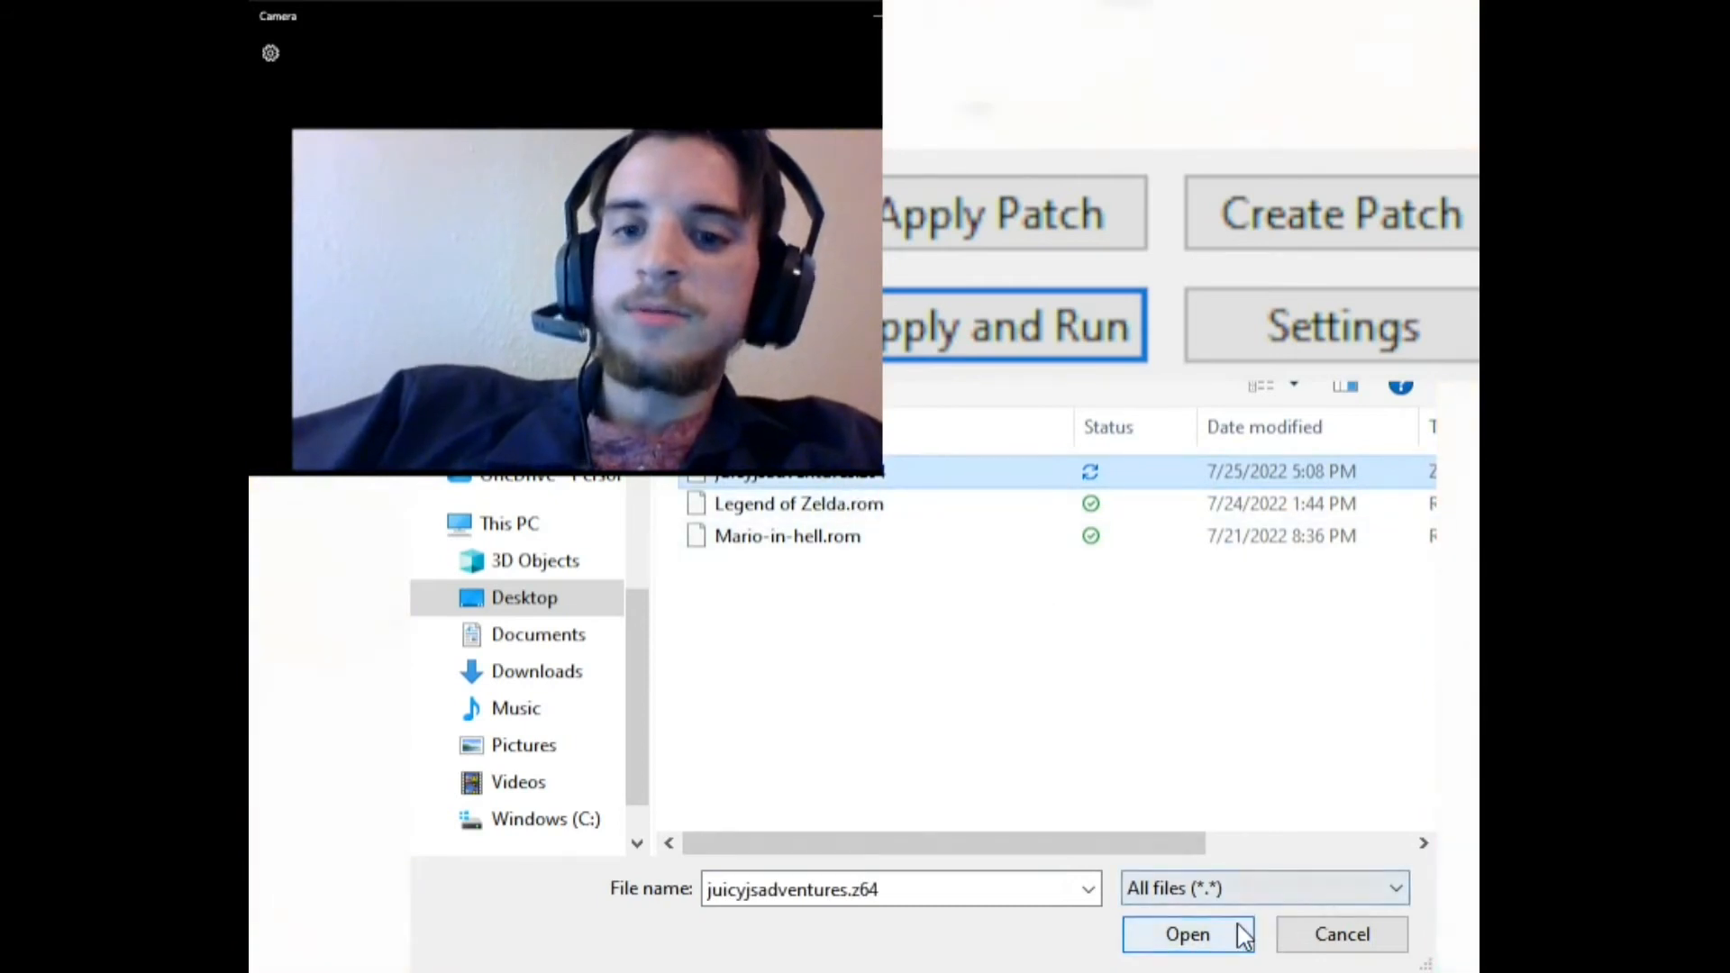
click(1188, 934)
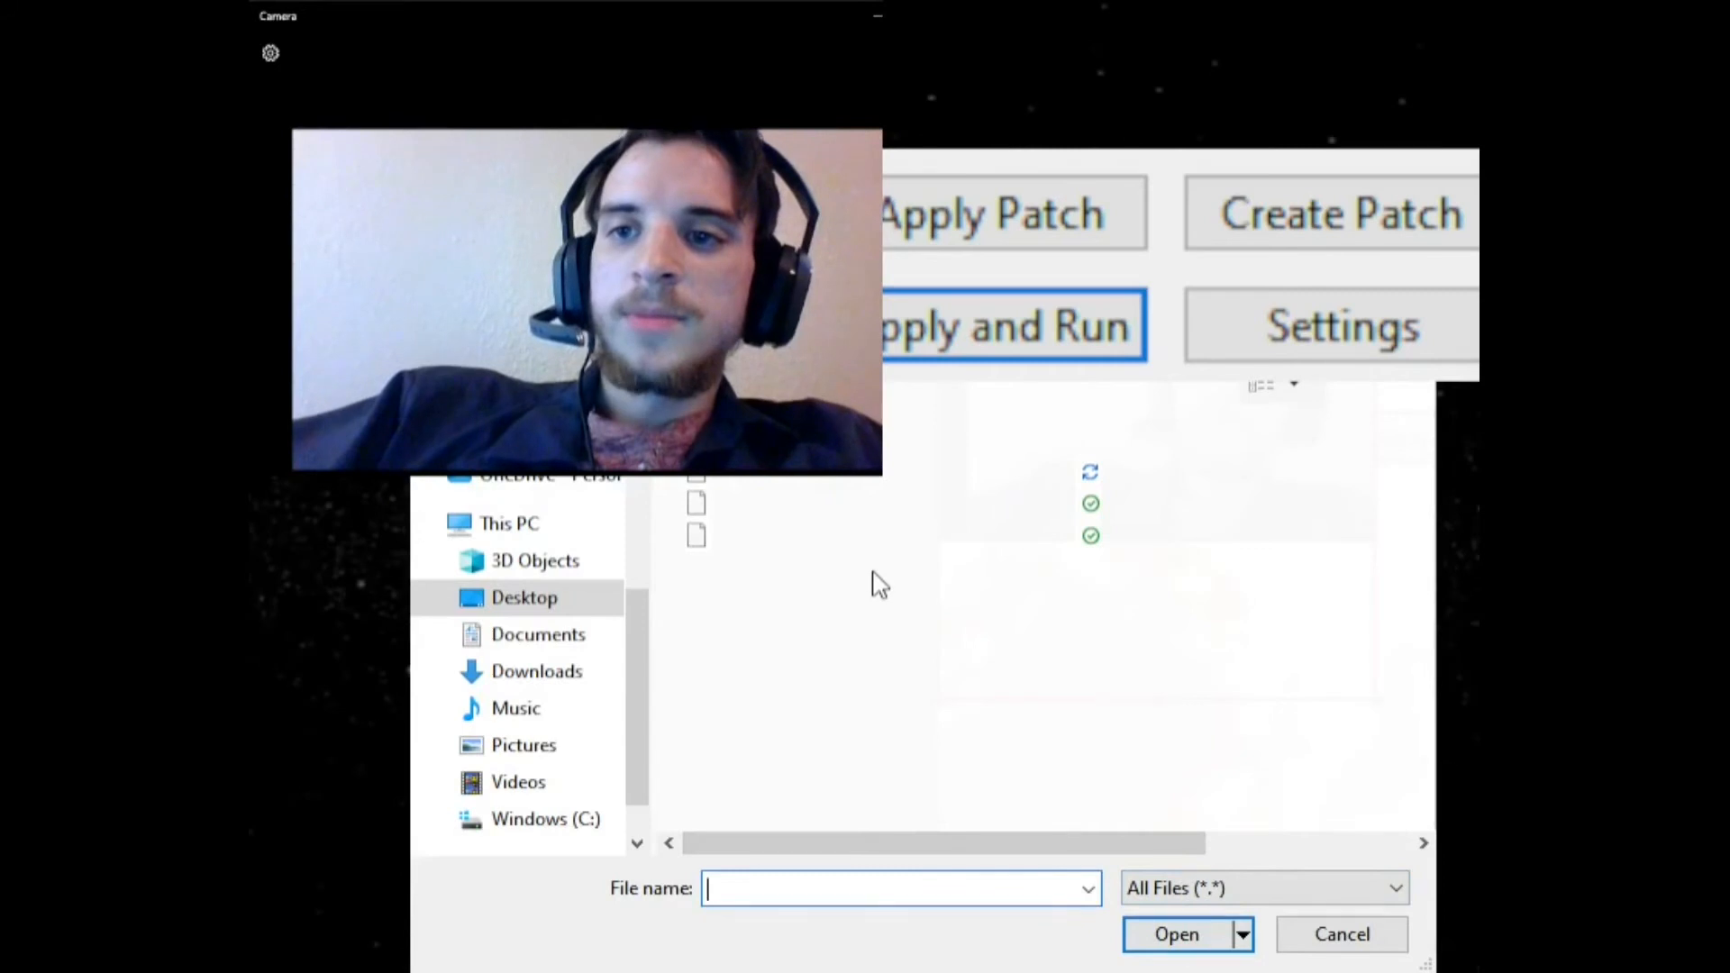
click(1341, 934)
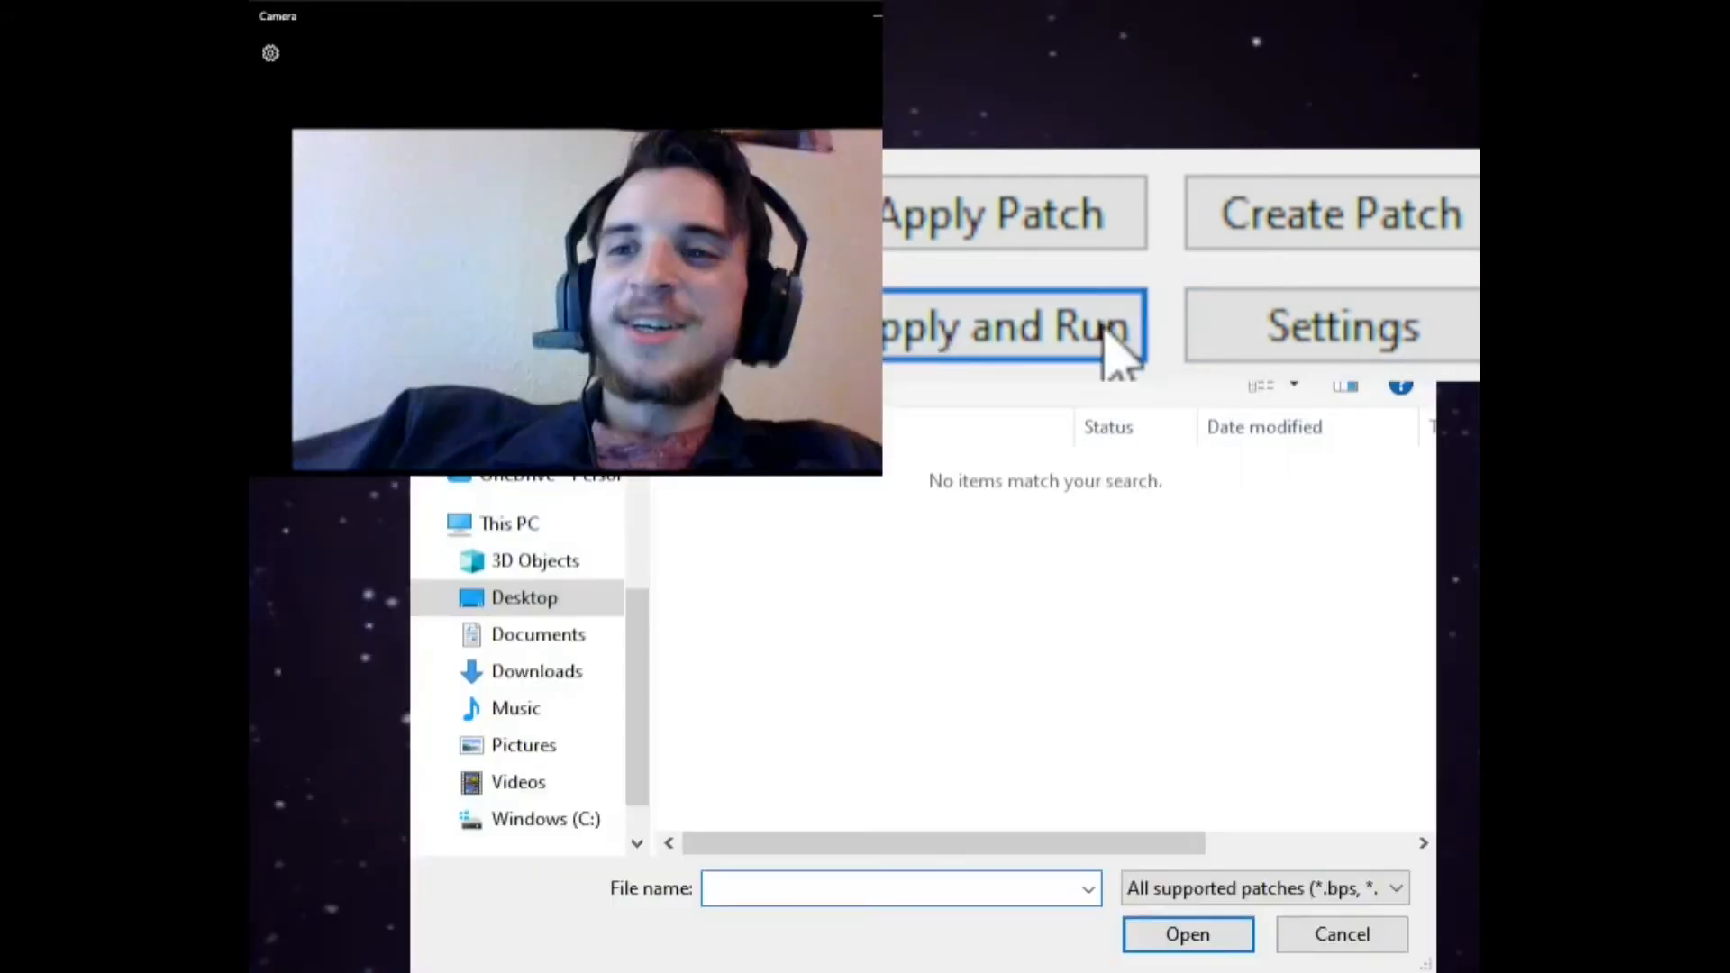
mouse_move(1065, 237)
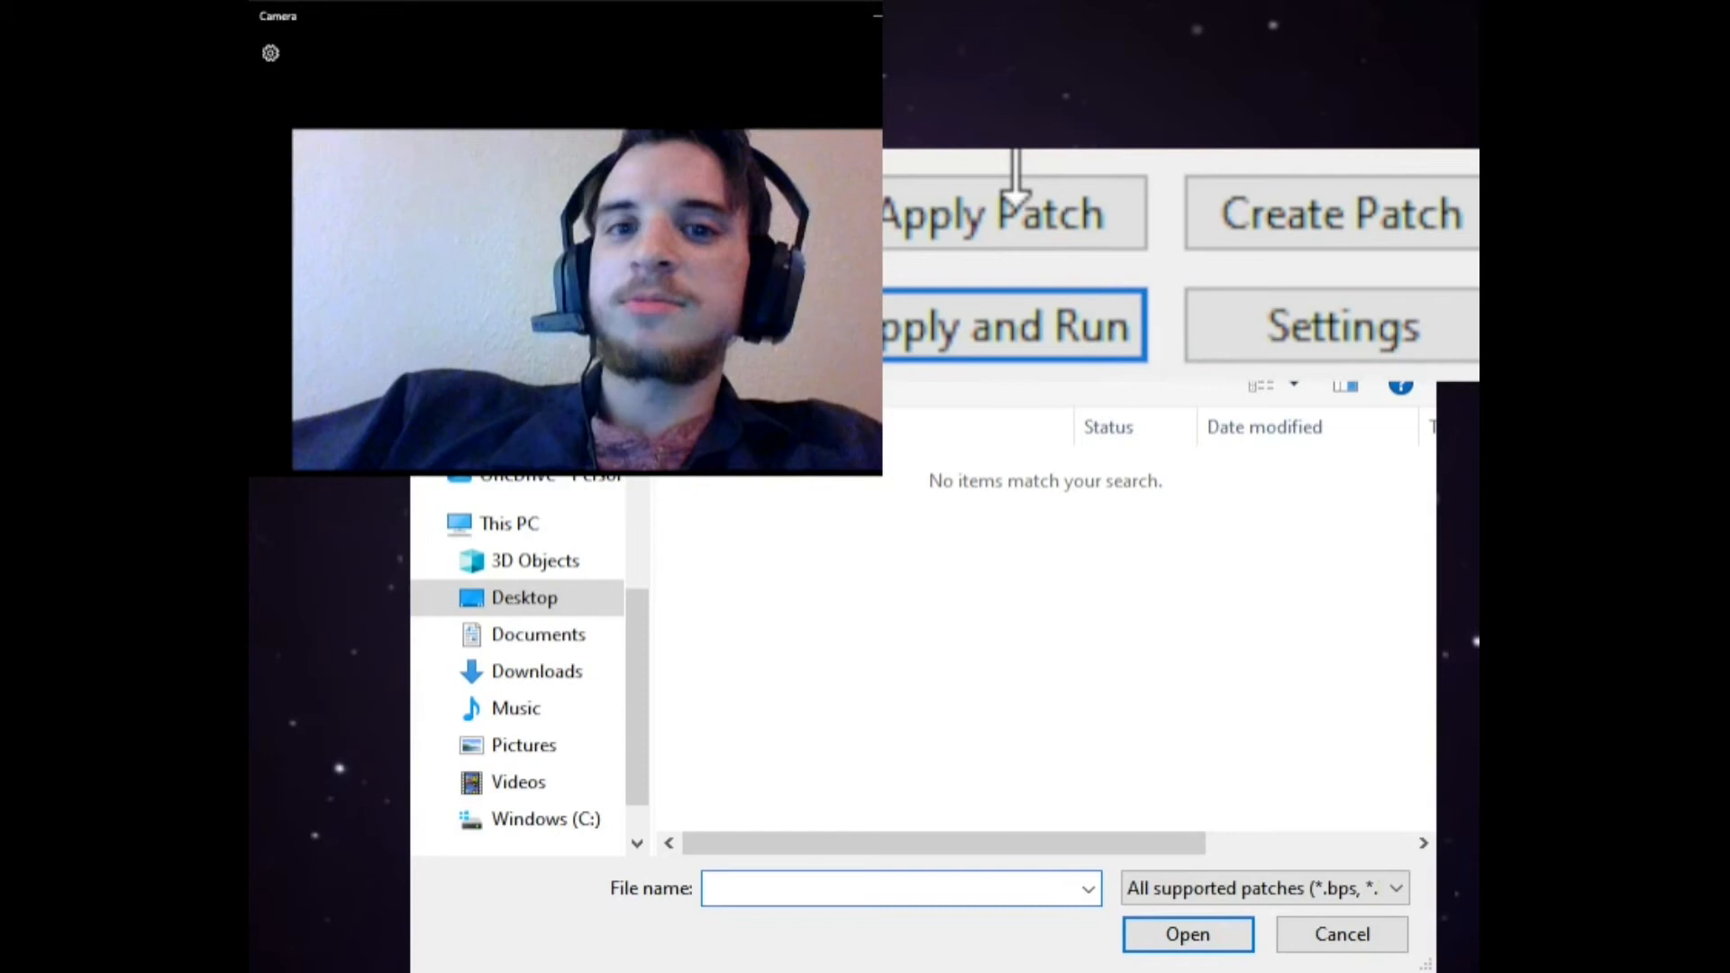
mouse_move(1309, 298)
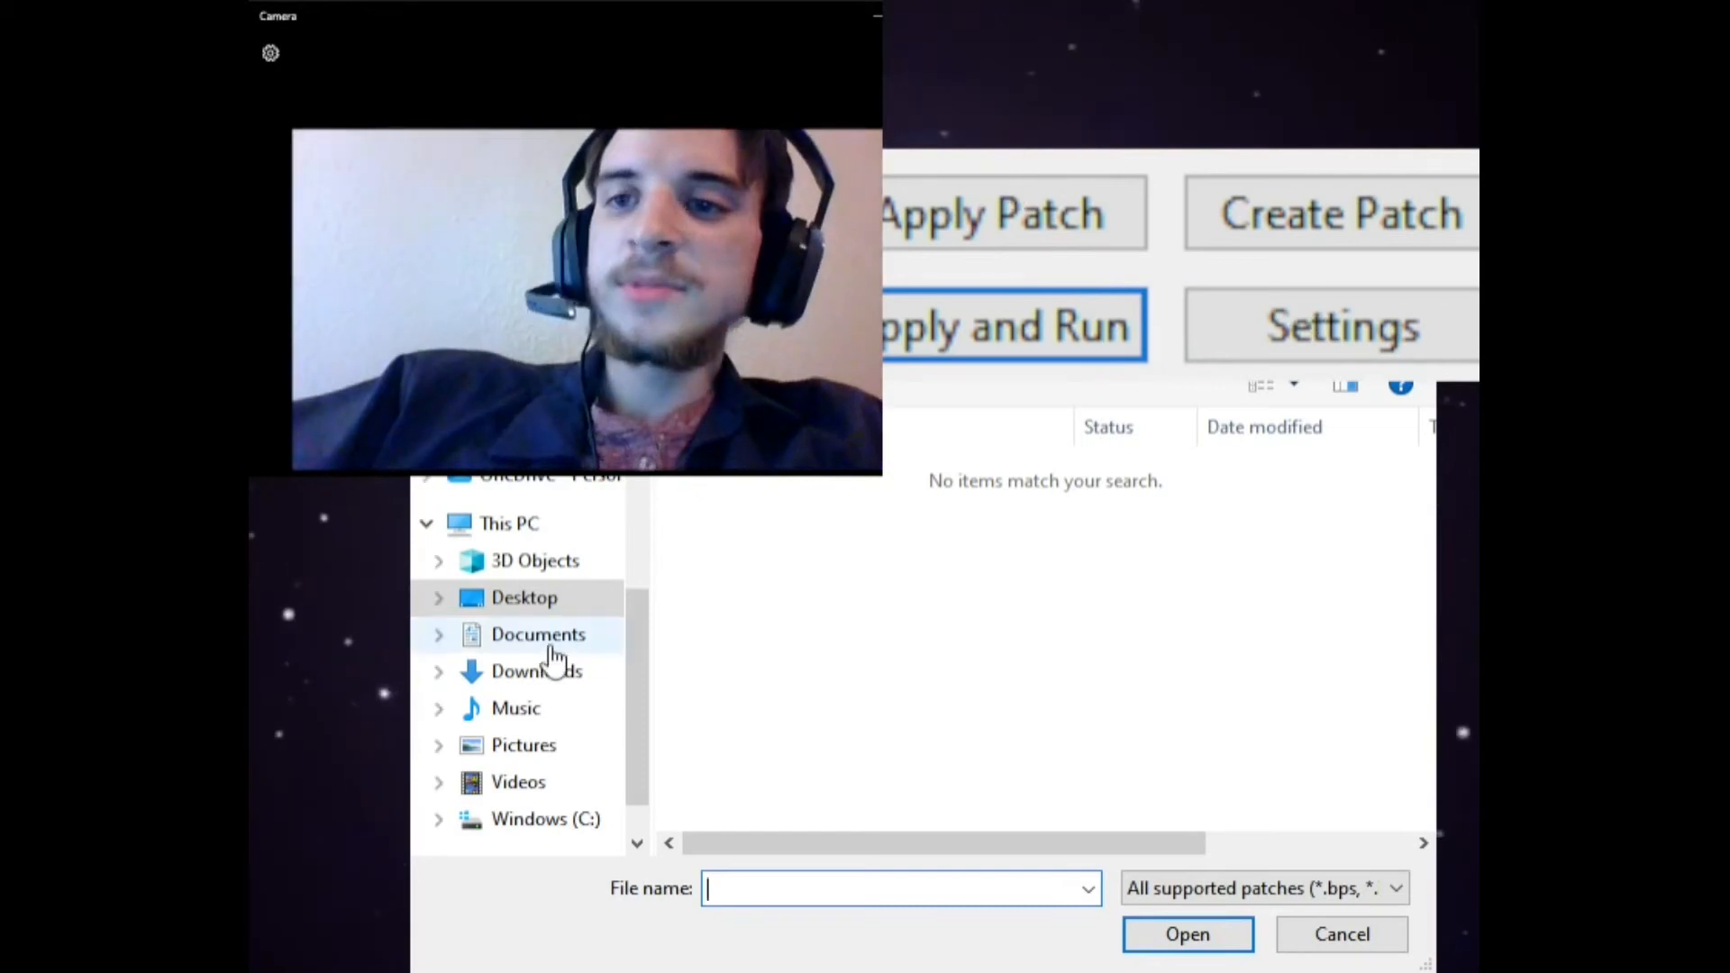
- Choose SM200 from Desktop > ROM Hacks as the patch for Apply and Run
click(525, 597)
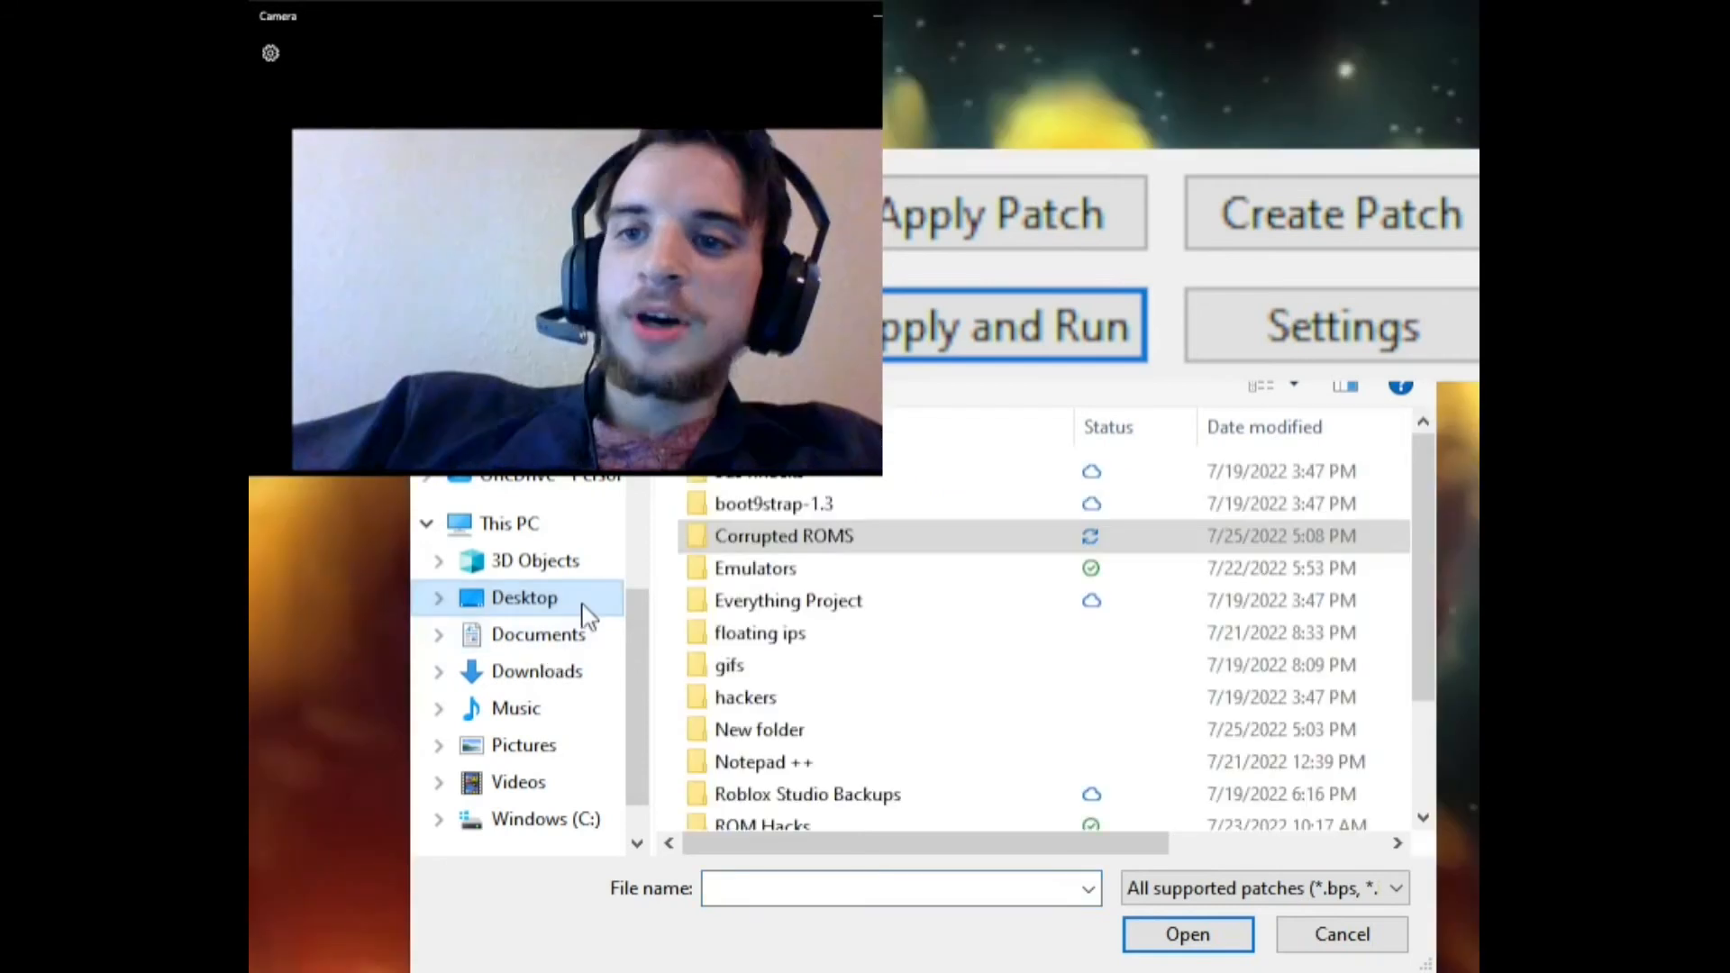
mouse_move(888, 773)
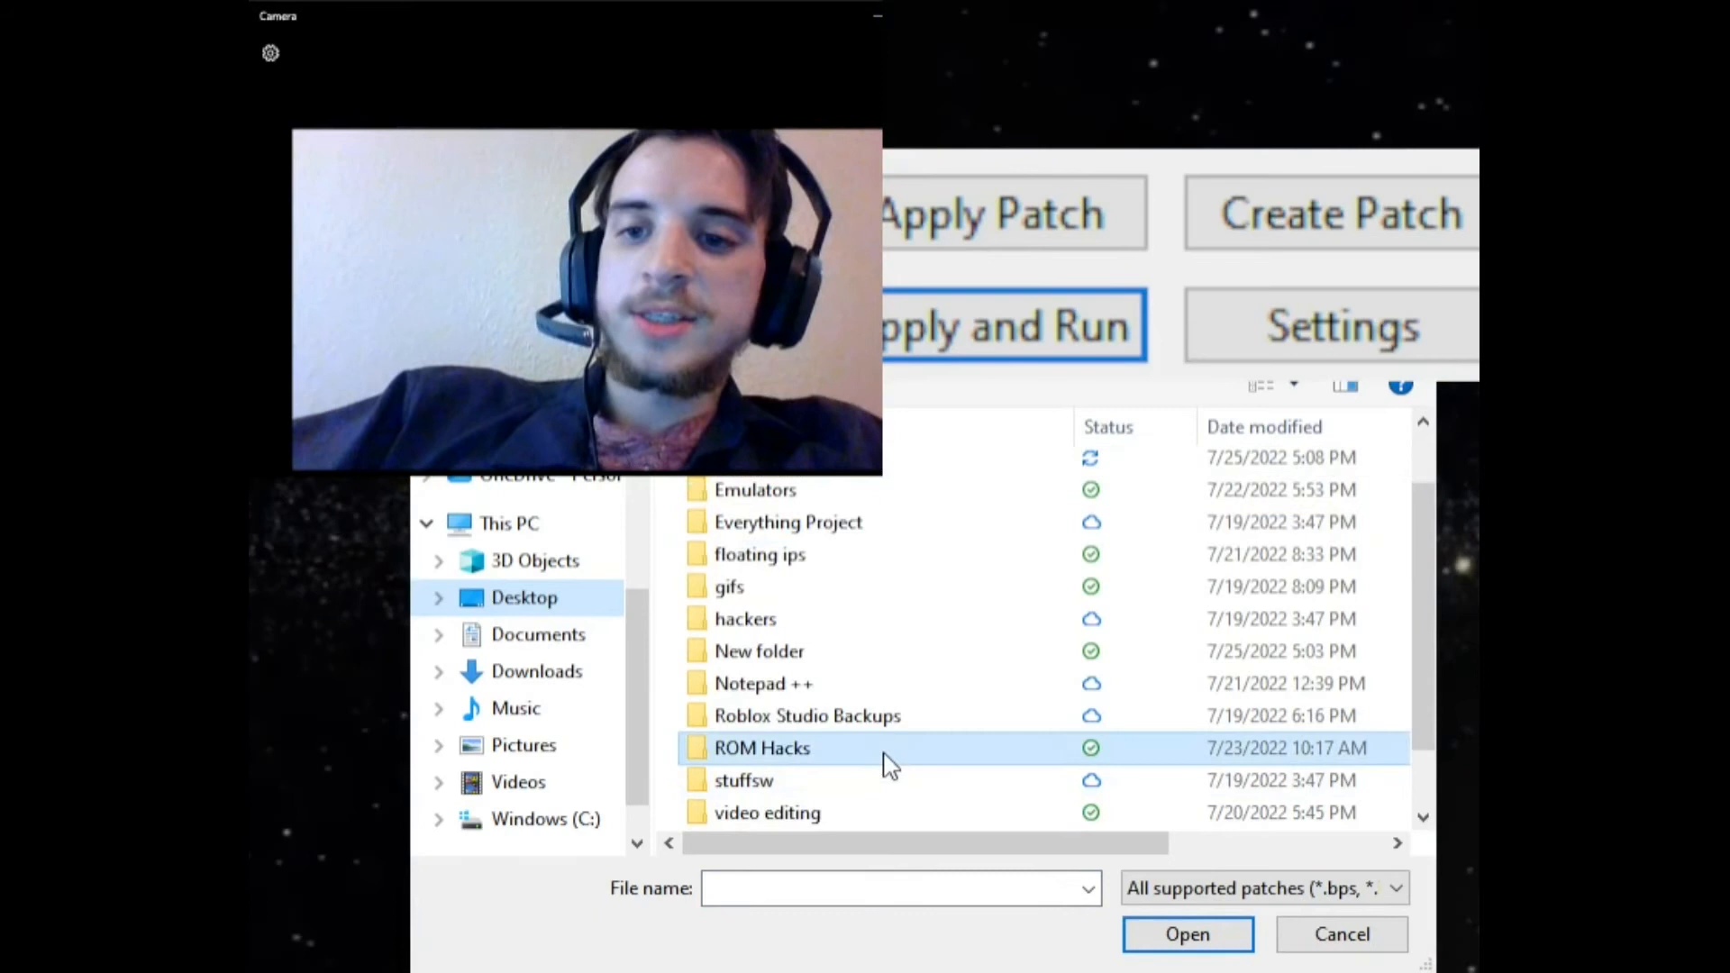
double_click(761, 748)
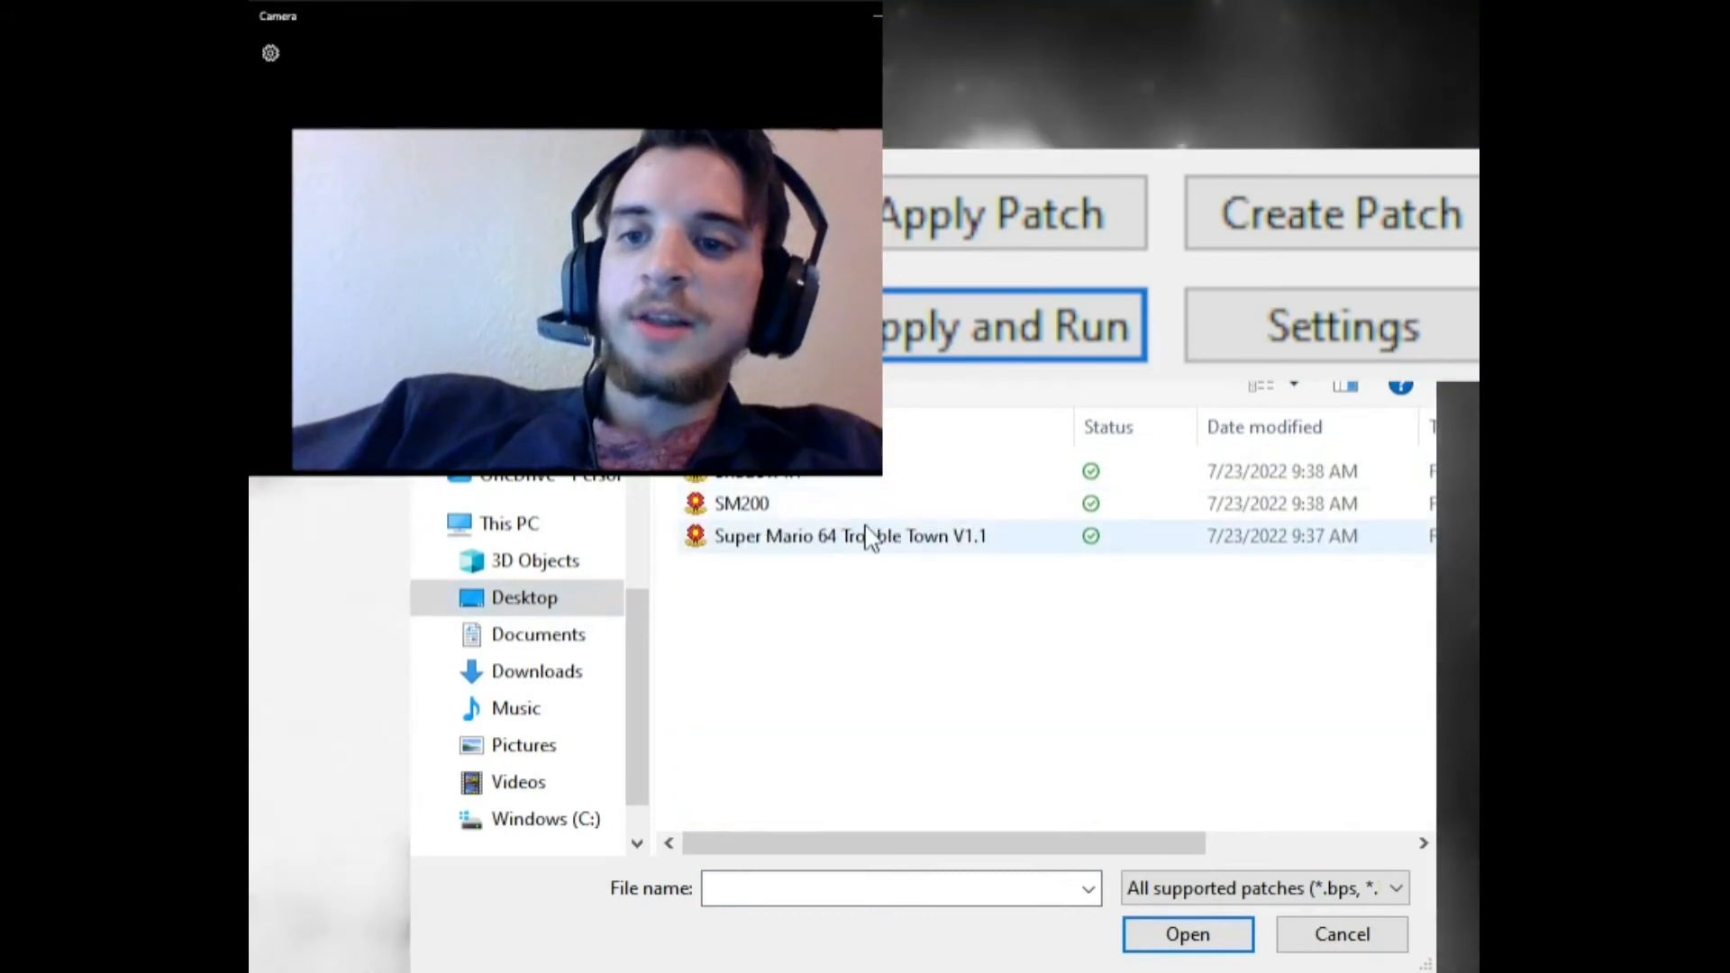
click(740, 503)
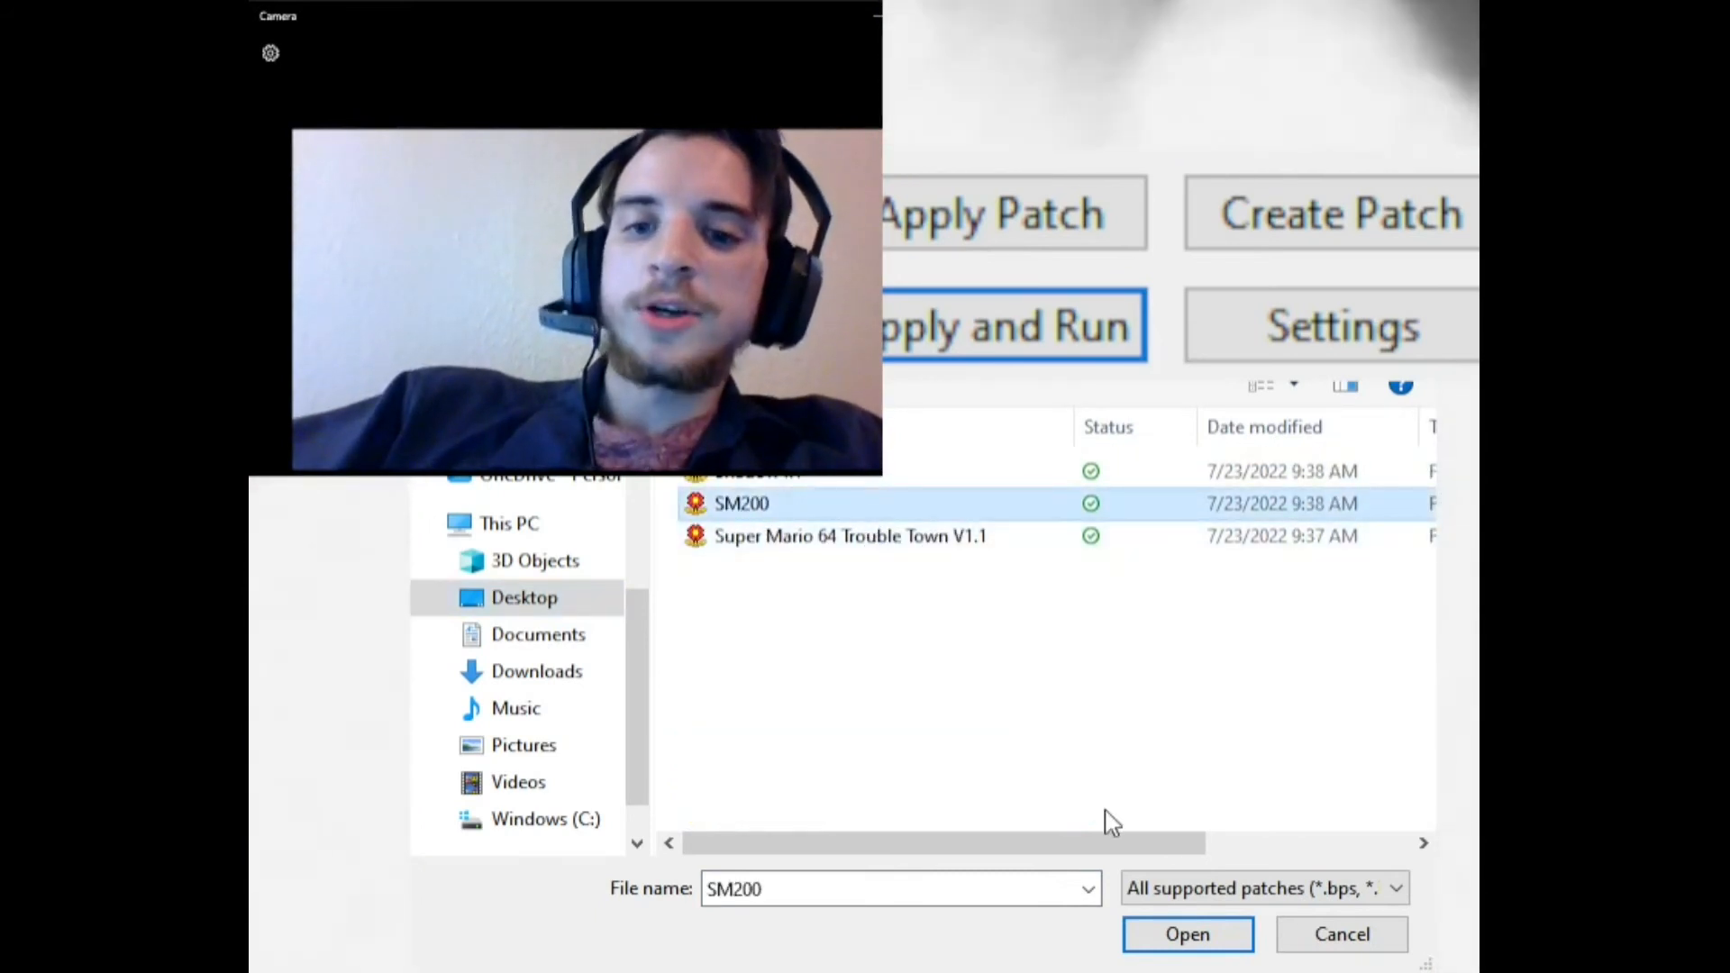
click(1187, 934)
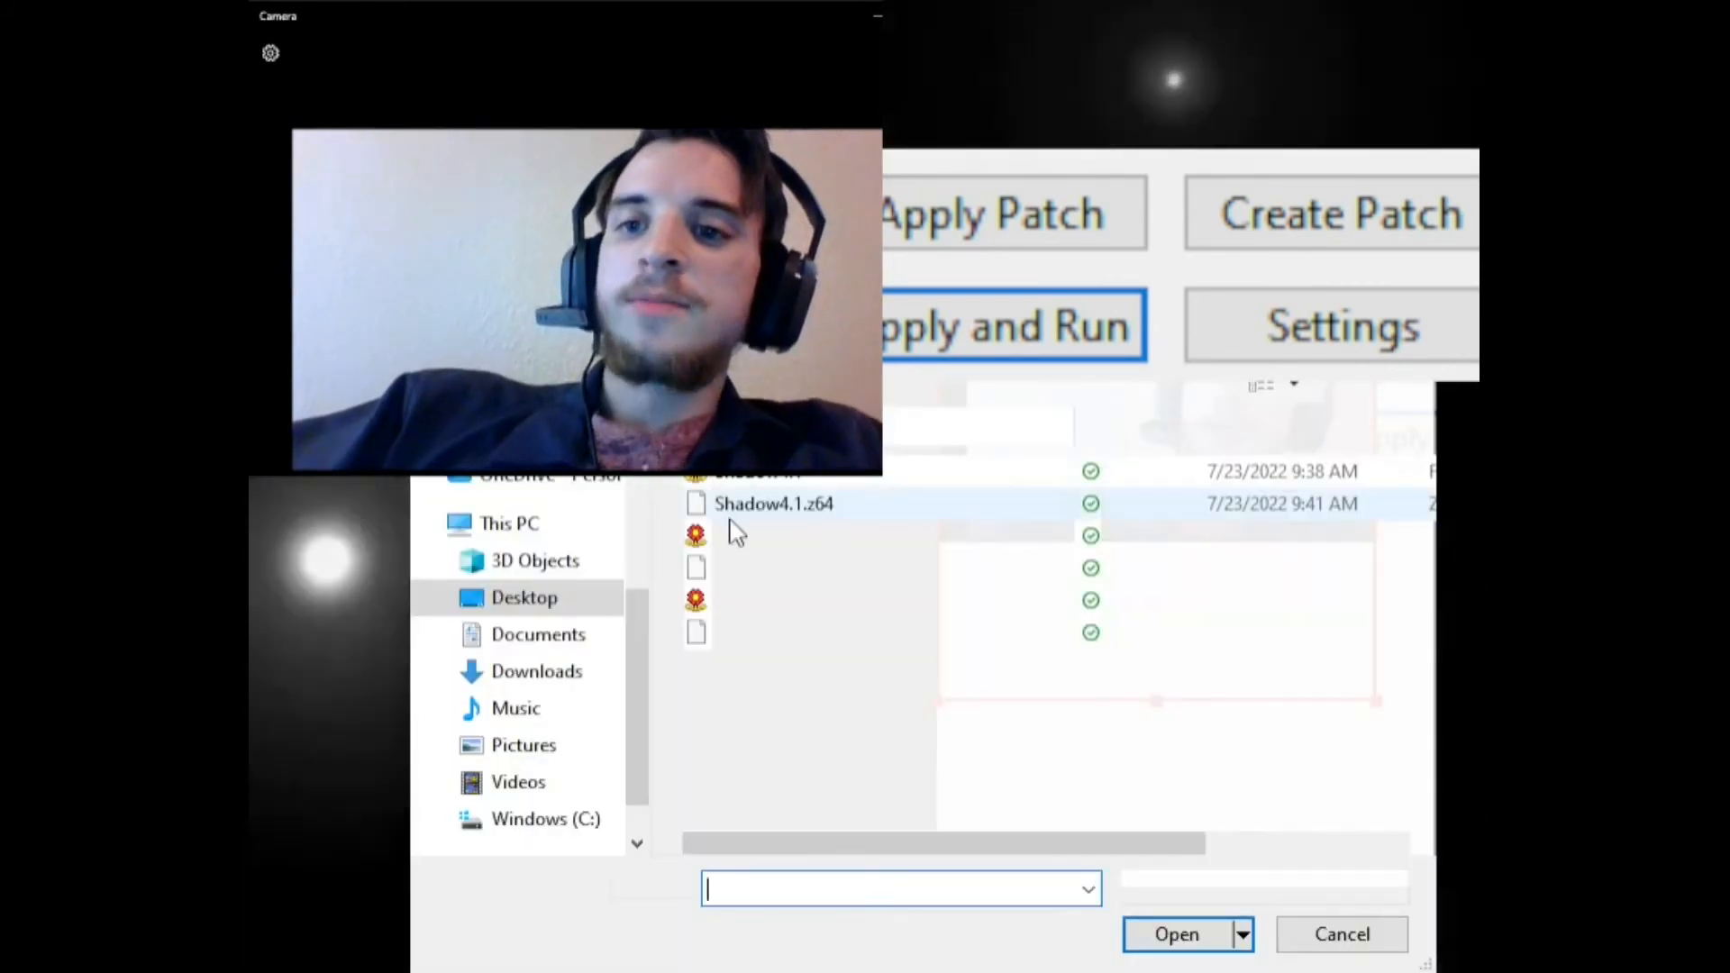
- Browse the Desktop folders in the ROM picker that follows
click(524, 597)
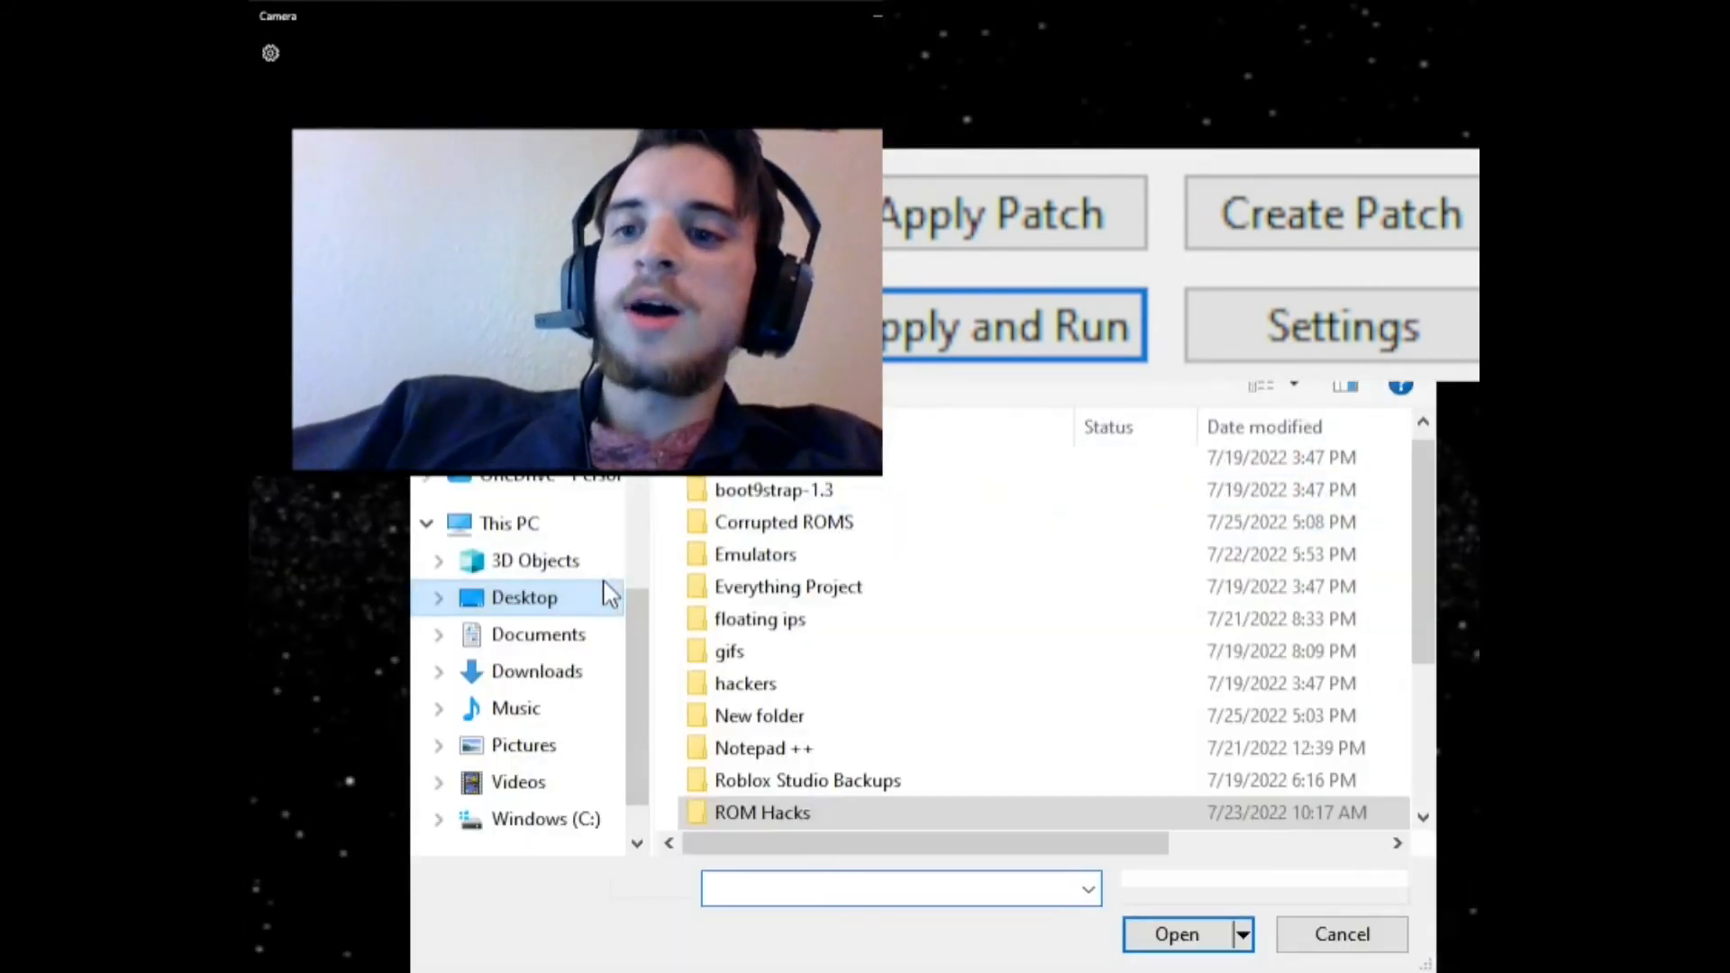
scroll(down, 3)
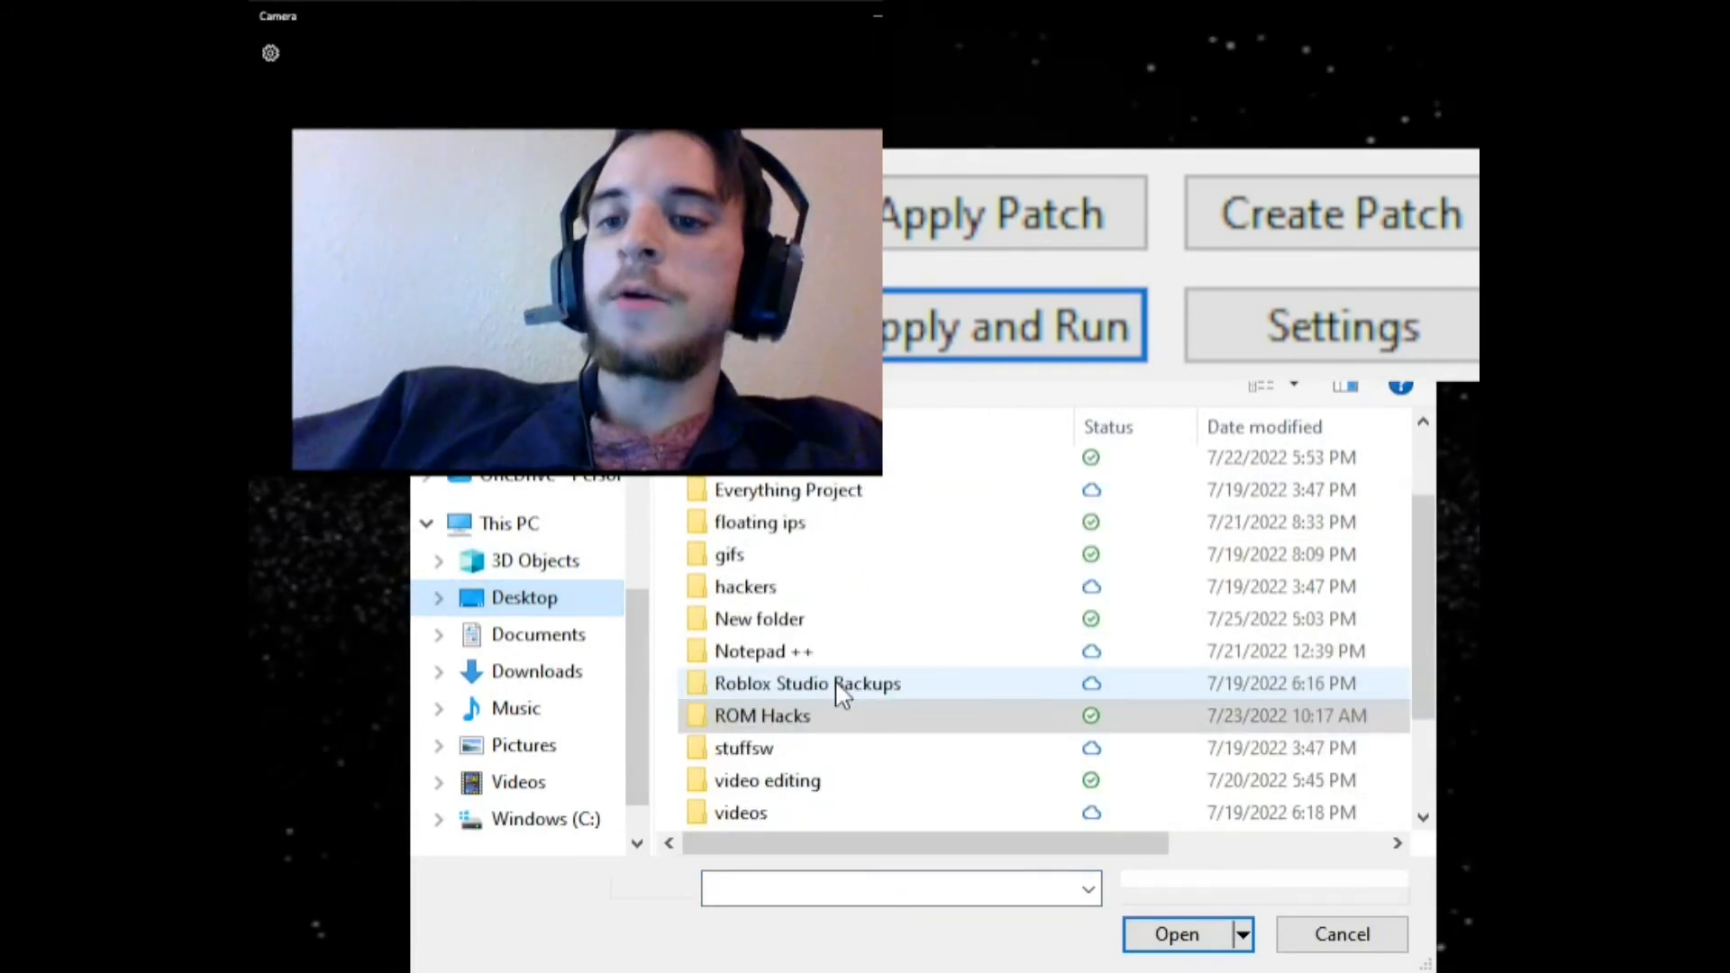
double_click(763, 715)
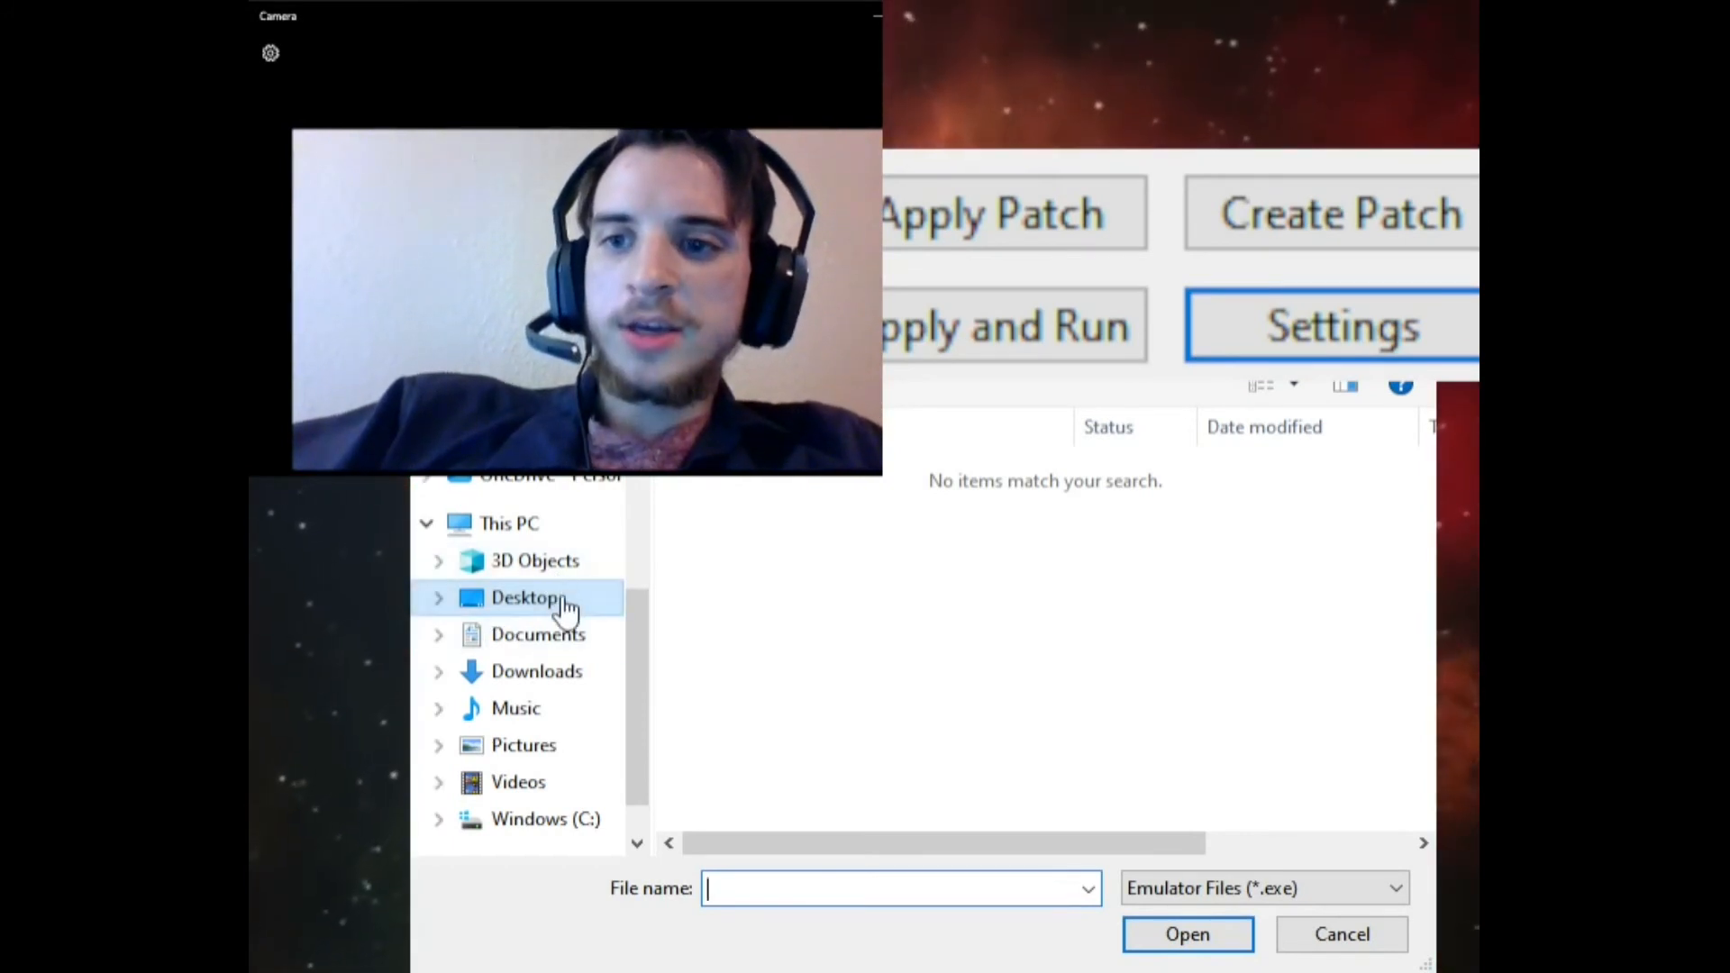
- Choose Project64 from Windows (C:) > Program Files (x86) > Project64 3.0 as the emulator
click(528, 597)
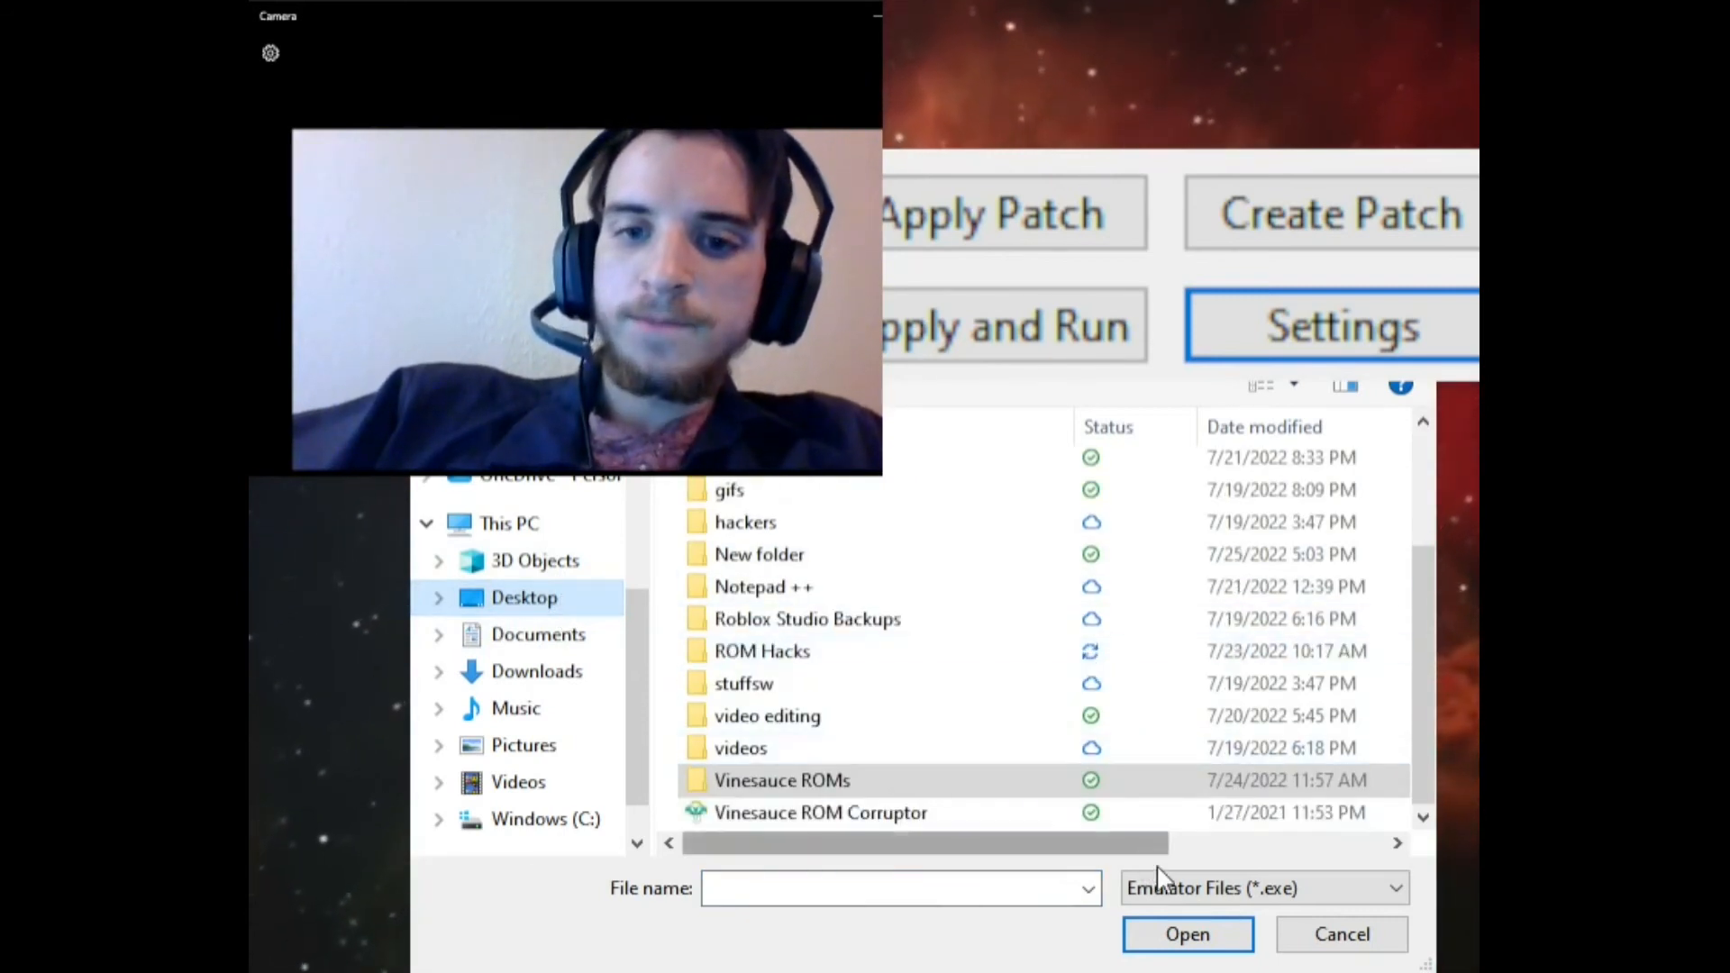
scroll(up, 3)
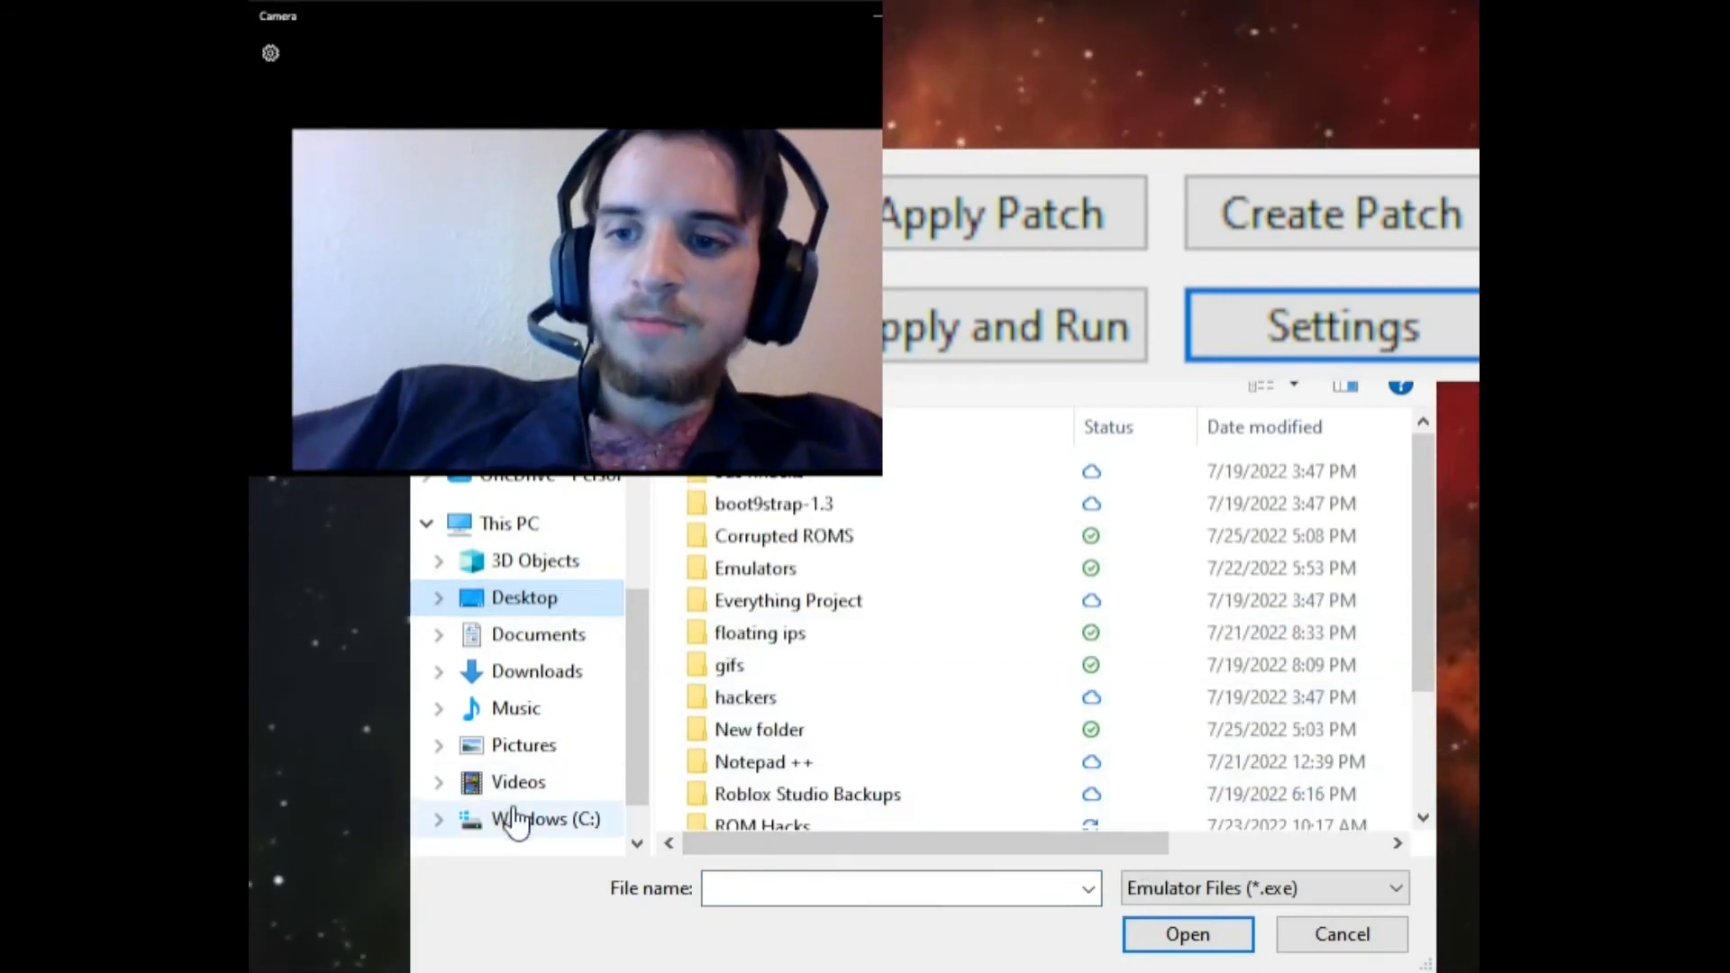
click(545, 818)
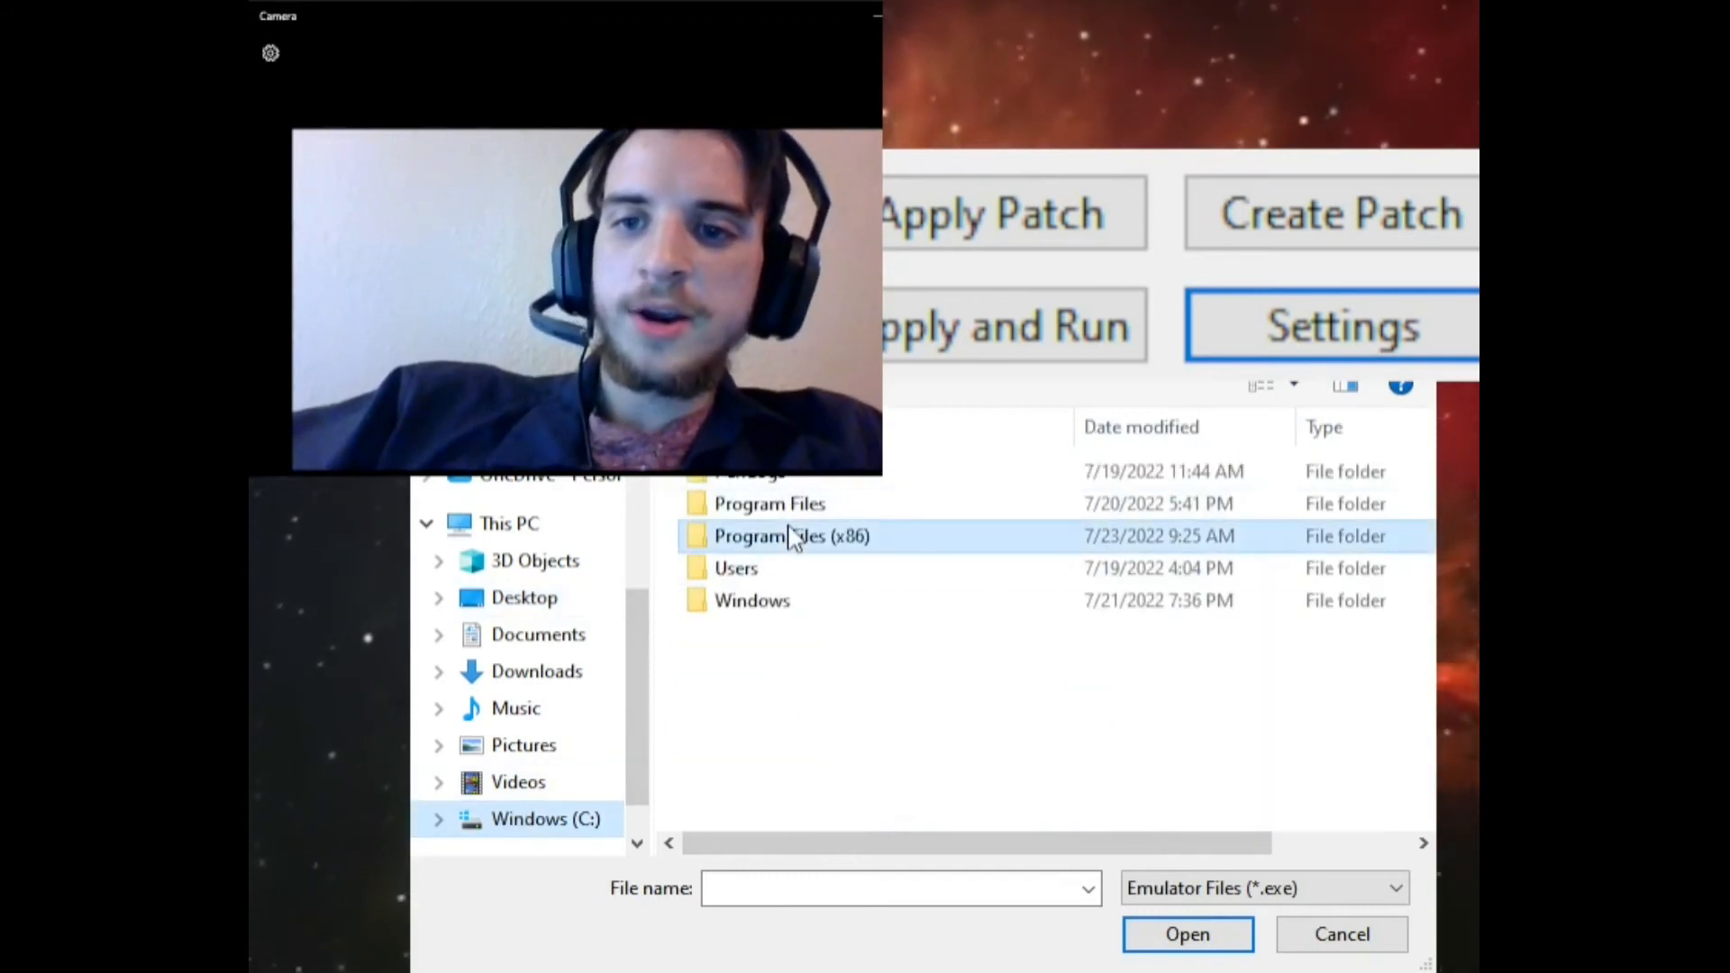
double_click(791, 536)
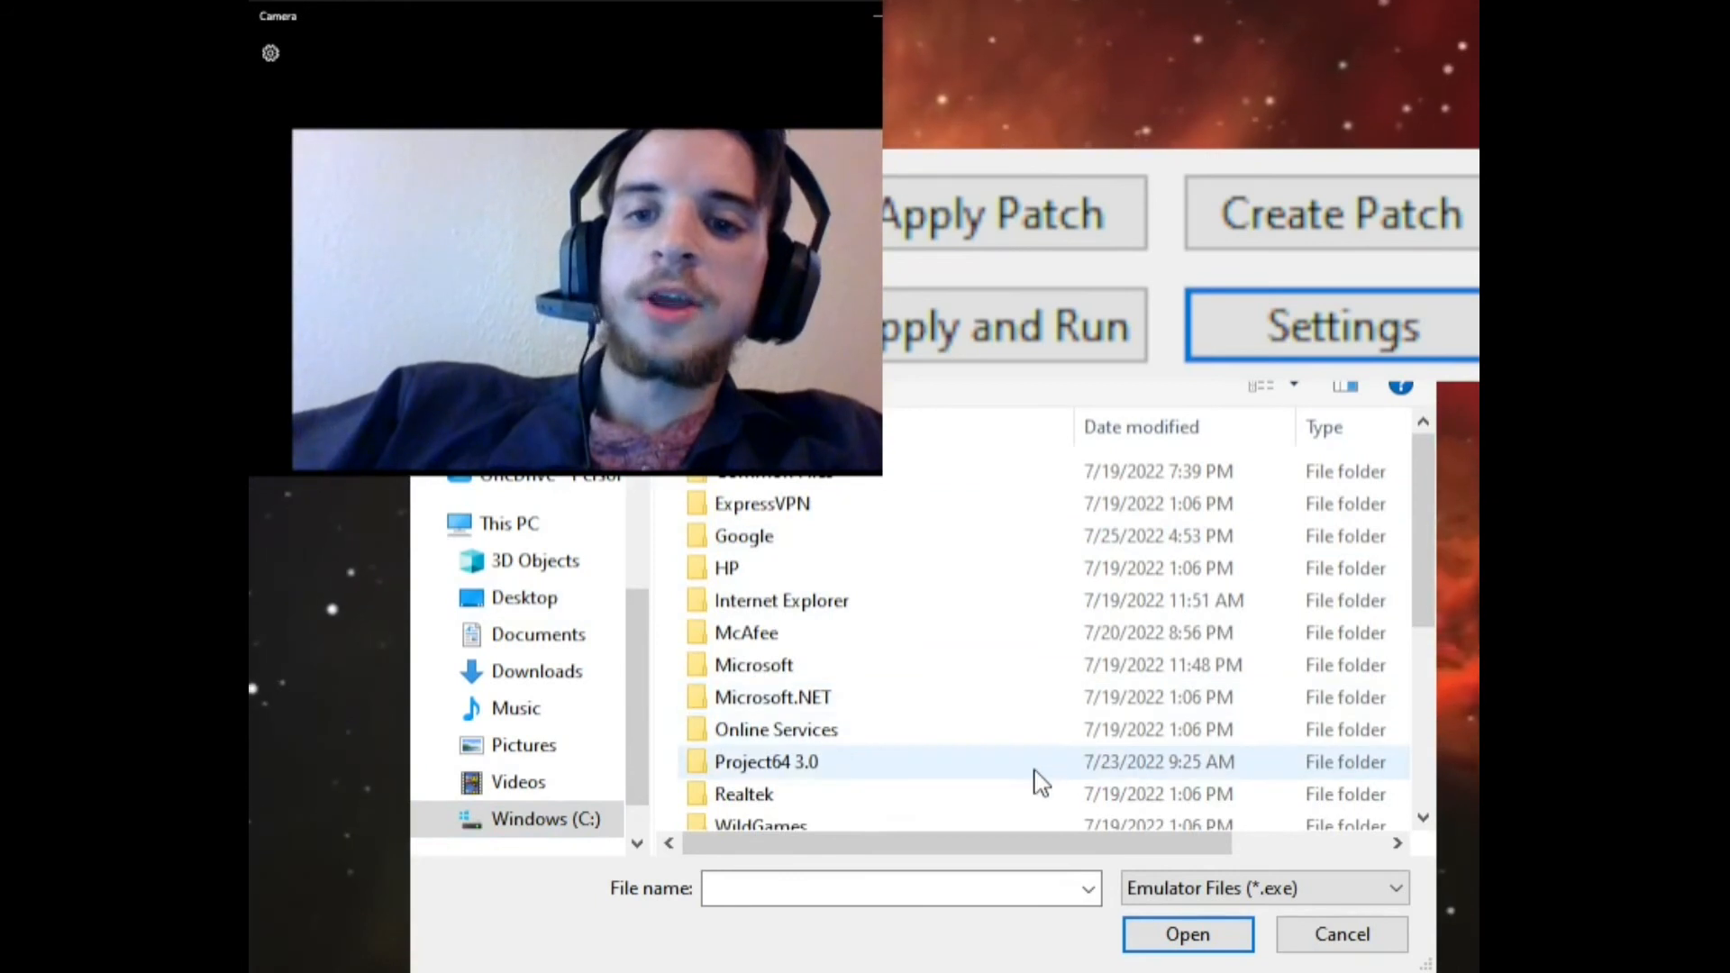
double_click(766, 761)
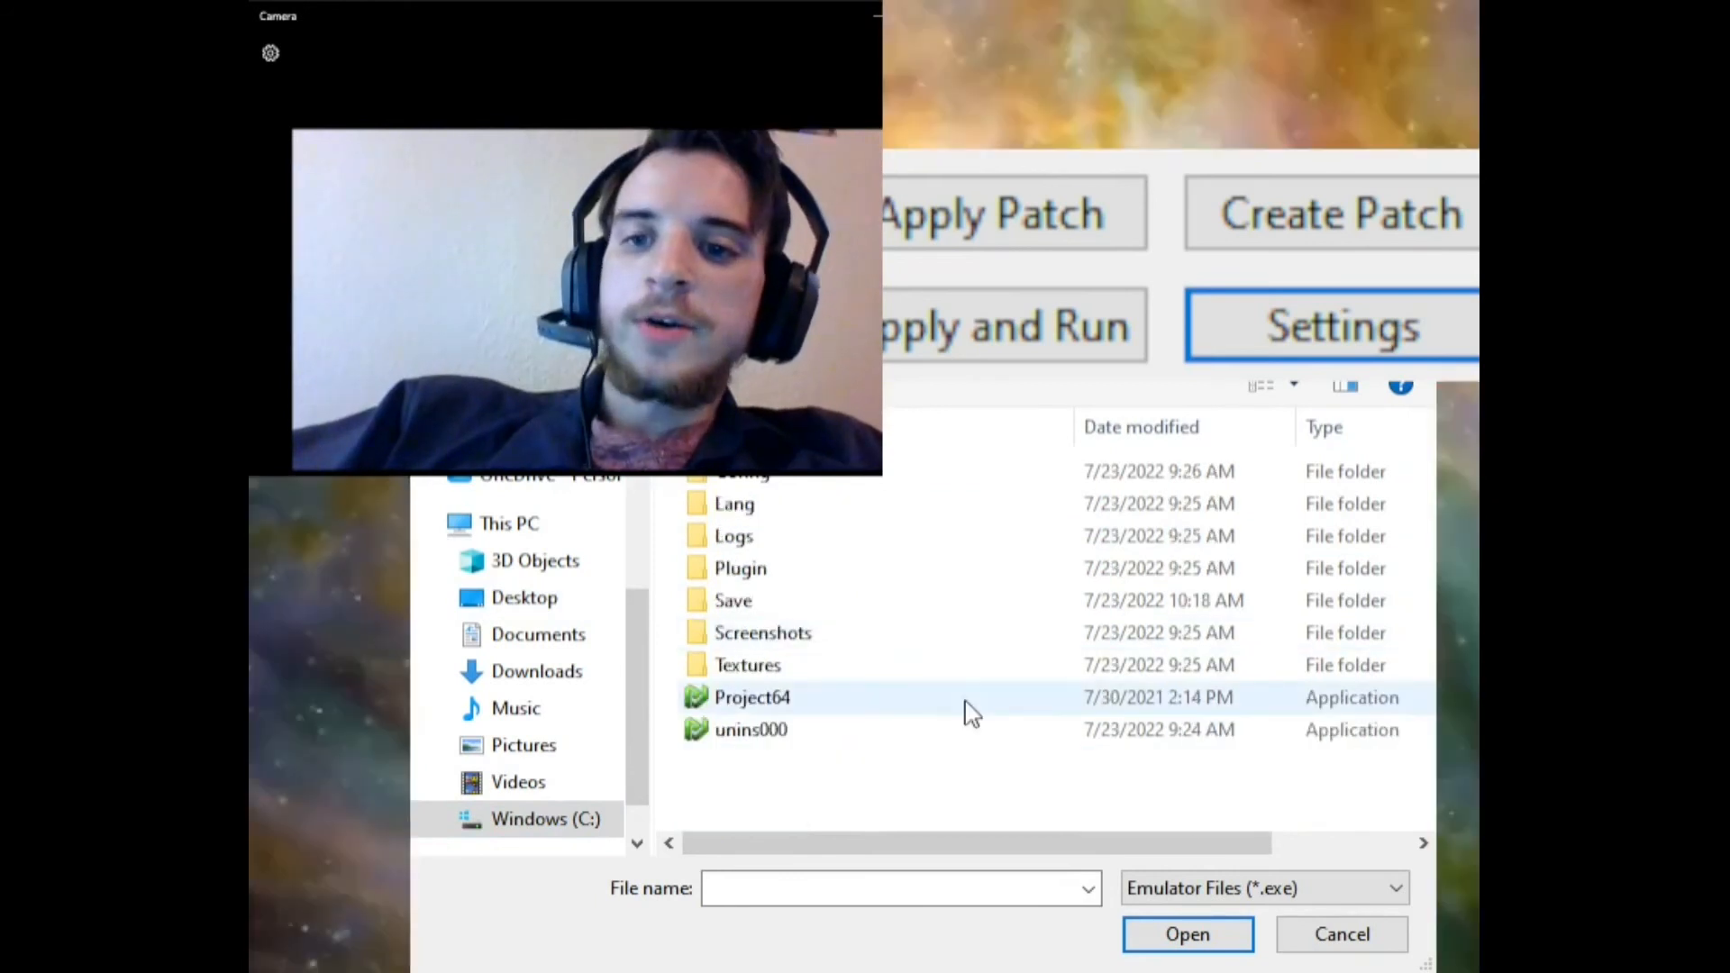
click(753, 696)
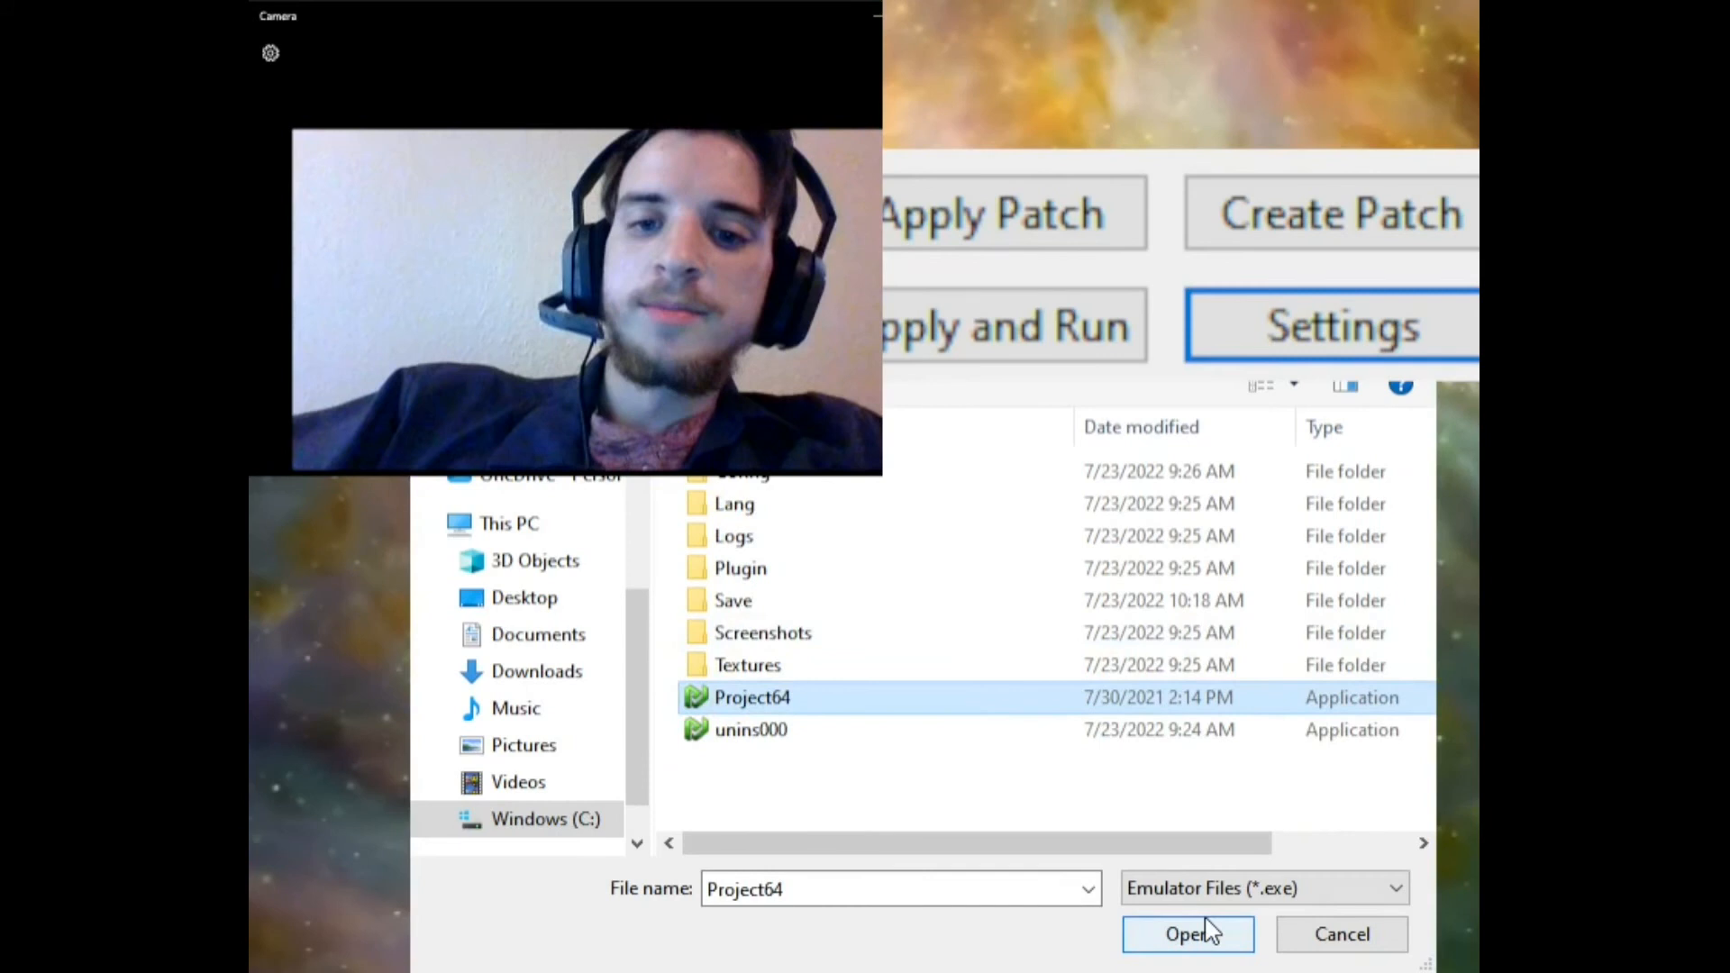
click(1187, 934)
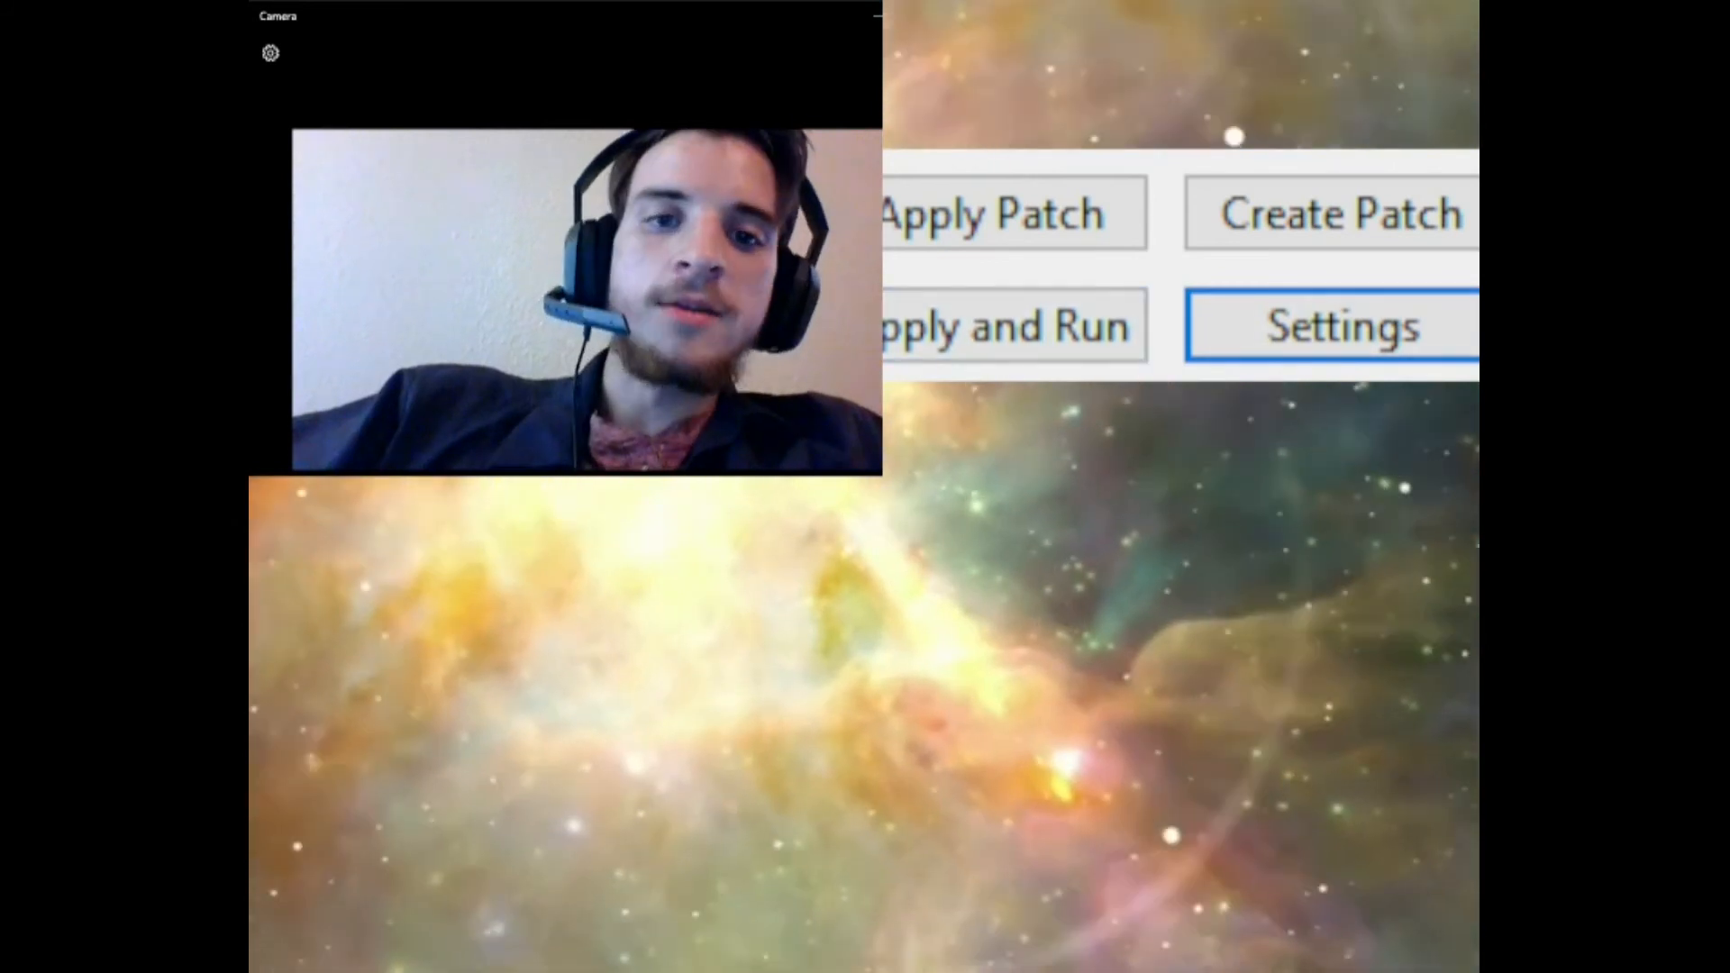
- Launch the patched ROM in Project64 via Apply and Run
click(1004, 326)
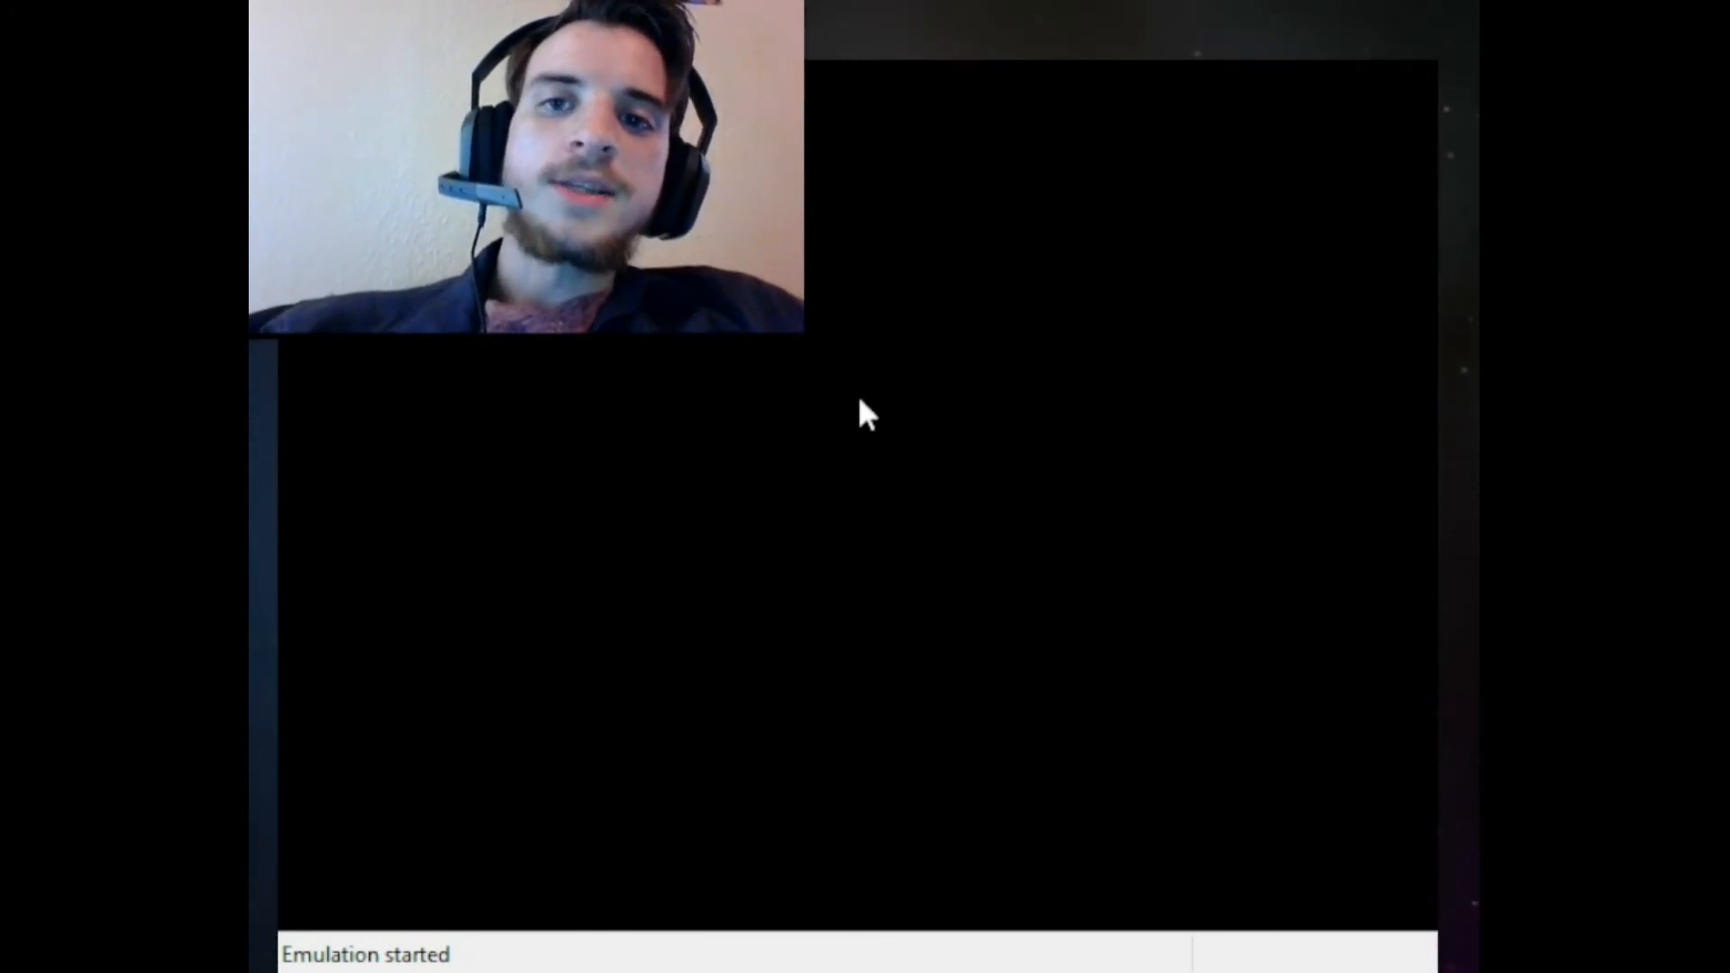
mouse_move(956, 435)
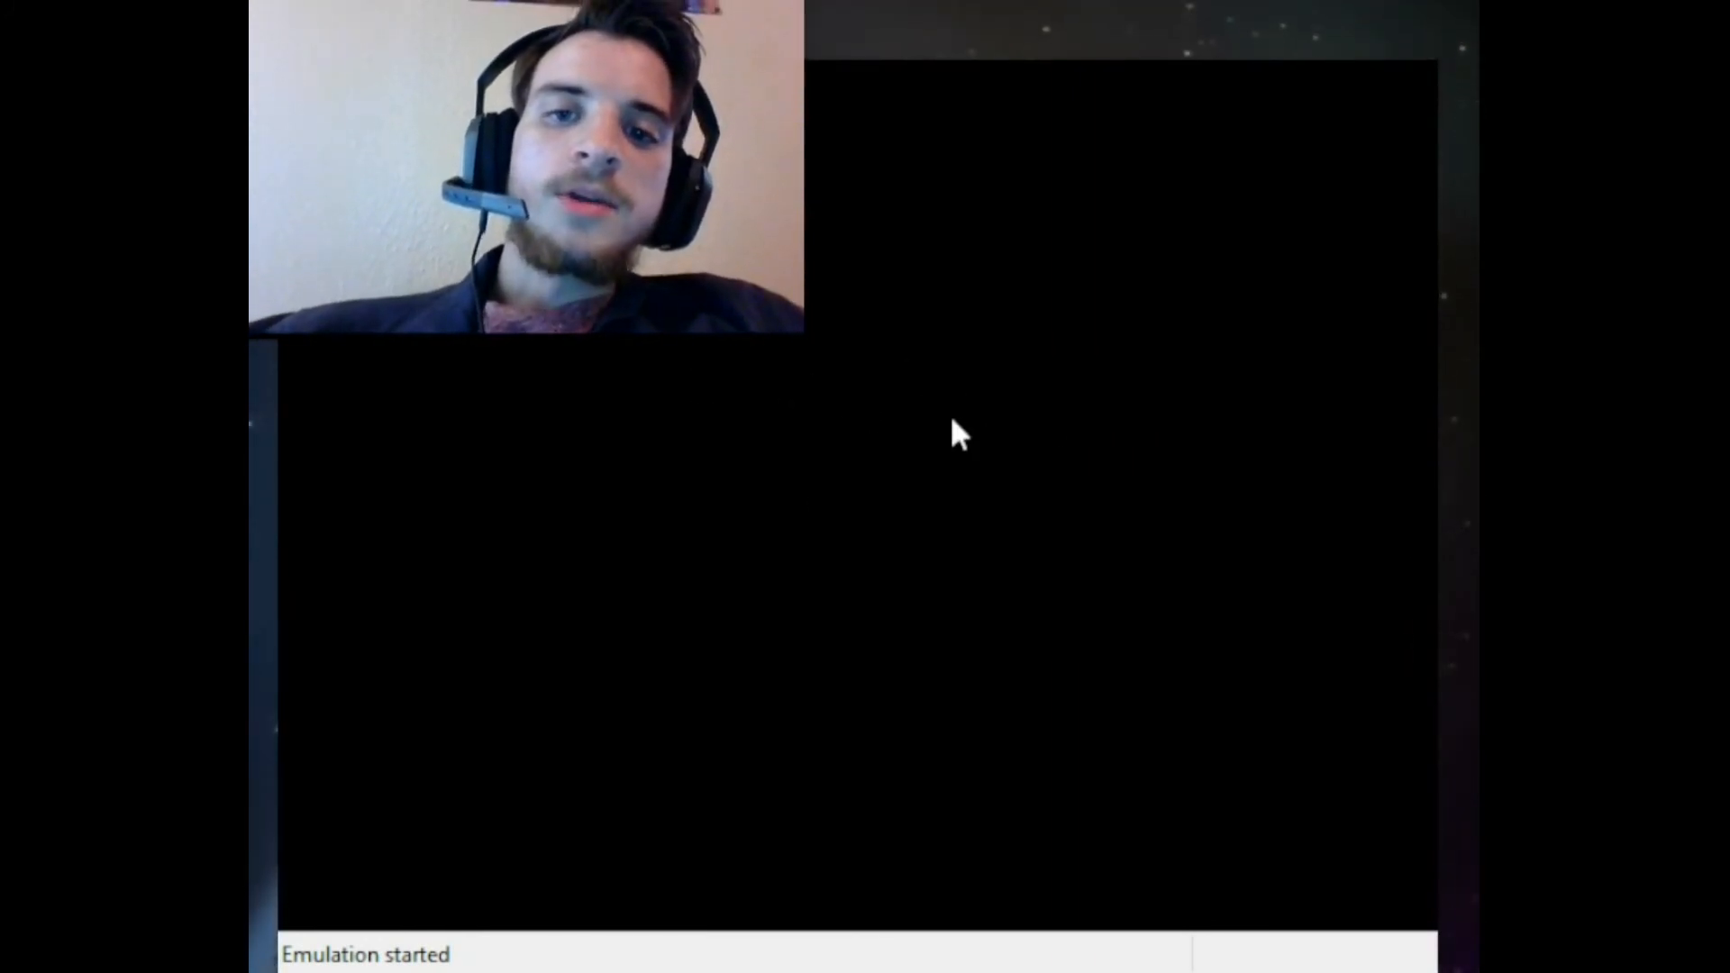